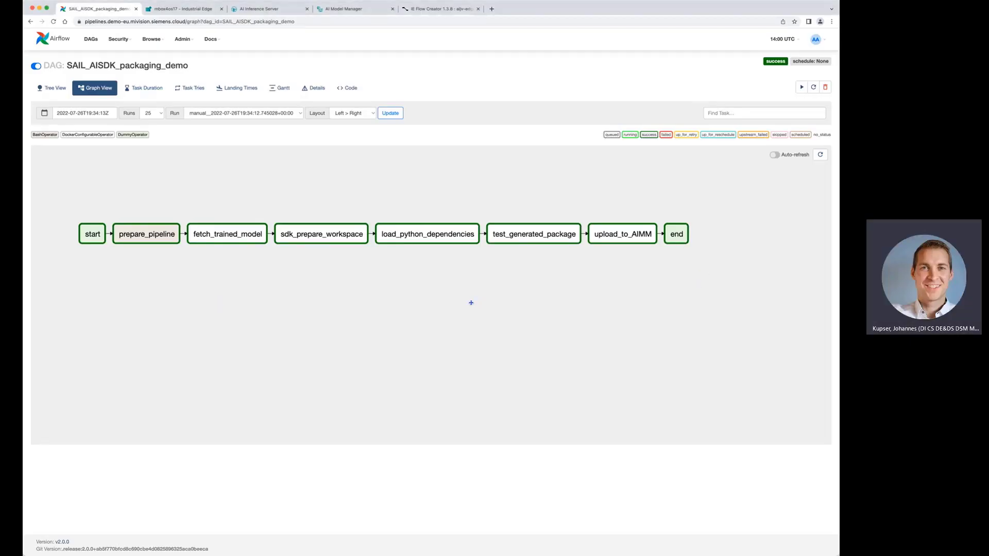
pyautogui.moveTo(409, 303)
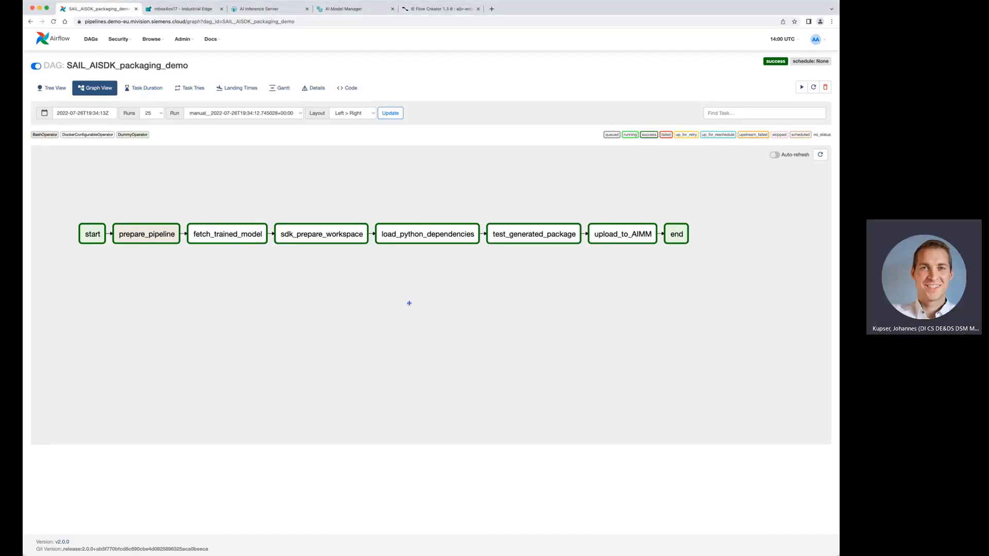
pyautogui.moveTo(451, 306)
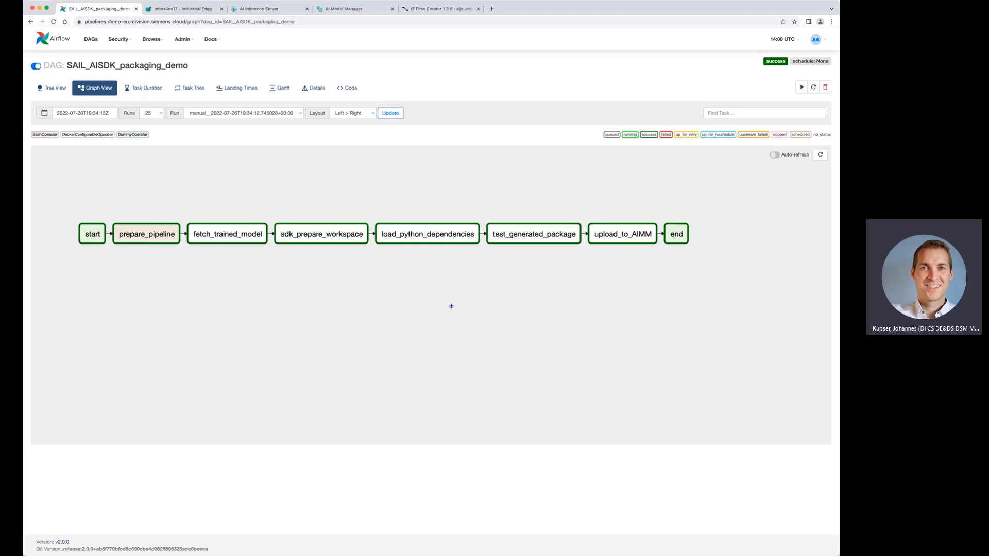
pyautogui.moveTo(195, 260)
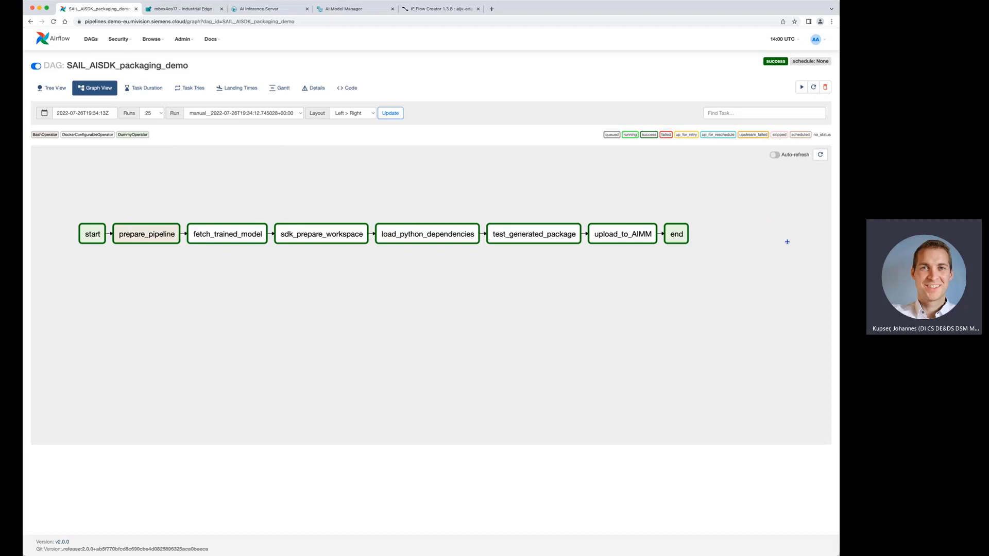
pyautogui.moveTo(367, 326)
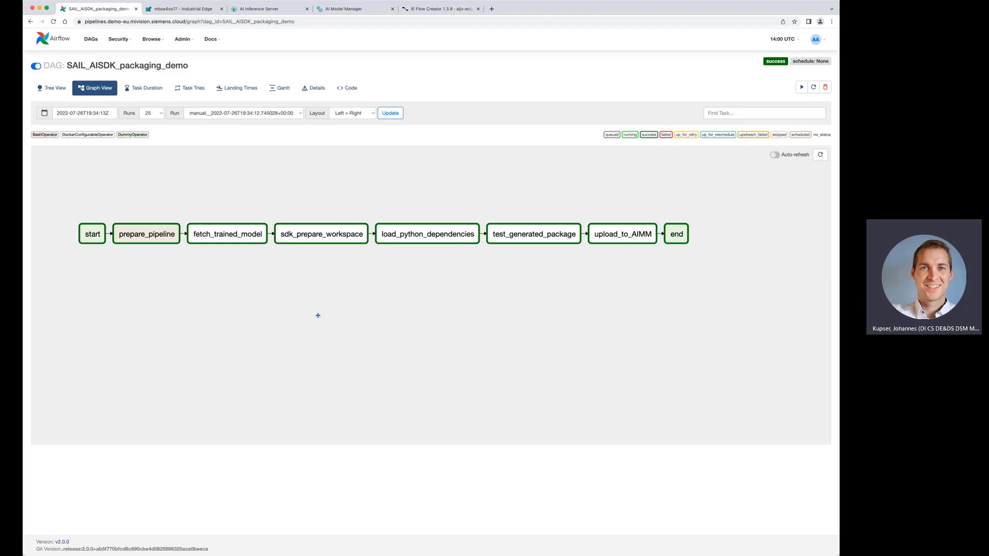
pyautogui.moveTo(308, 295)
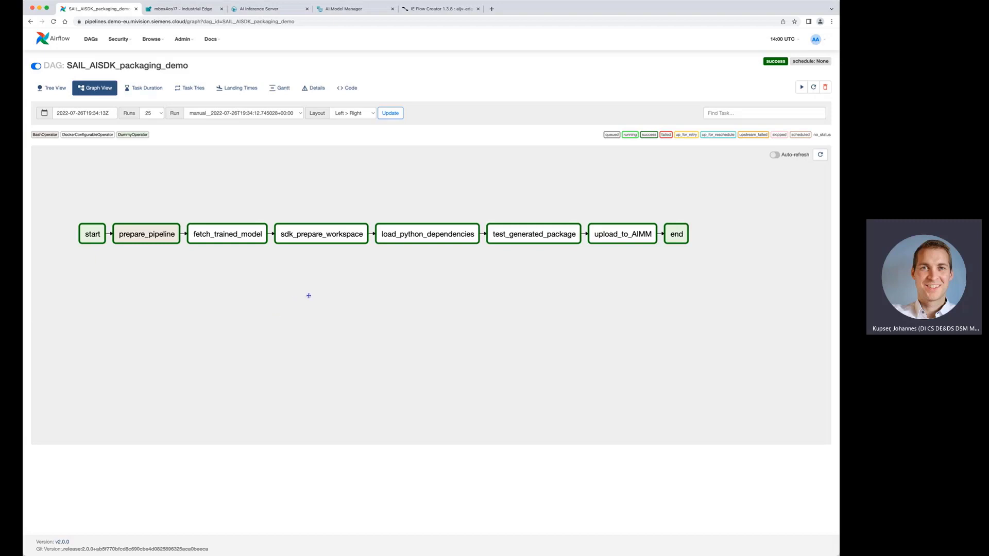
pyautogui.moveTo(306, 288)
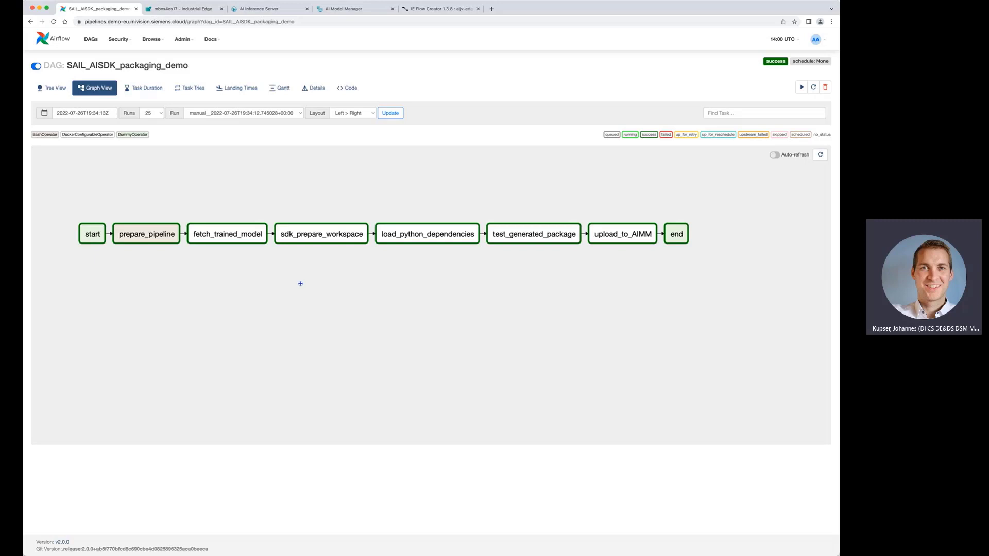
pyautogui.moveTo(307, 278)
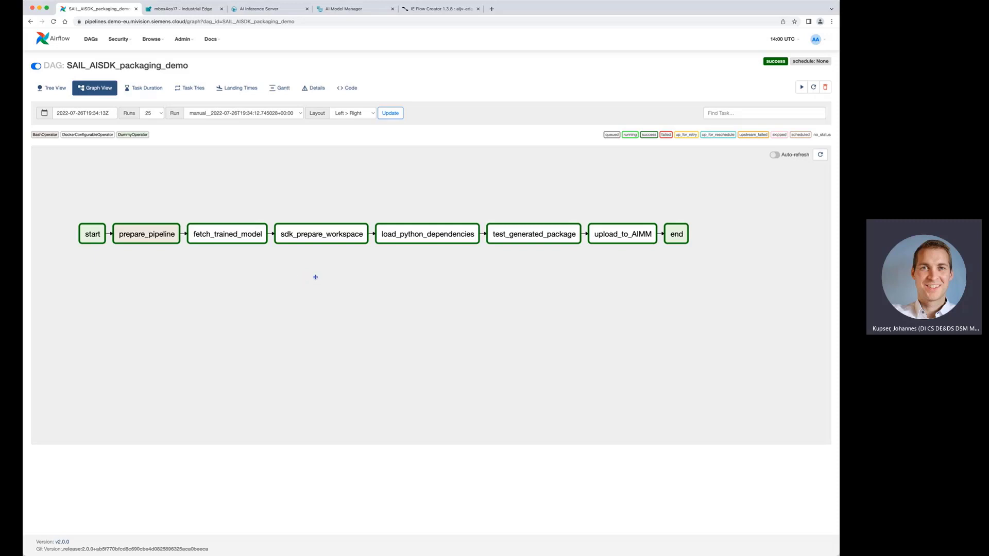
pyautogui.moveTo(254, 208)
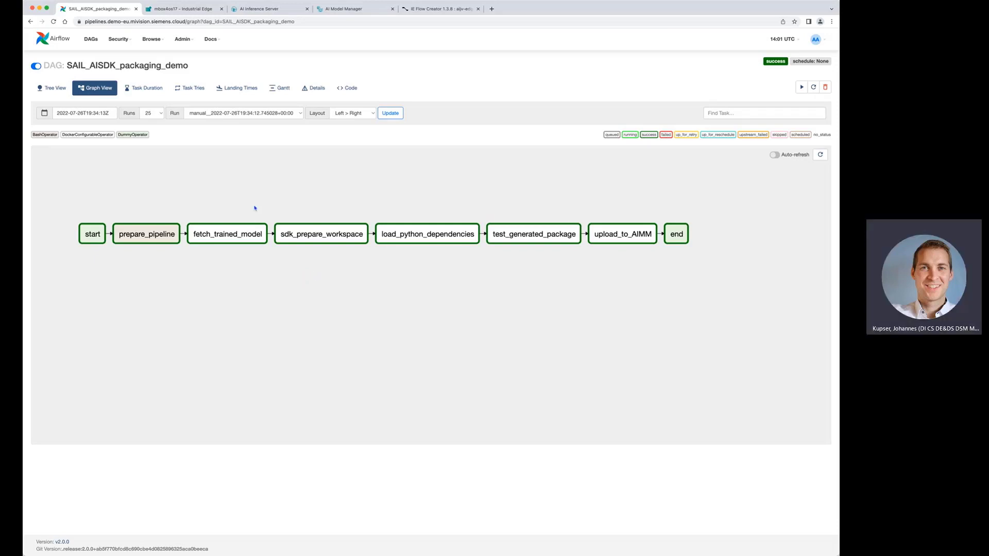
pyautogui.moveTo(348, 191)
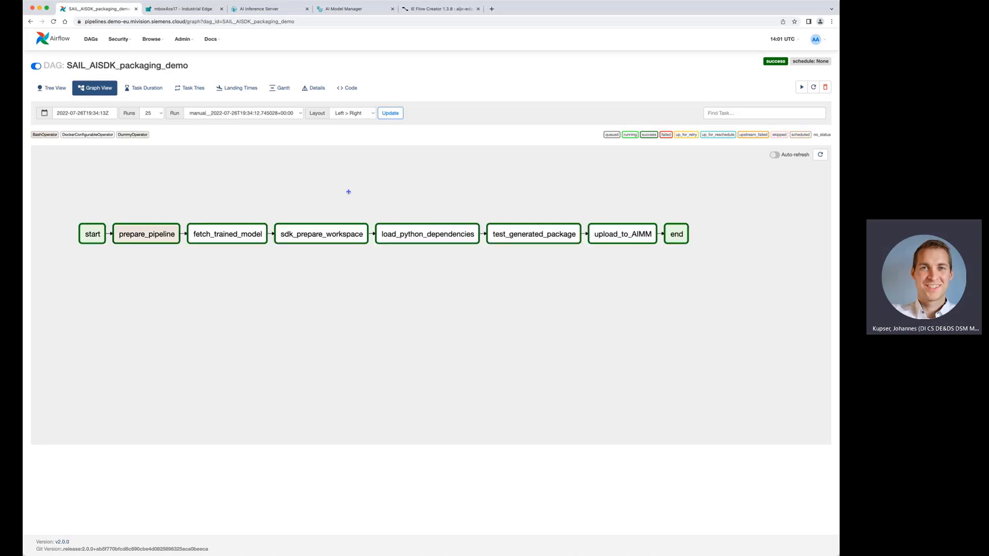
pyautogui.moveTo(438, 135)
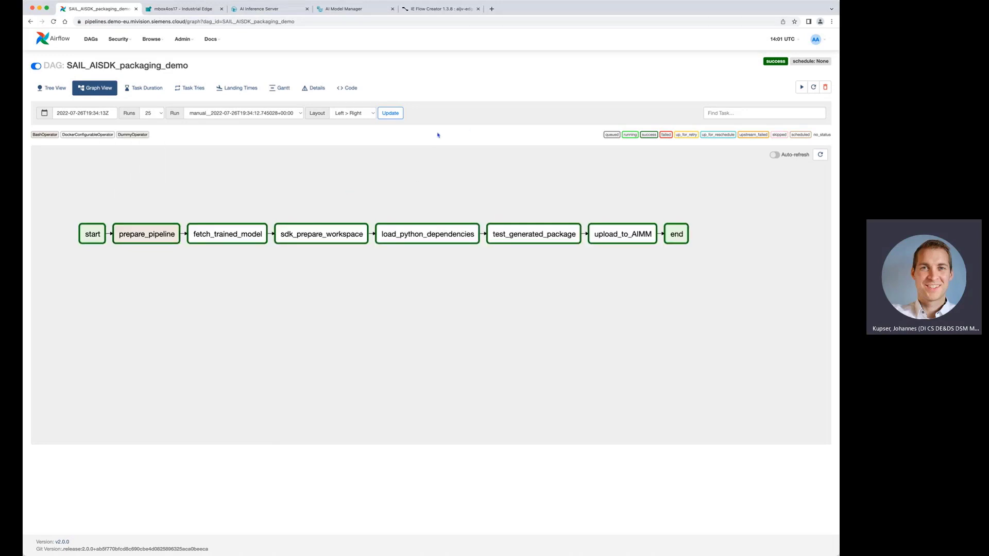
pyautogui.moveTo(389, 80)
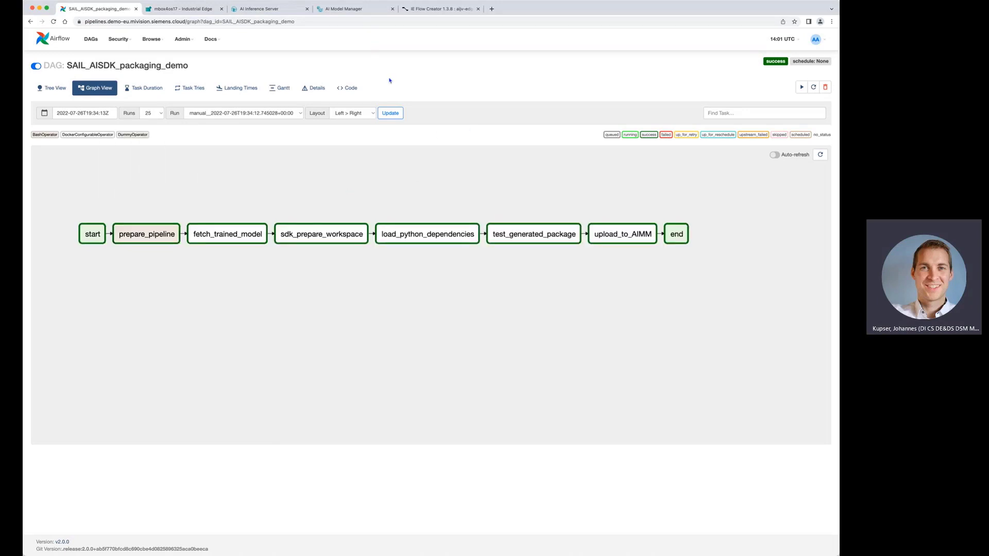
# - Switch from the successful SAIL_AISDK_packaging_demo graph to the AI Model Manager deployment overview
pyautogui.click(353, 8)
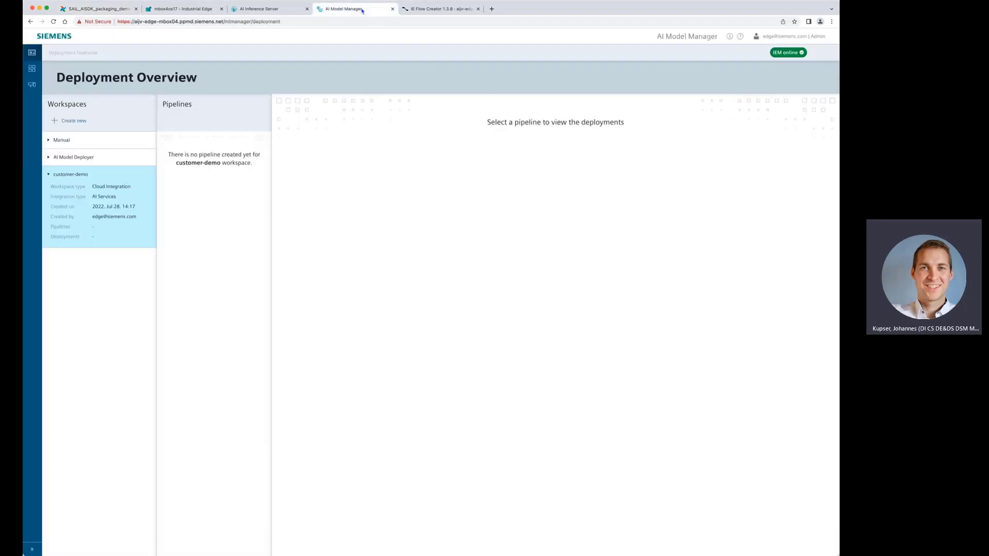
pyautogui.moveTo(337, 174)
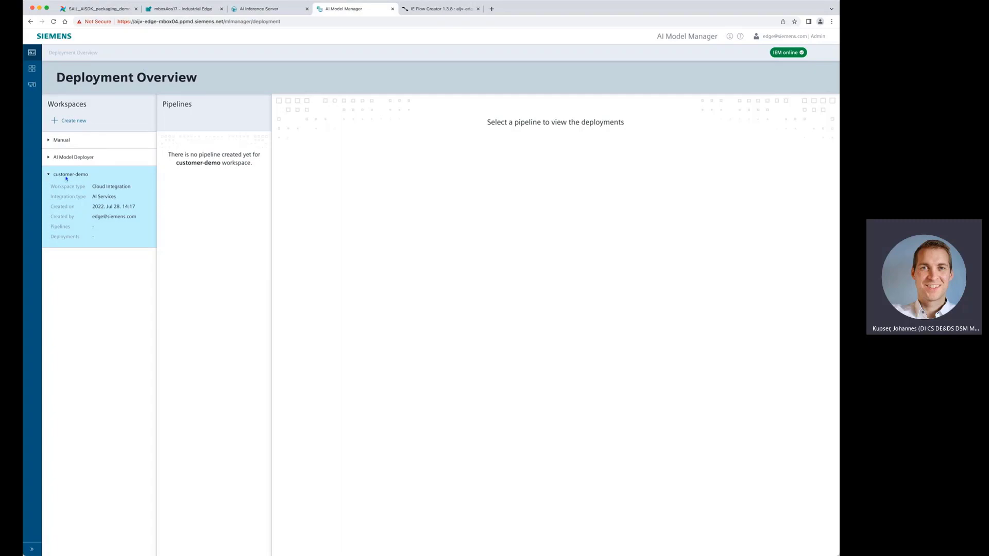
pyautogui.moveTo(130, 203)
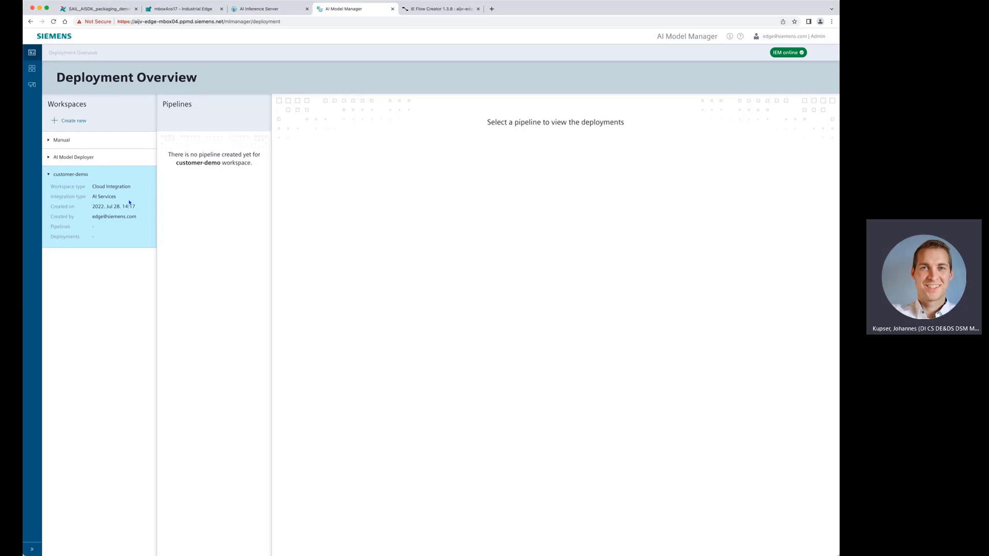
pyautogui.moveTo(212, 221)
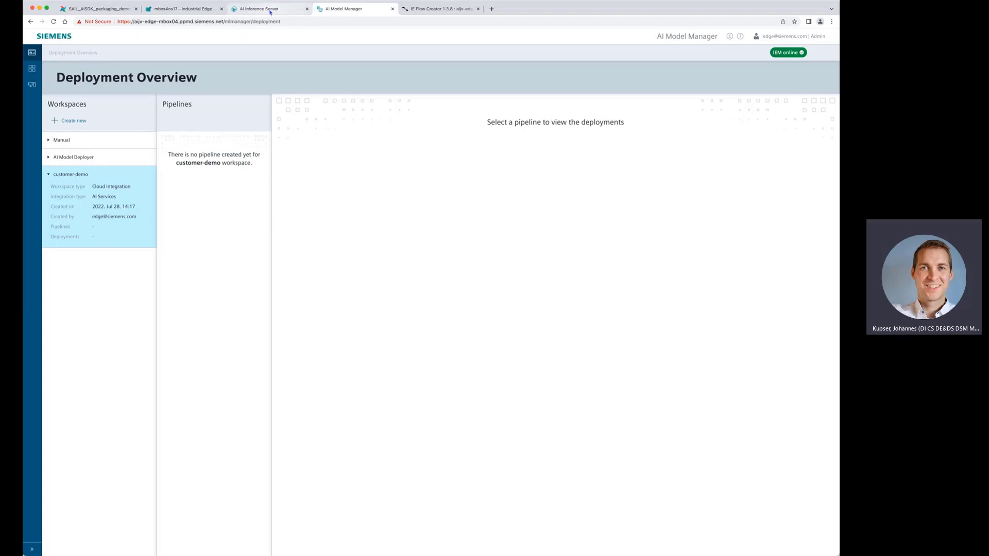
# - Move from the empty customer-demo workspace to the AI Inference Server overview
pyautogui.click(269, 9)
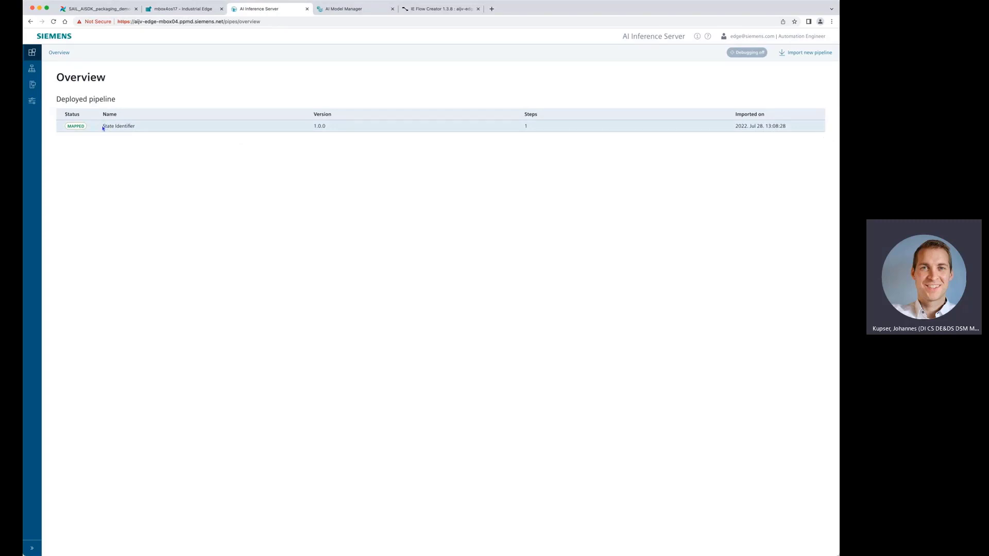
pyautogui.moveTo(346, 110)
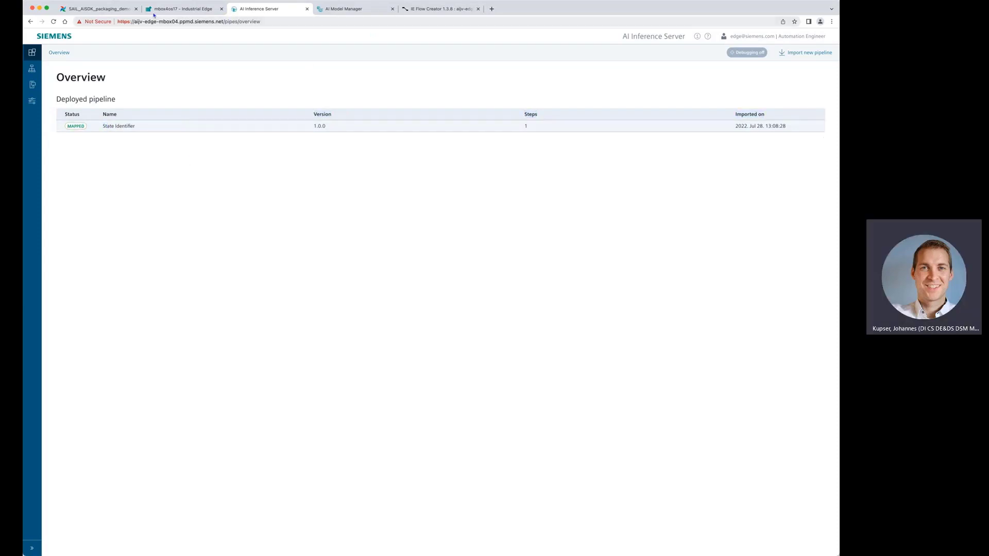
# - Return from the State Identifier pipeline view to the Airflow packaging DAG
pyautogui.click(97, 8)
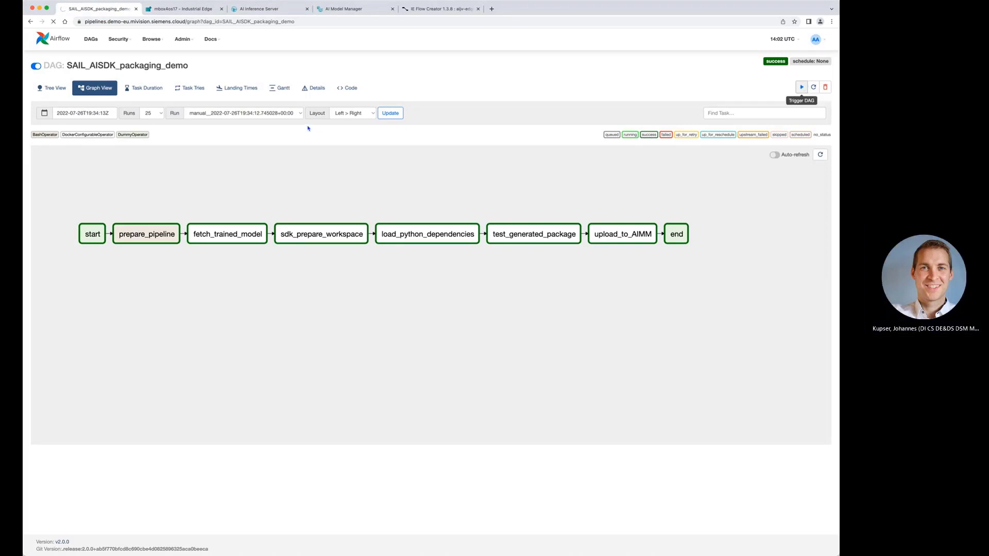
# - Trigger a new SAIL_AISDK_packaging_demo run with default configuration and view it as a task graph
pyautogui.click(801, 87)
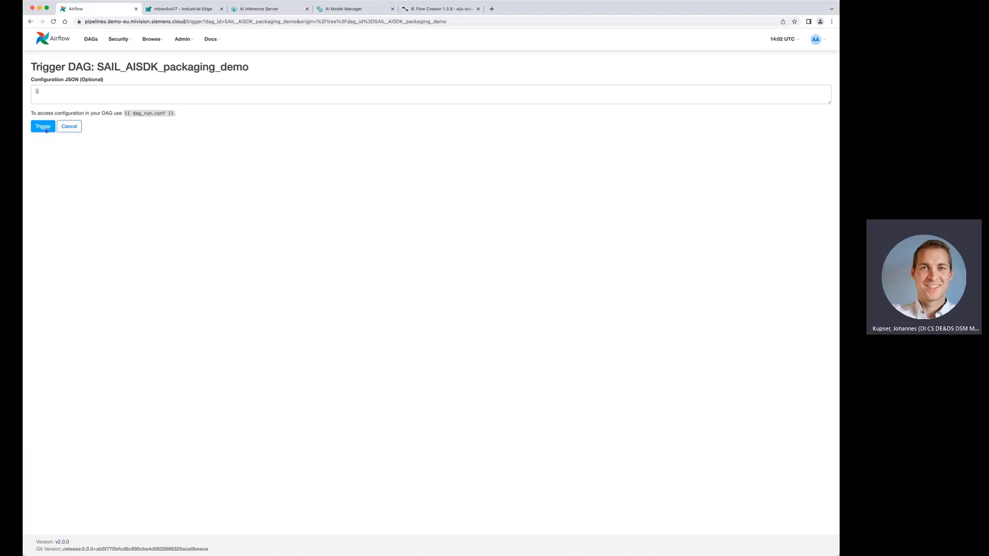
pyautogui.click(43, 126)
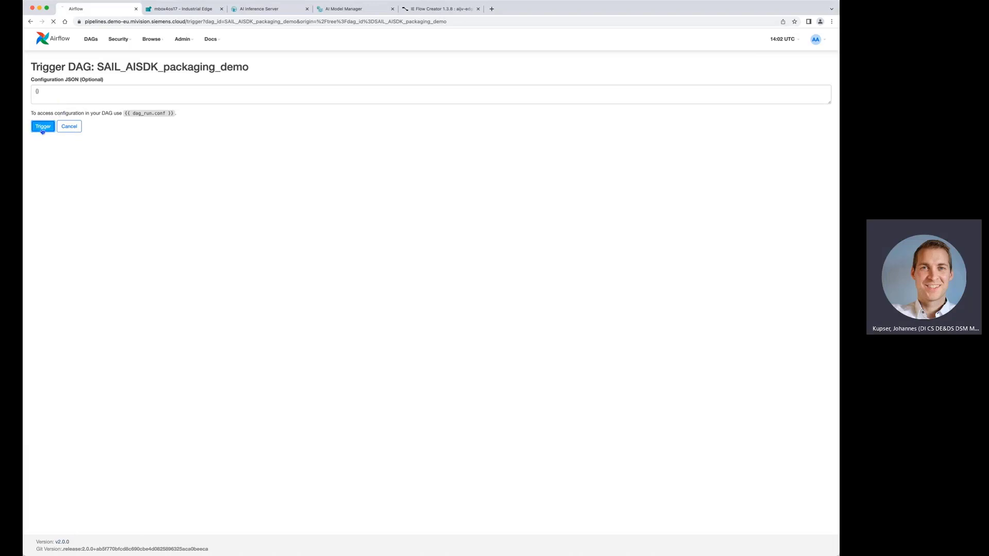
pyautogui.click(43, 126)
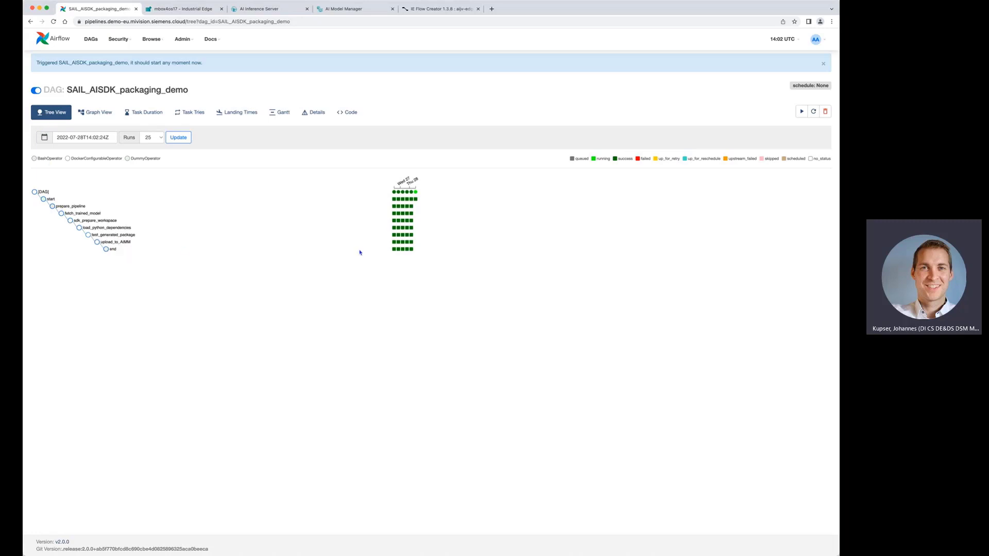
pyautogui.moveTo(433, 225)
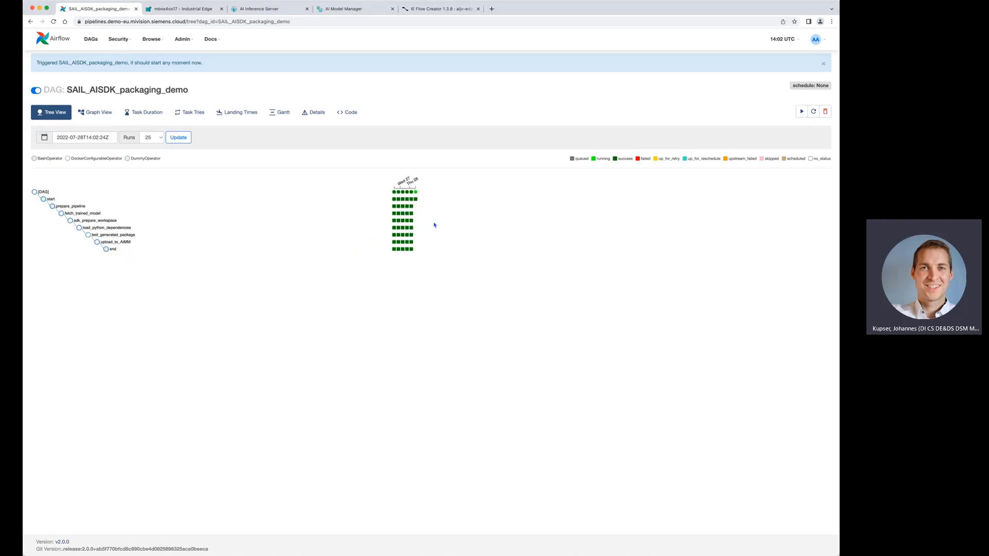
pyautogui.moveTo(248, 181)
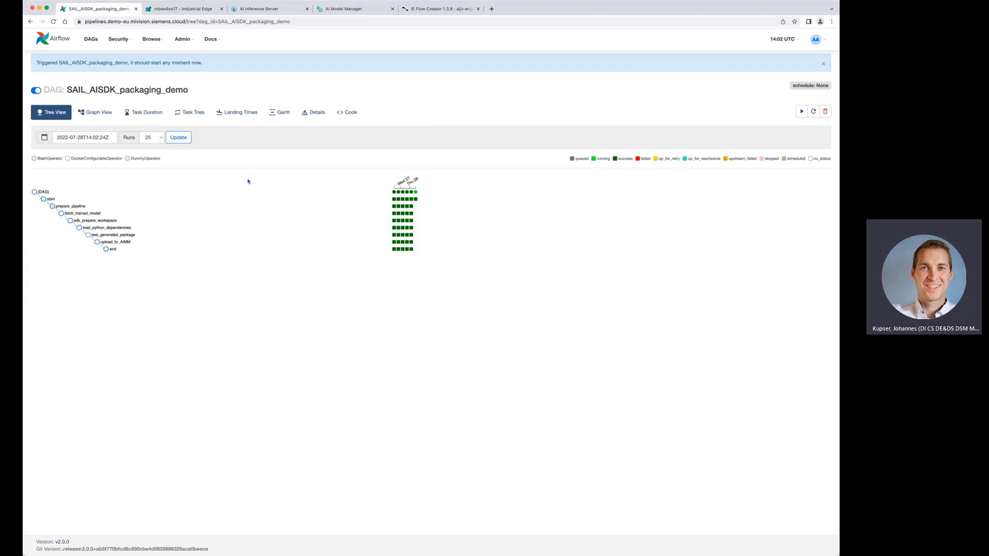
pyautogui.moveTo(301, 155)
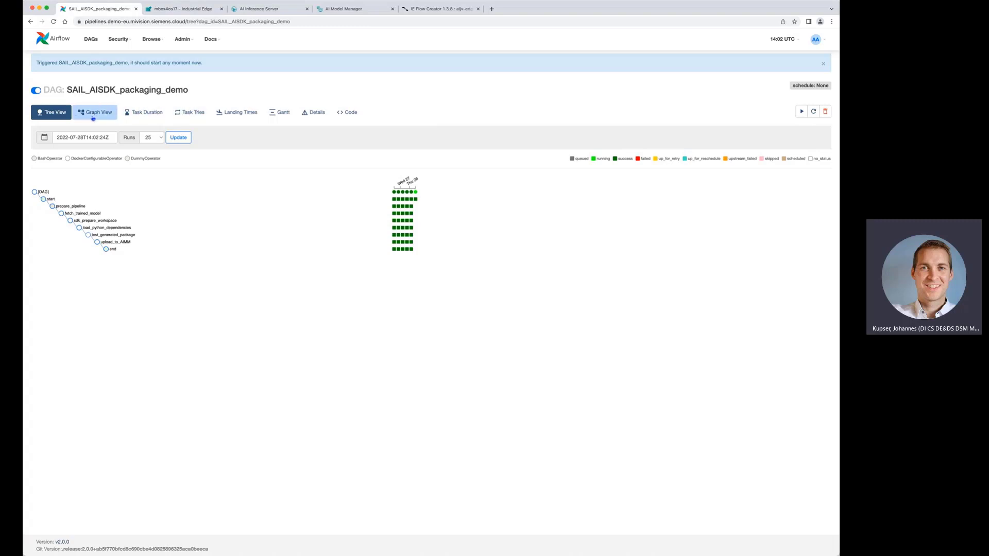
pyautogui.click(94, 112)
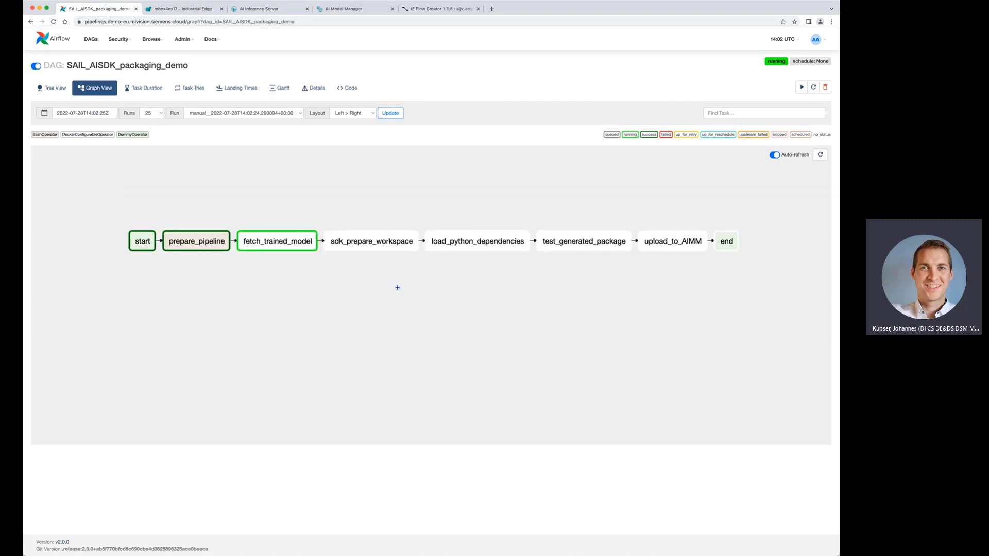
# - Wait for every task through upload_to_AIMM to succeed, then bring up AI Model Manager deployments
pyautogui.click(370, 241)
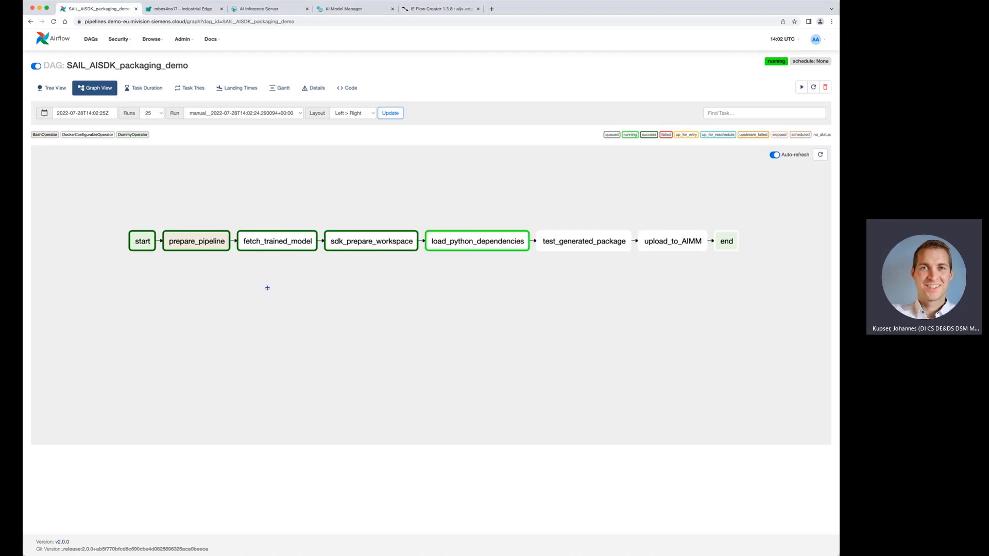
pyautogui.moveTo(279, 269)
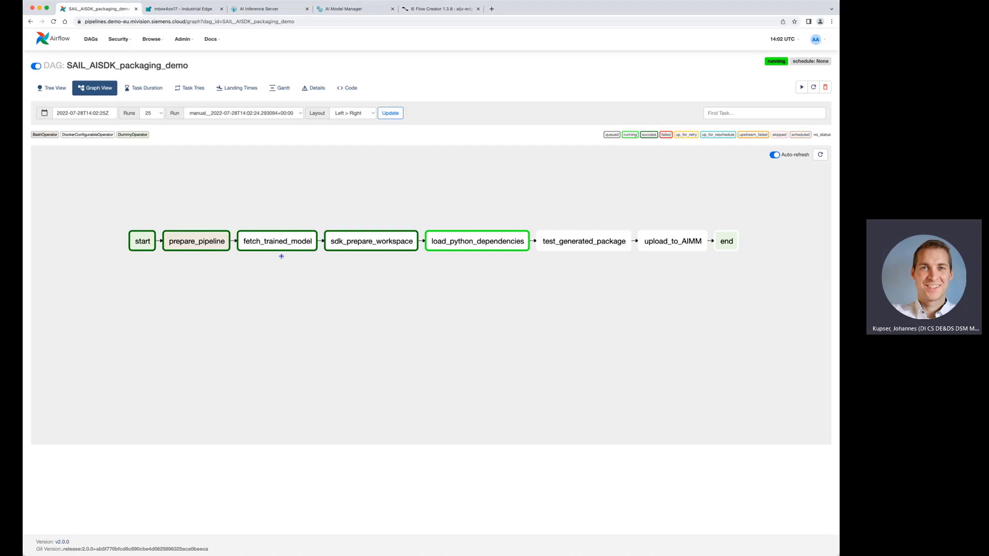
pyautogui.moveTo(353, 267)
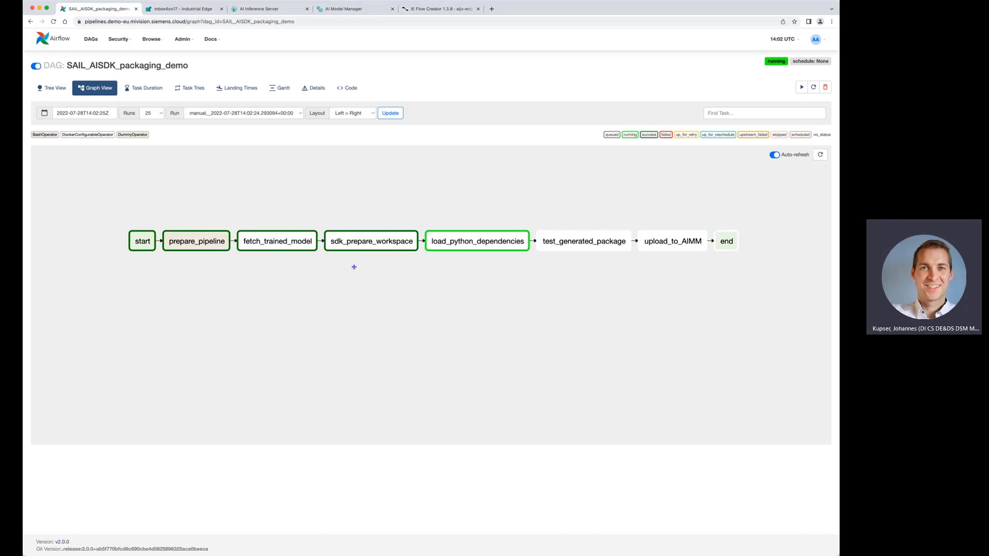
pyautogui.moveTo(366, 261)
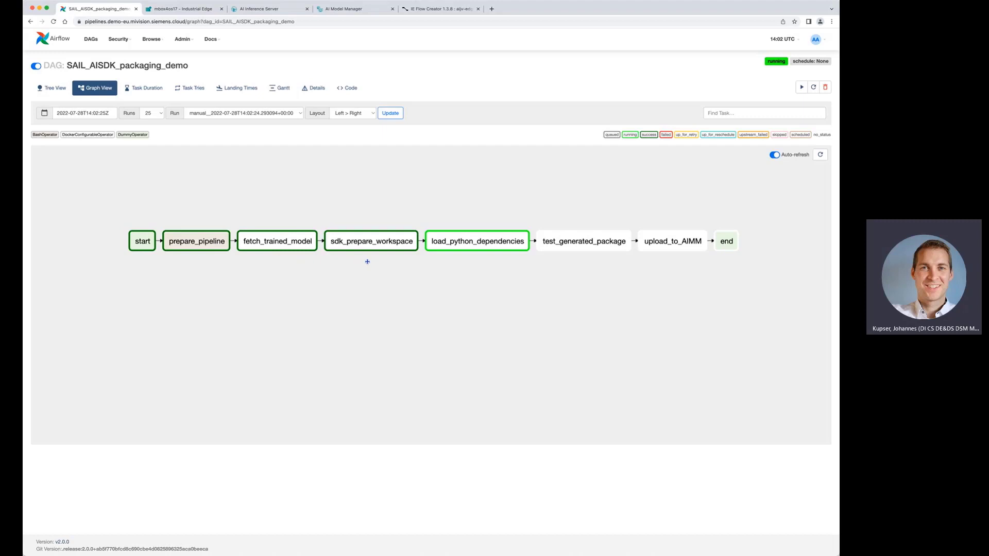
pyautogui.moveTo(474, 259)
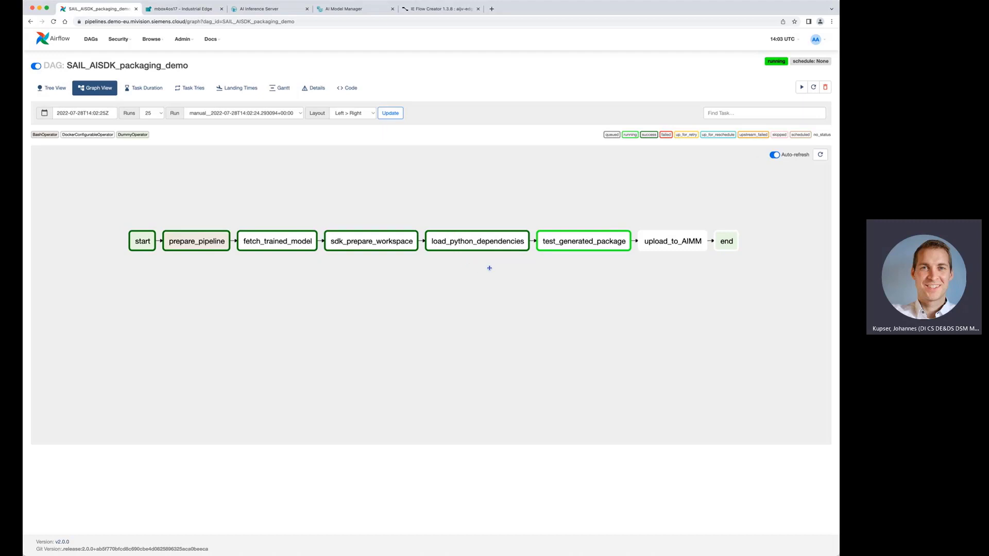
pyautogui.moveTo(461, 259)
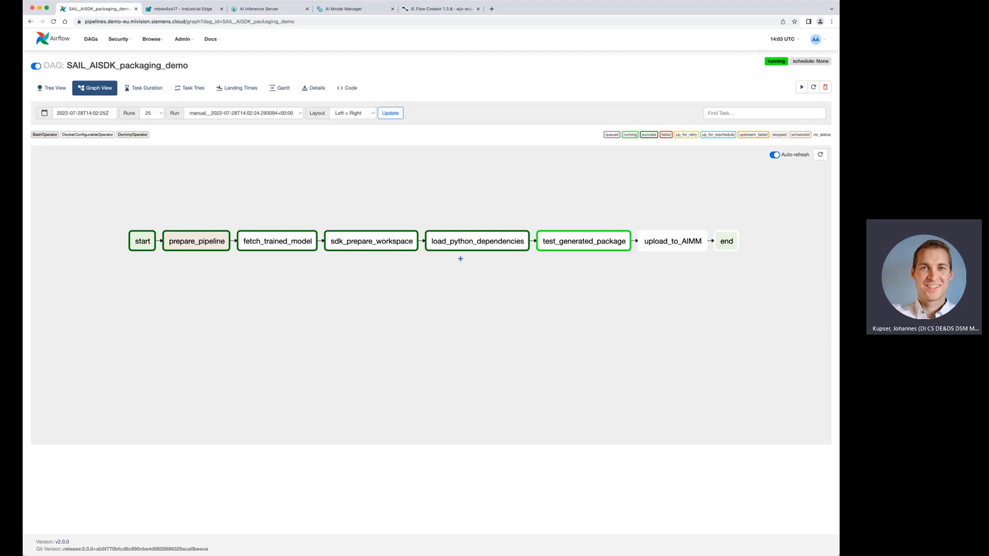
pyautogui.moveTo(470, 266)
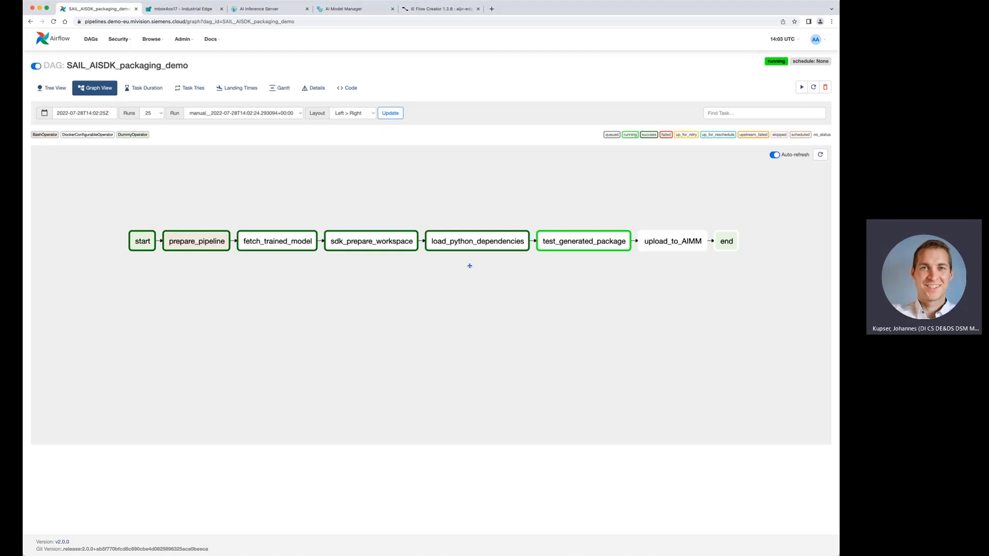
pyautogui.moveTo(479, 267)
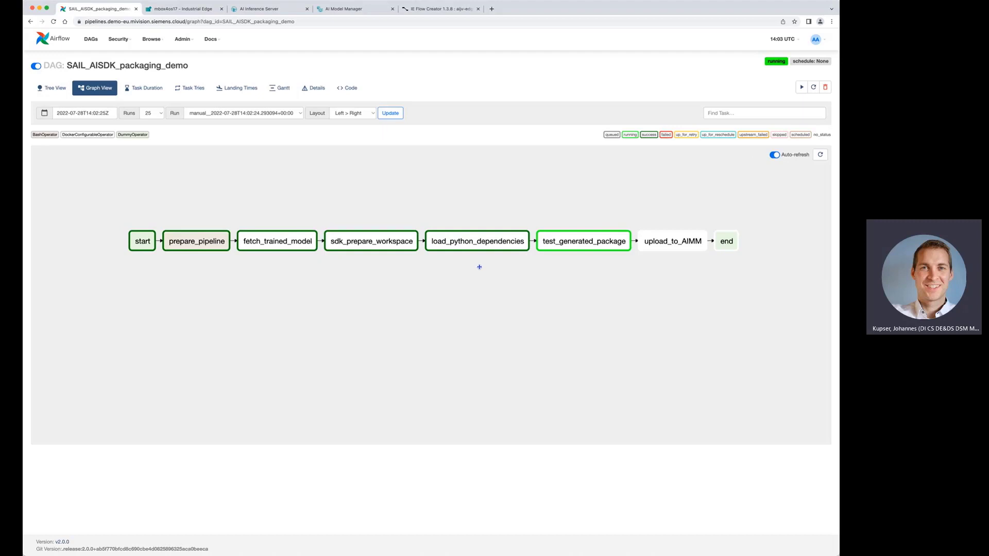
pyautogui.moveTo(486, 276)
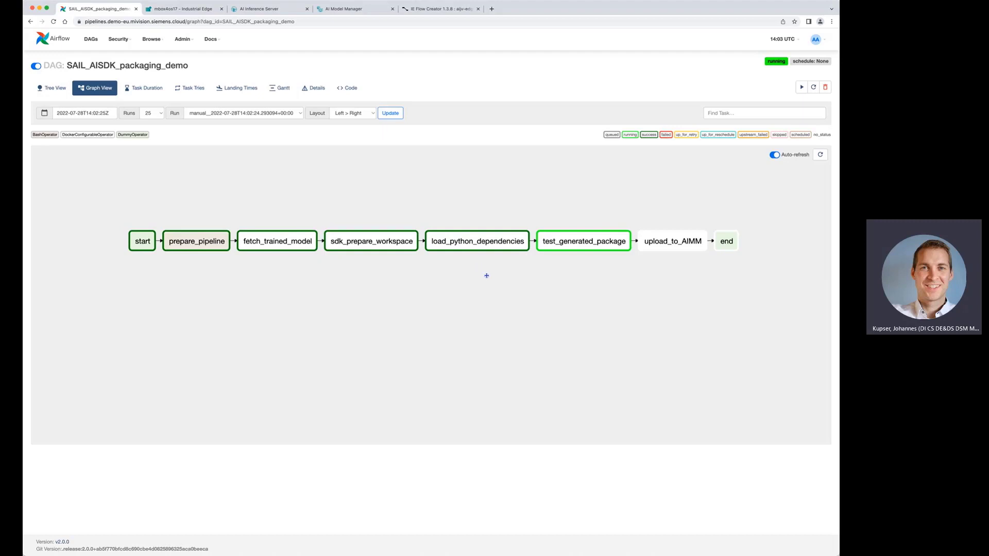
pyautogui.moveTo(549, 259)
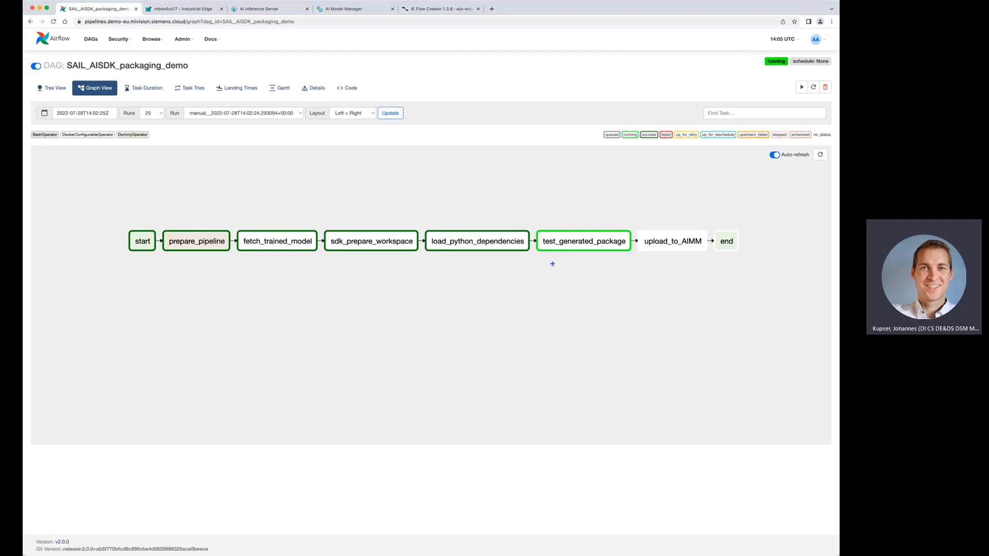
pyautogui.moveTo(562, 265)
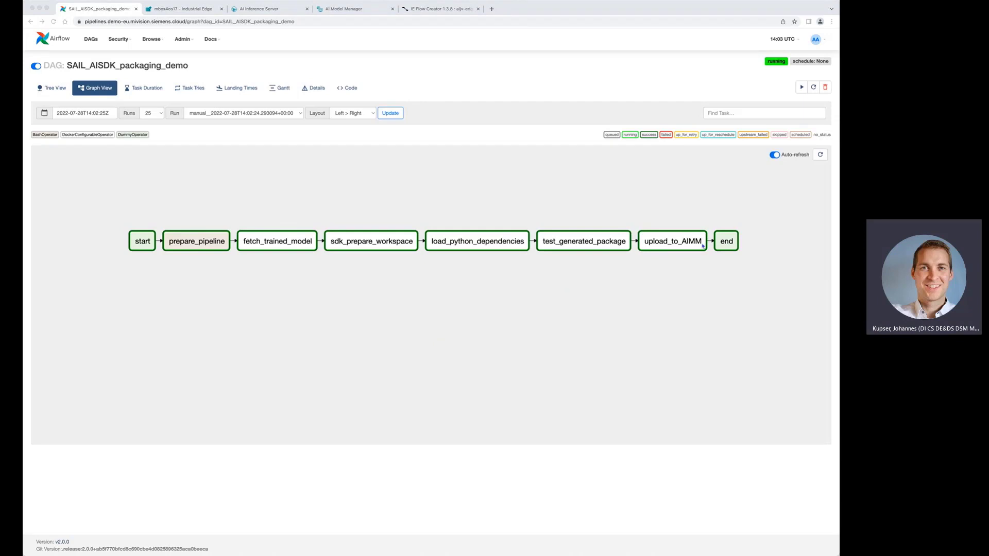
pyautogui.moveTo(684, 270)
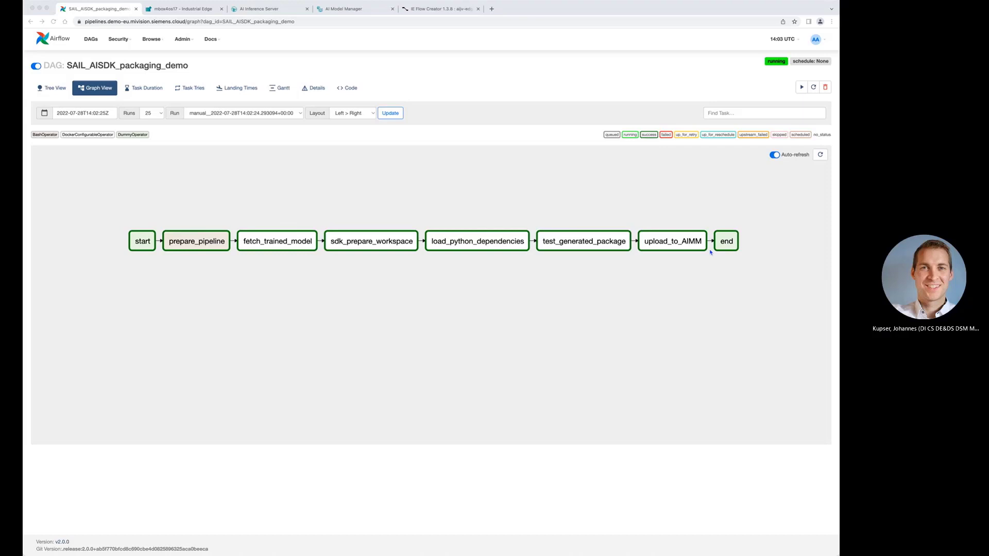
pyautogui.moveTo(367, 194)
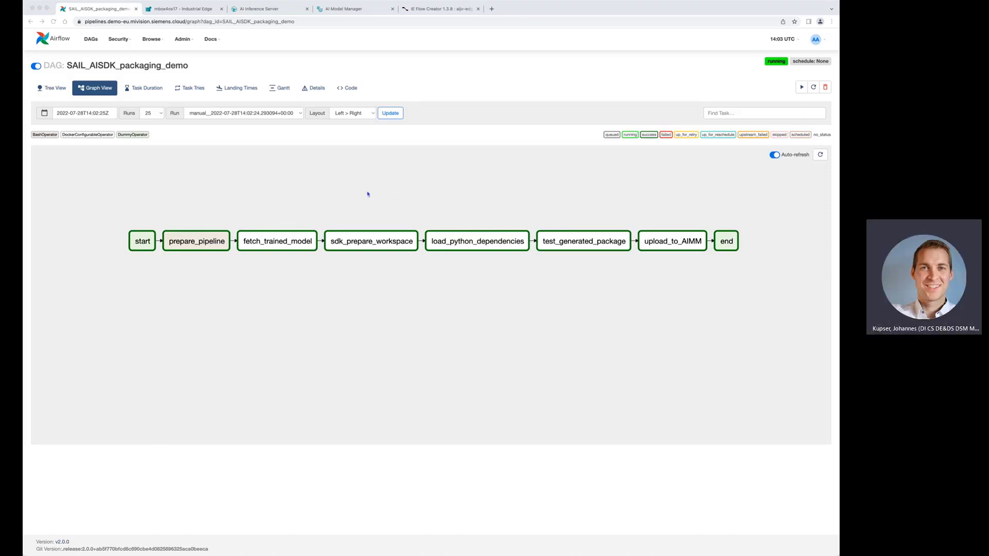
pyautogui.moveTo(519, 213)
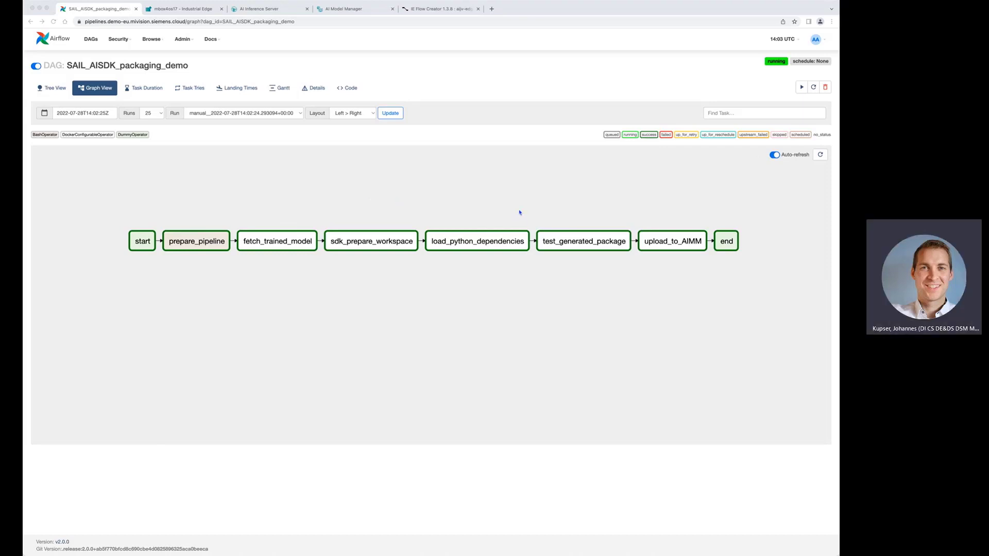
pyautogui.moveTo(547, 238)
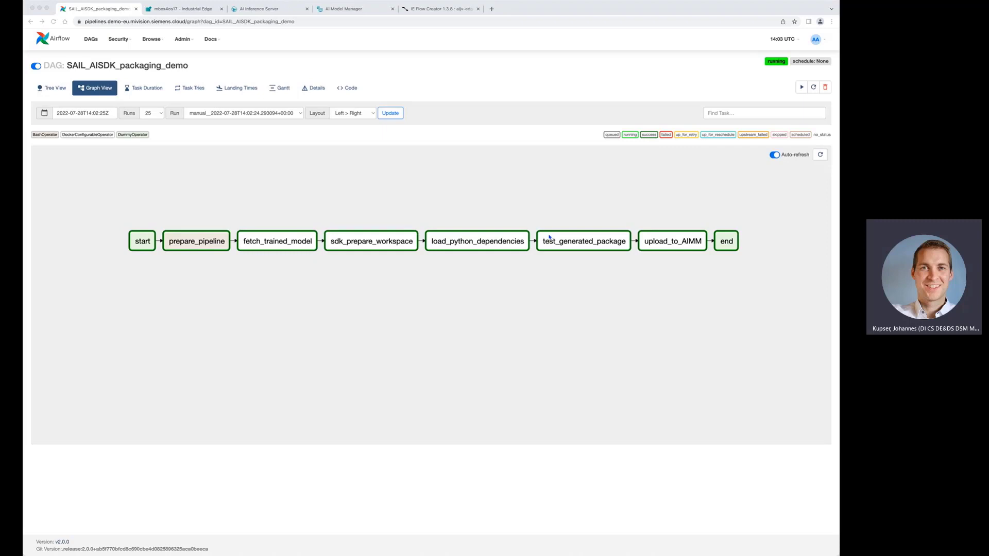
pyautogui.moveTo(402, 99)
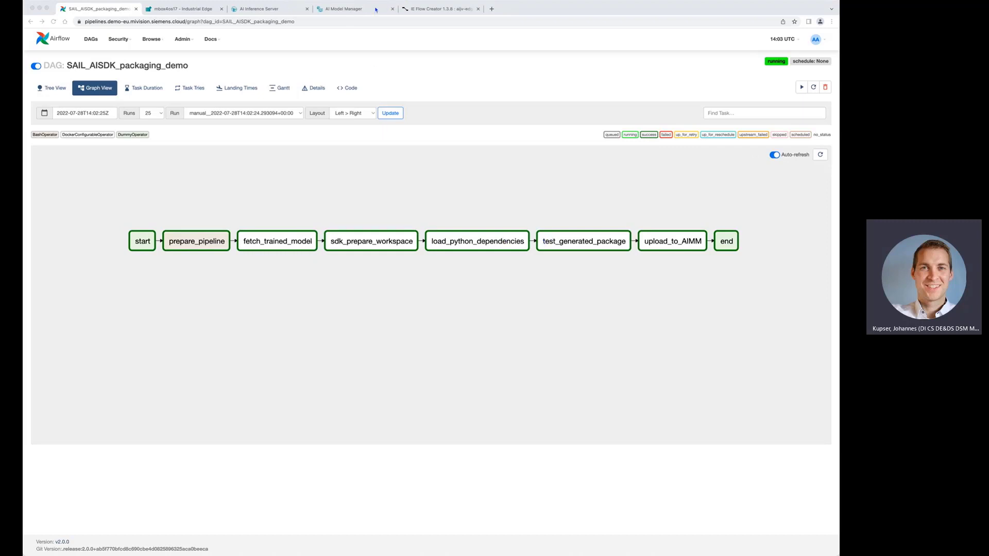
pyautogui.click(342, 8)
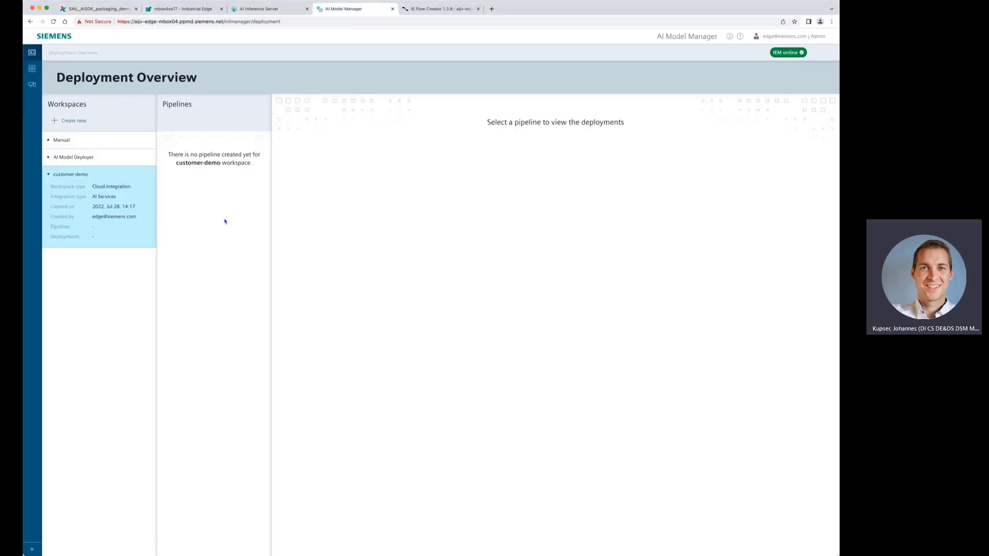
pyautogui.moveTo(271, 78)
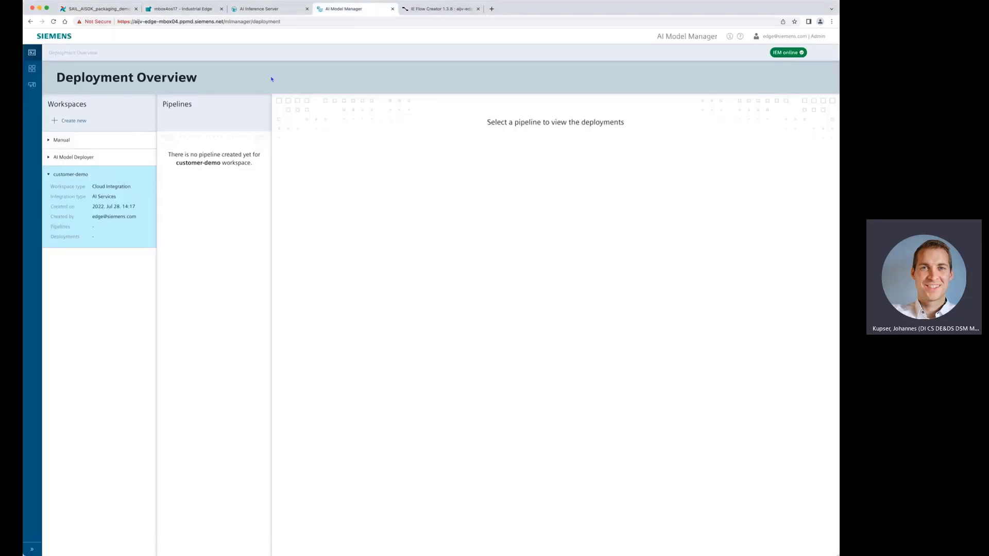
pyautogui.moveTo(552, 197)
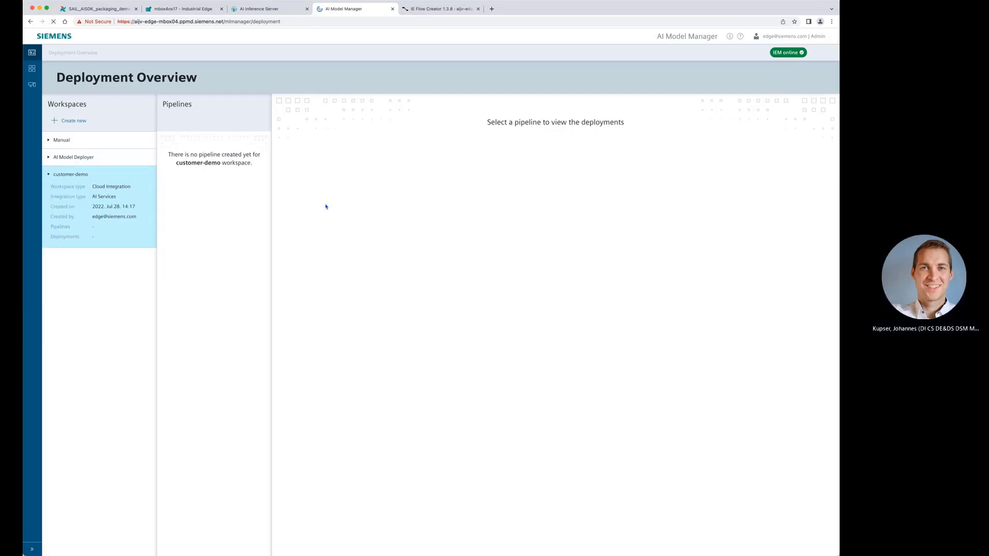
# - Reload the overview and show the Yolo 1.0.0 pipeline details in the customer-demo workspace
pyautogui.click(72, 174)
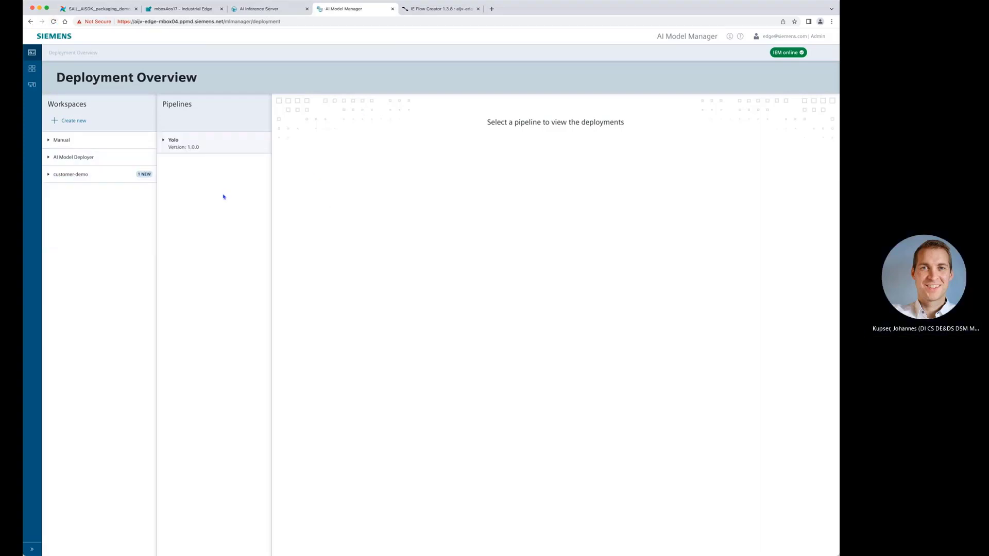
pyautogui.moveTo(151, 192)
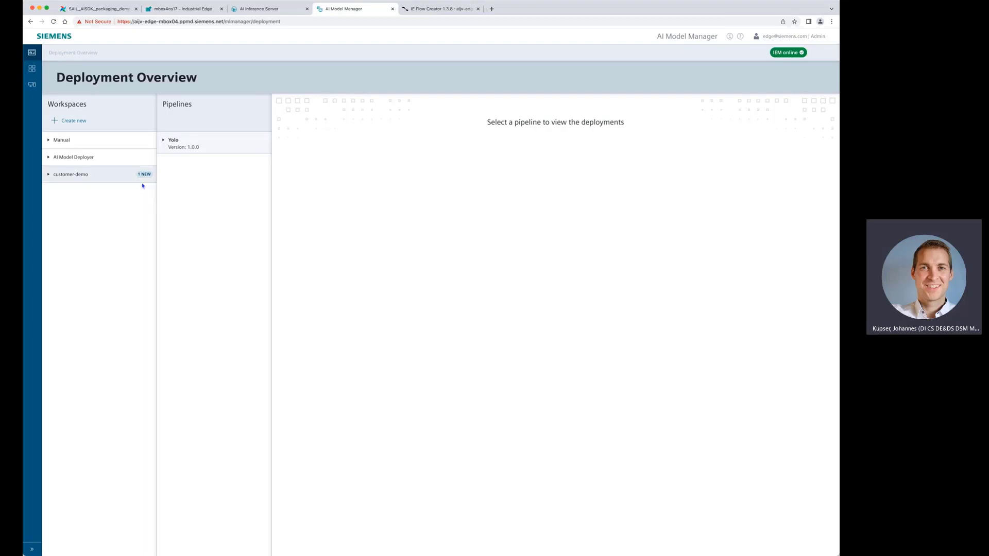
pyautogui.moveTo(143, 181)
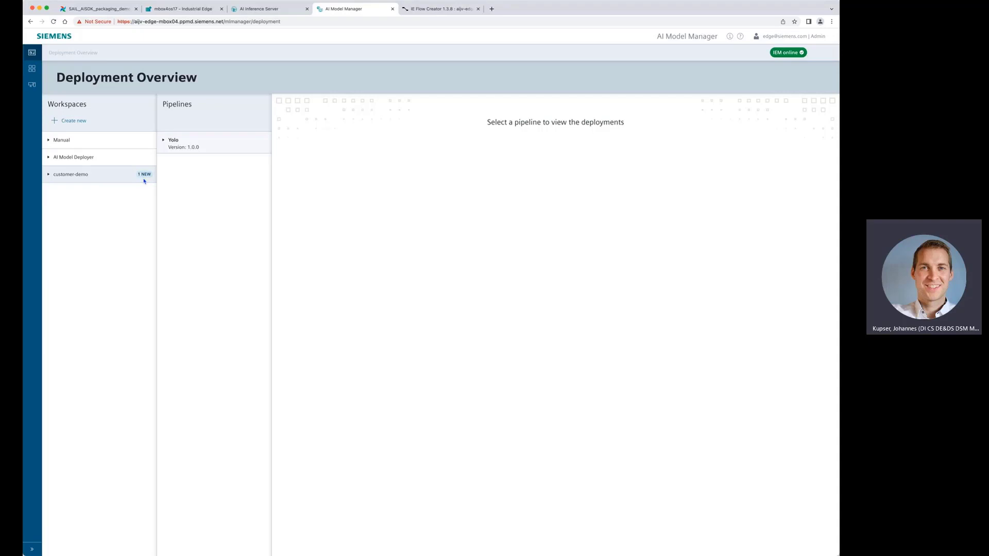
pyautogui.click(71, 175)
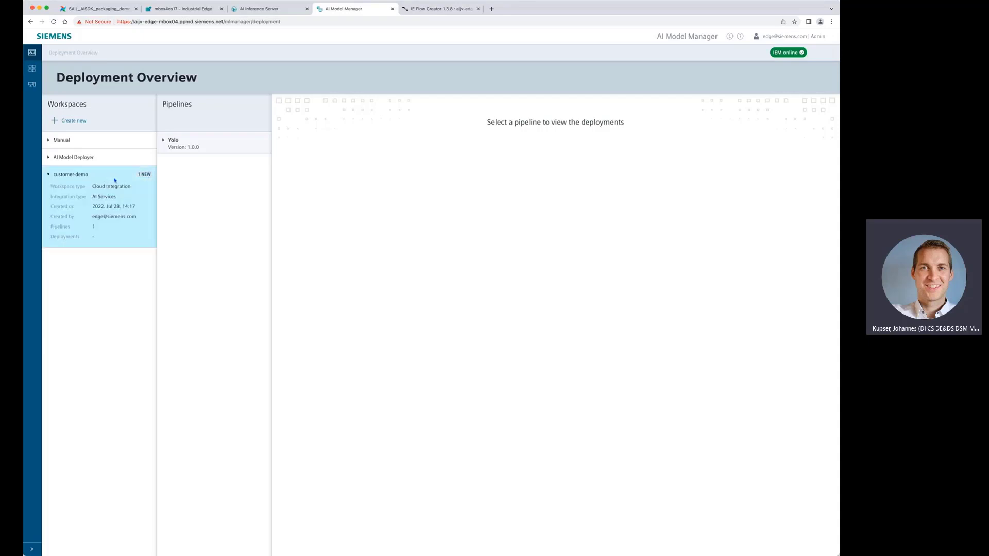
pyautogui.click(173, 139)
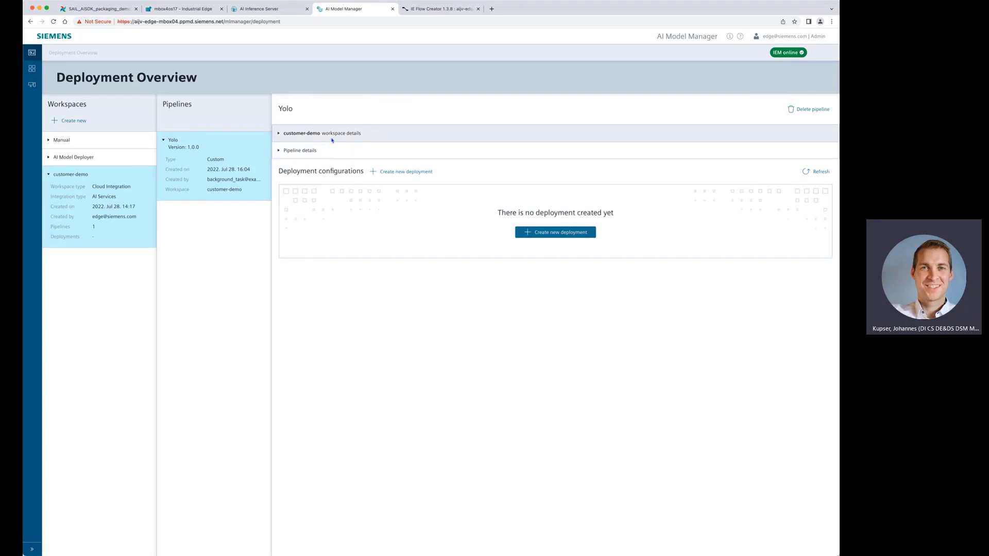
pyautogui.click(279, 133)
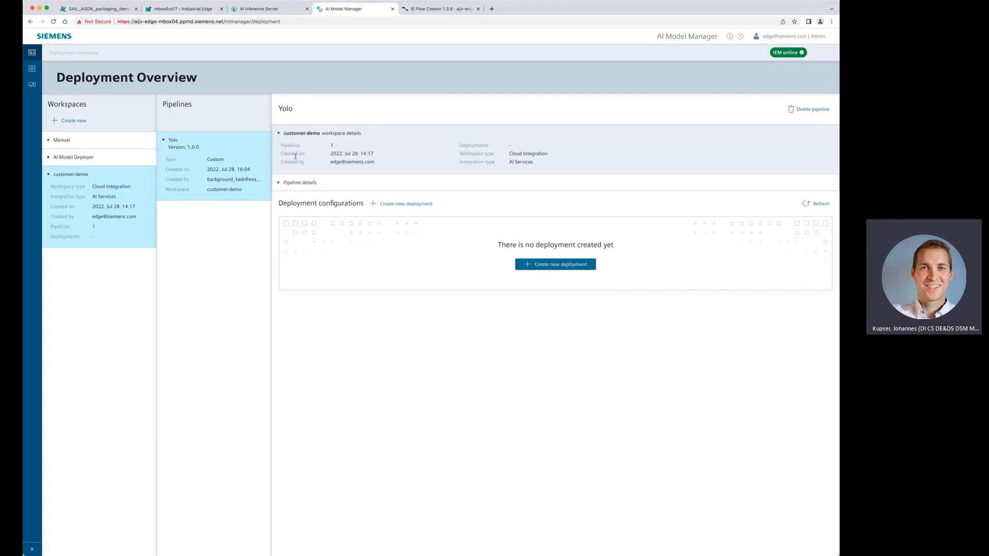
pyautogui.click(300, 182)
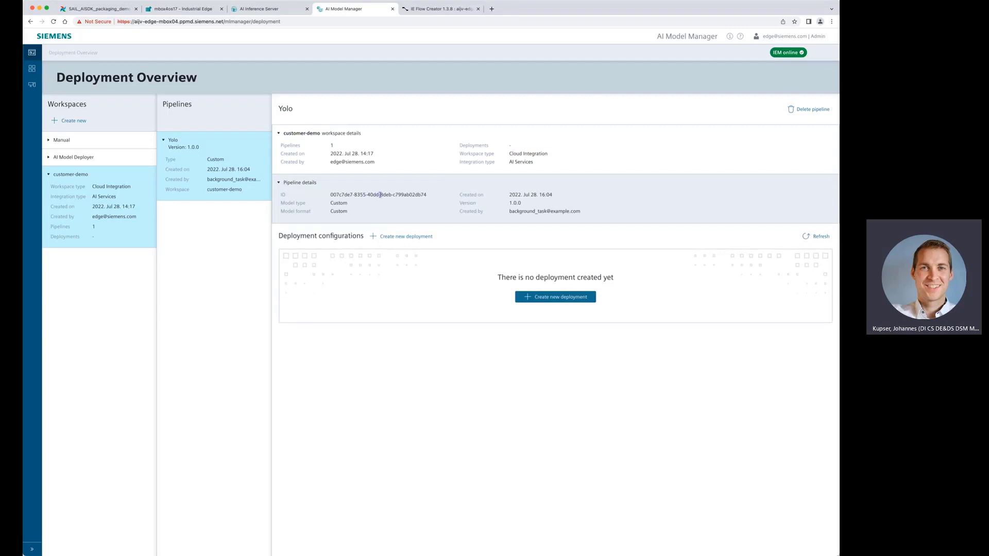
pyautogui.moveTo(496, 206)
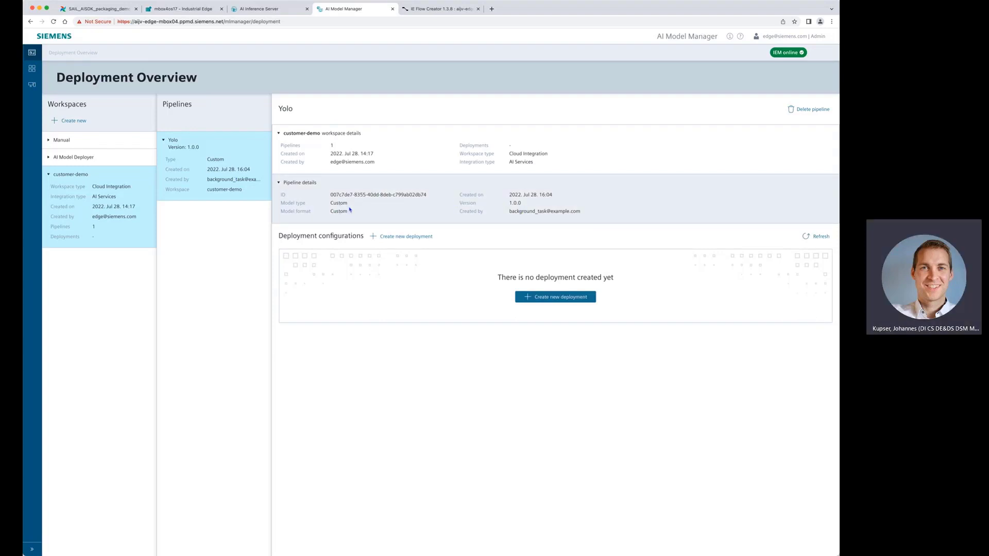
pyautogui.moveTo(386, 216)
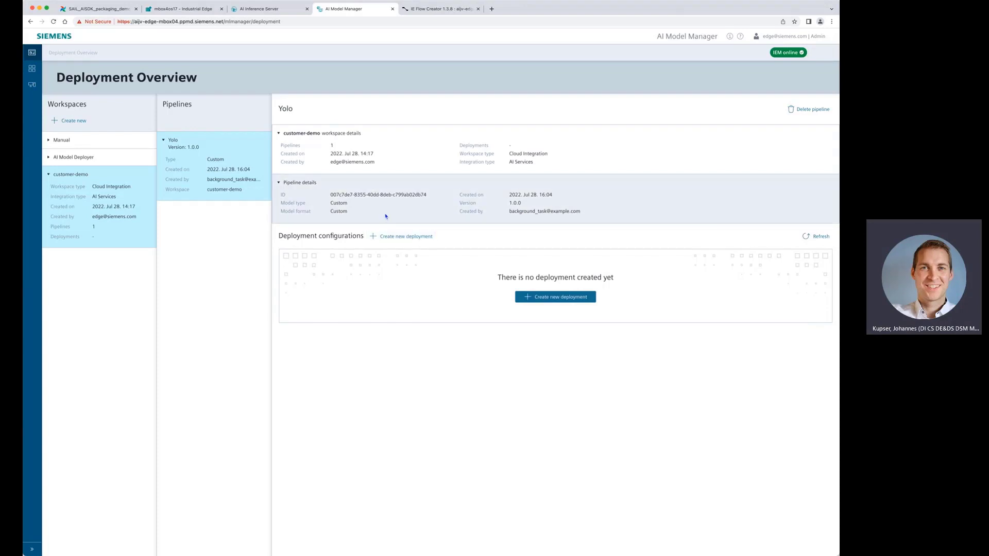
pyautogui.moveTo(407, 218)
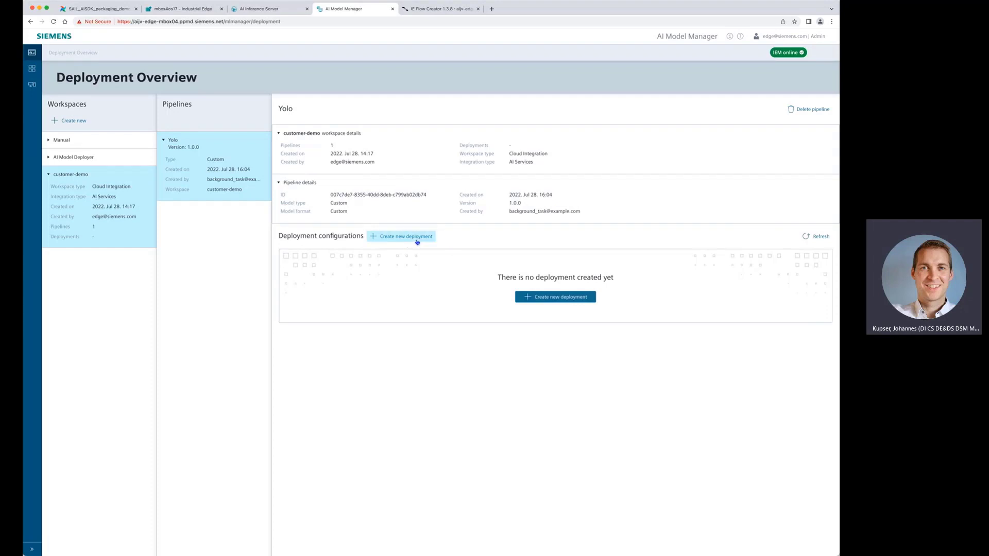
# - Start a new Yolo deployment targeting device mbox4os17 and proceed to its review
pyautogui.click(406, 237)
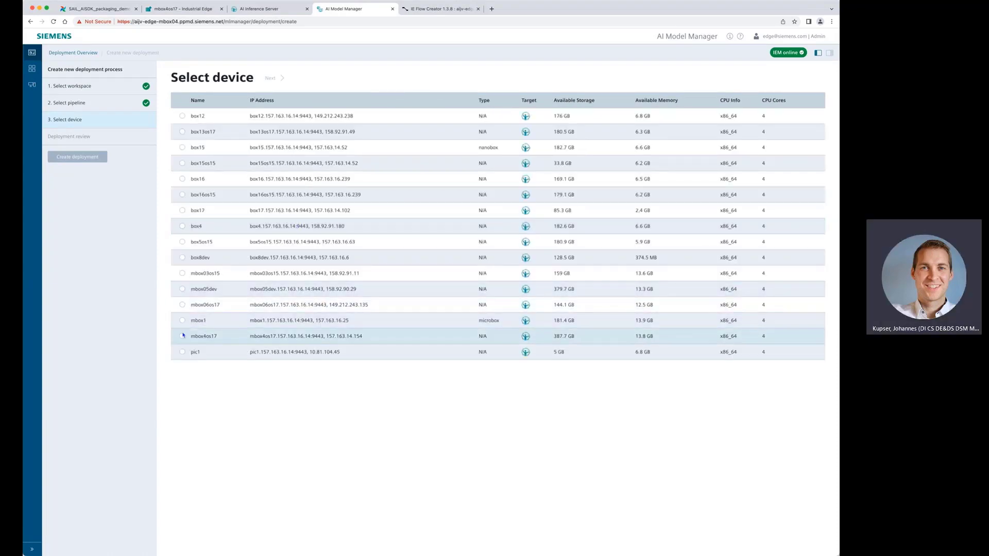
pyautogui.click(183, 336)
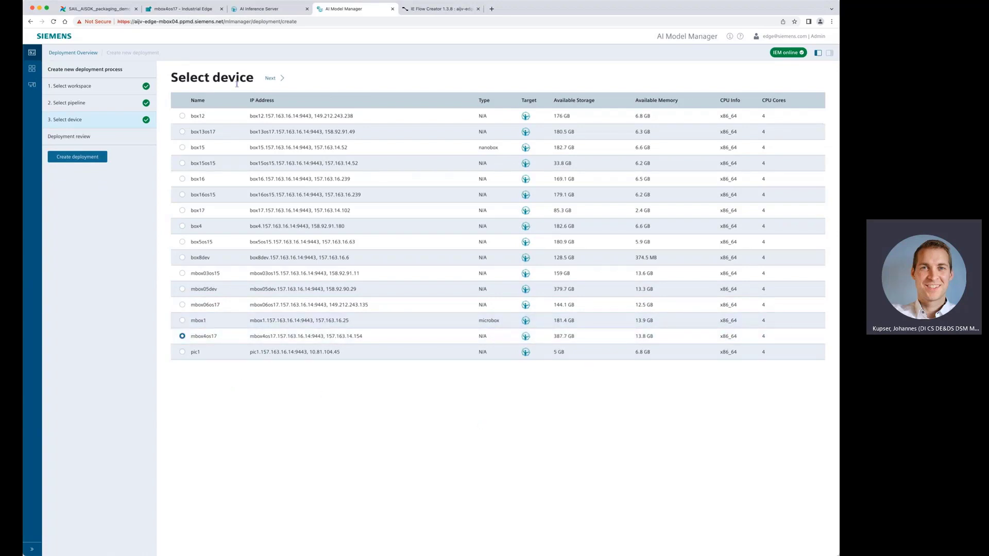
pyautogui.click(271, 78)
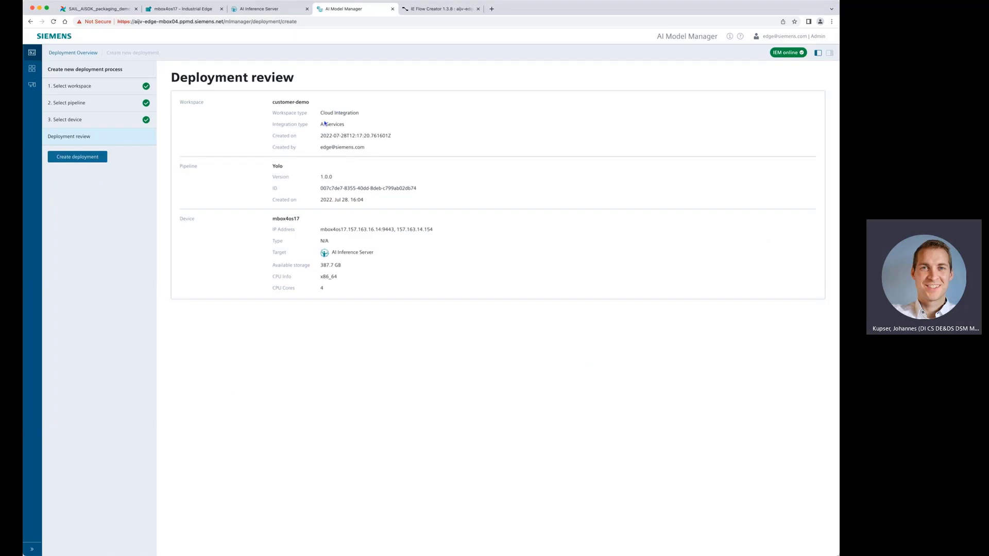
pyautogui.moveTo(280, 105)
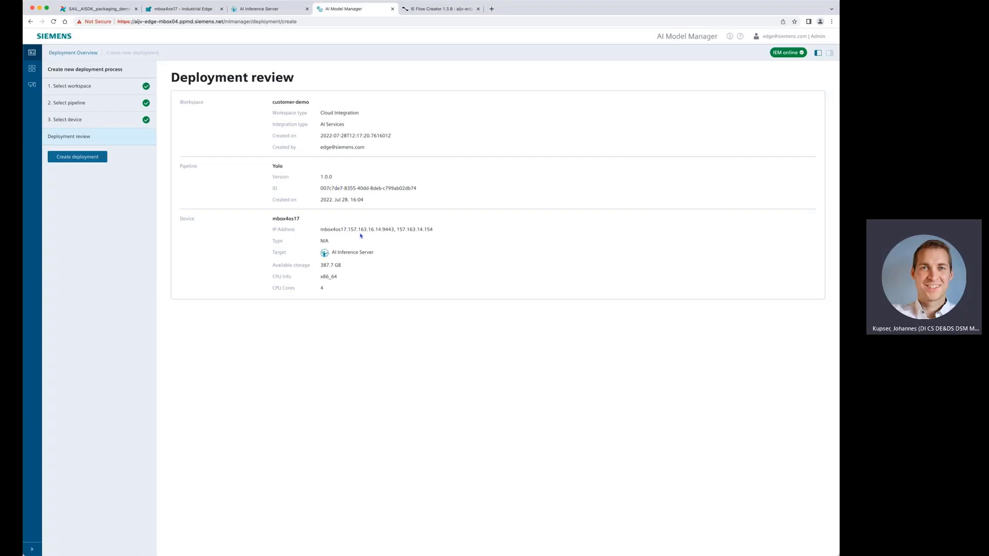
pyautogui.moveTo(99, 215)
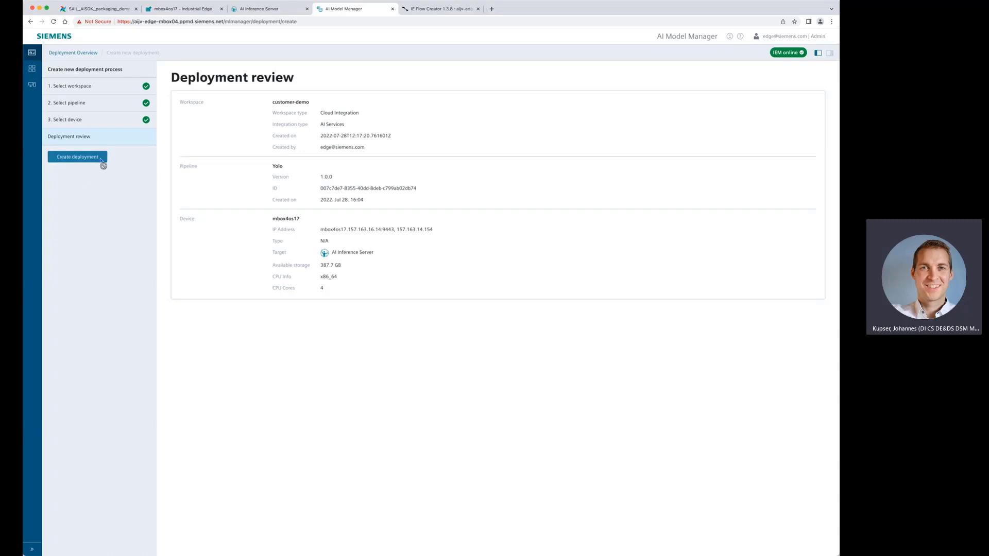
# - Create the Yolo deployment to mbox4os17, leaving the in-progress confirmation showing
pyautogui.click(77, 156)
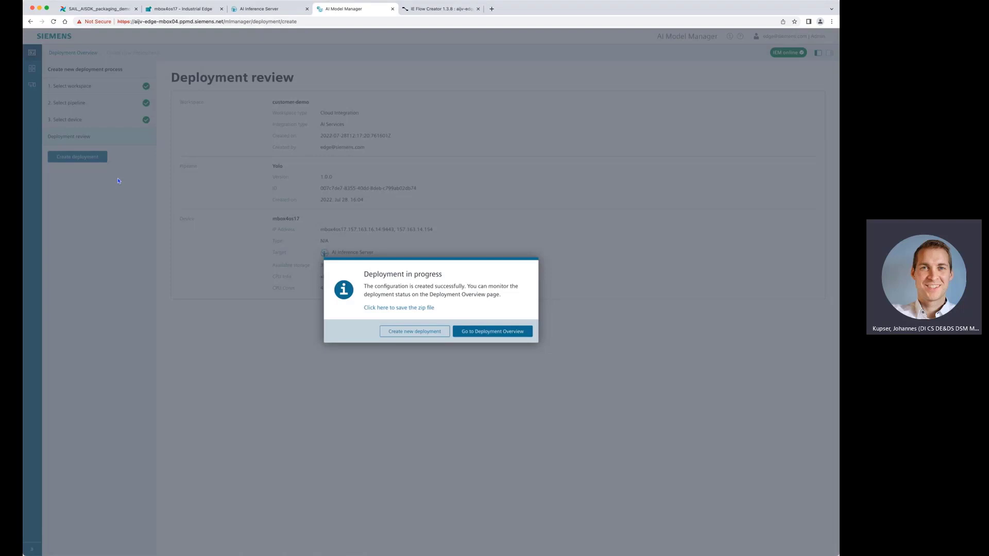
pyautogui.moveTo(414, 317)
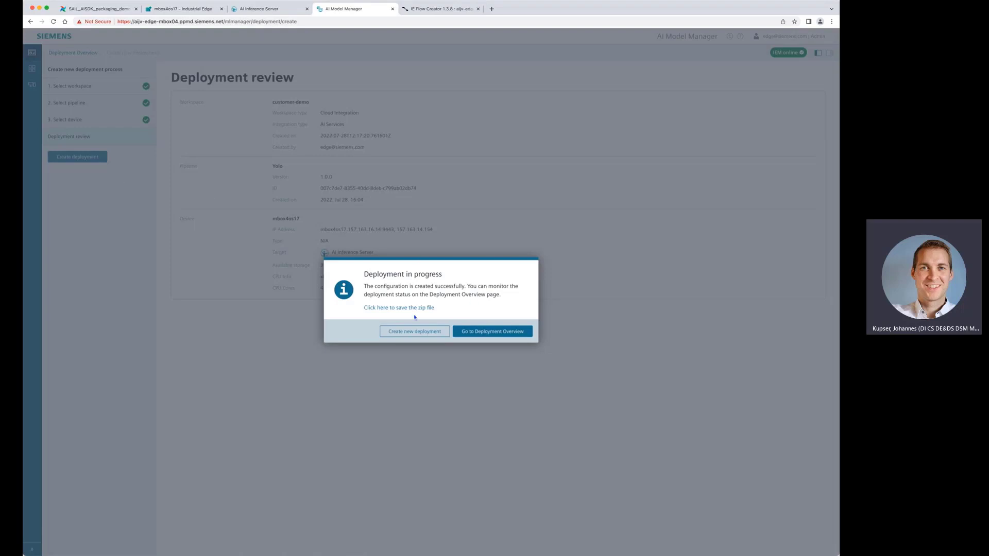
pyautogui.moveTo(419, 316)
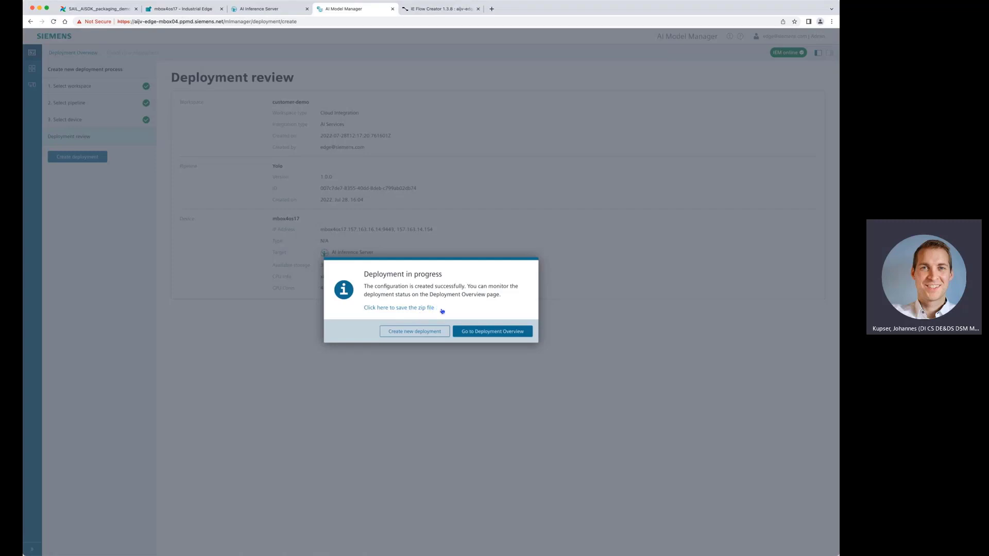
pyautogui.moveTo(492, 330)
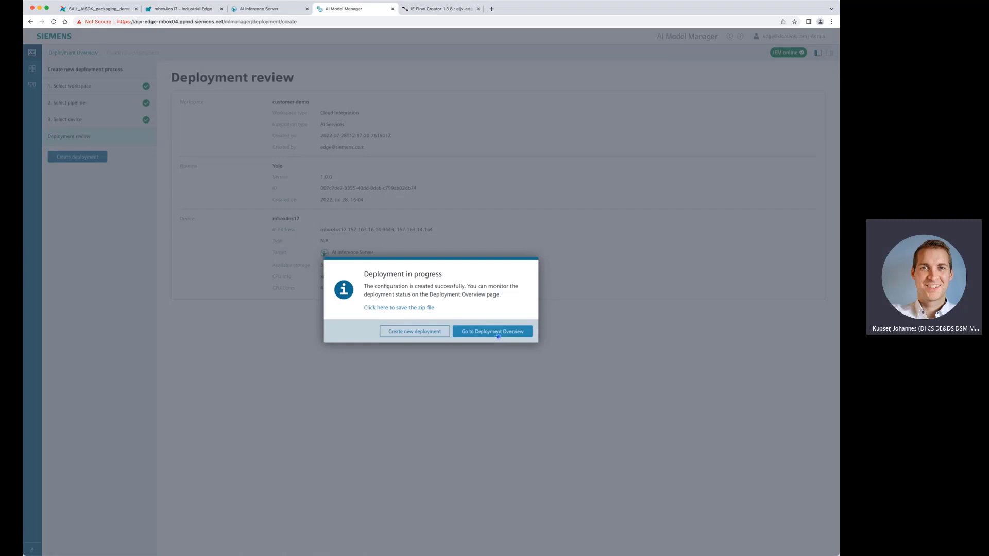
# - Go back to the deployment overview and refresh until the mbox4os17 deployment shows AVAILABLE
pyautogui.click(493, 331)
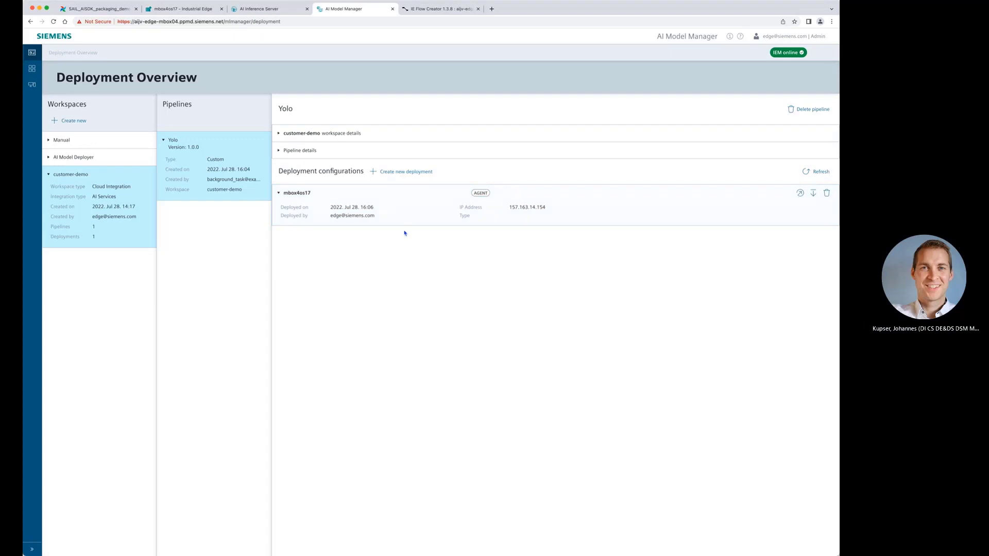
pyautogui.moveTo(547, 225)
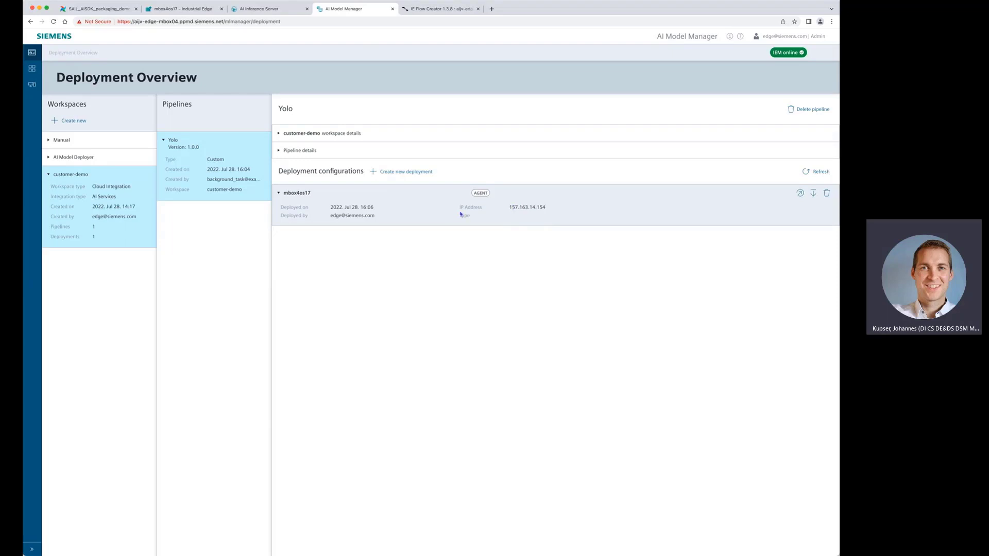
pyautogui.moveTo(520, 266)
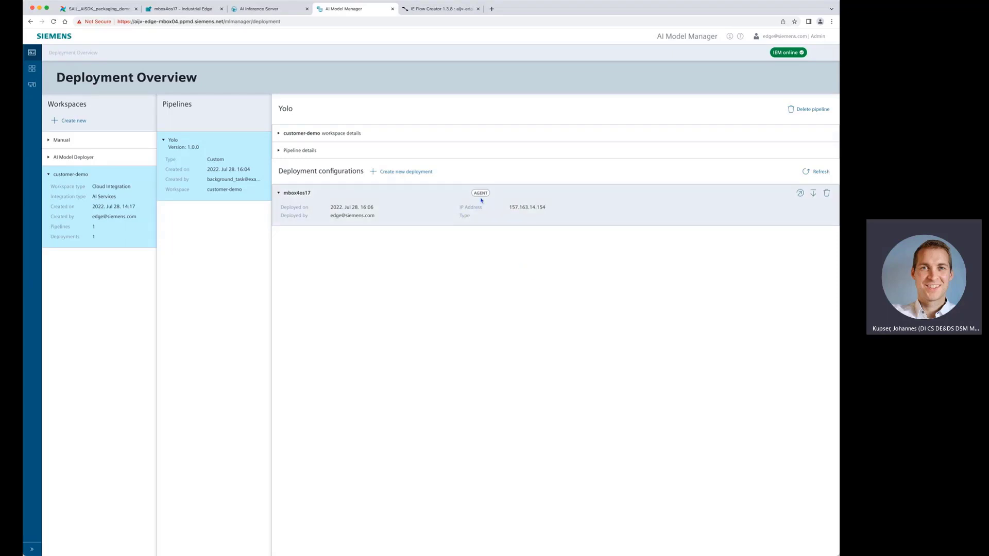
pyautogui.moveTo(600, 190)
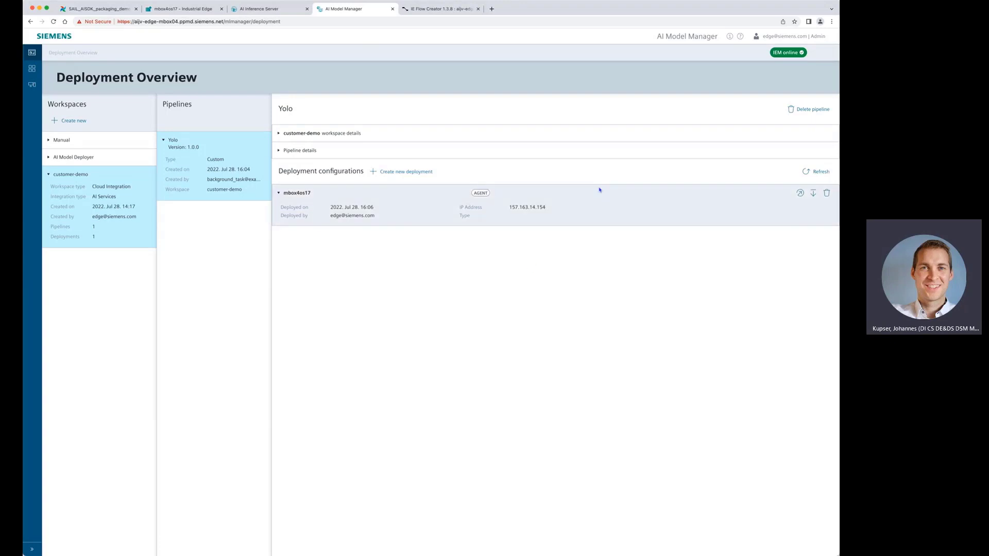
pyautogui.click(819, 172)
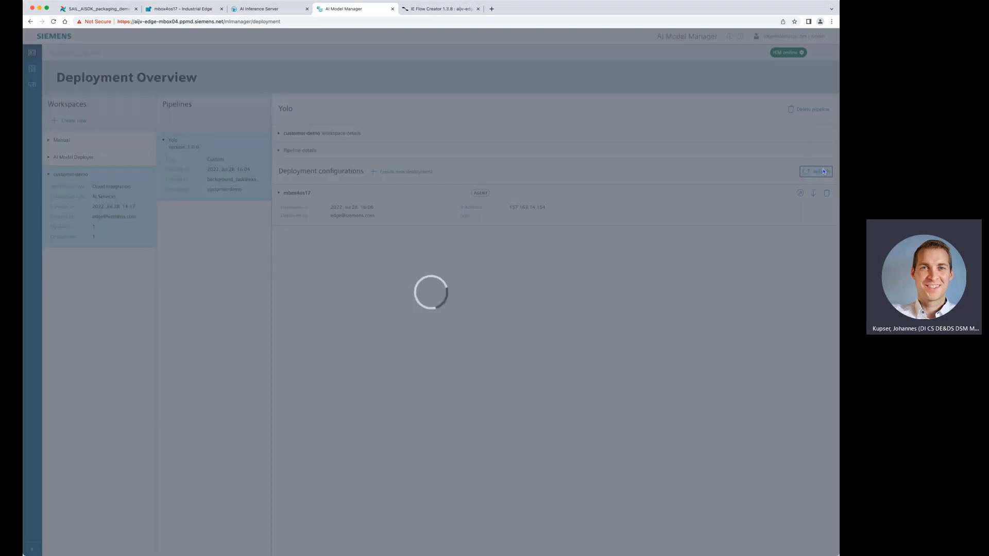
pyautogui.click(815, 171)
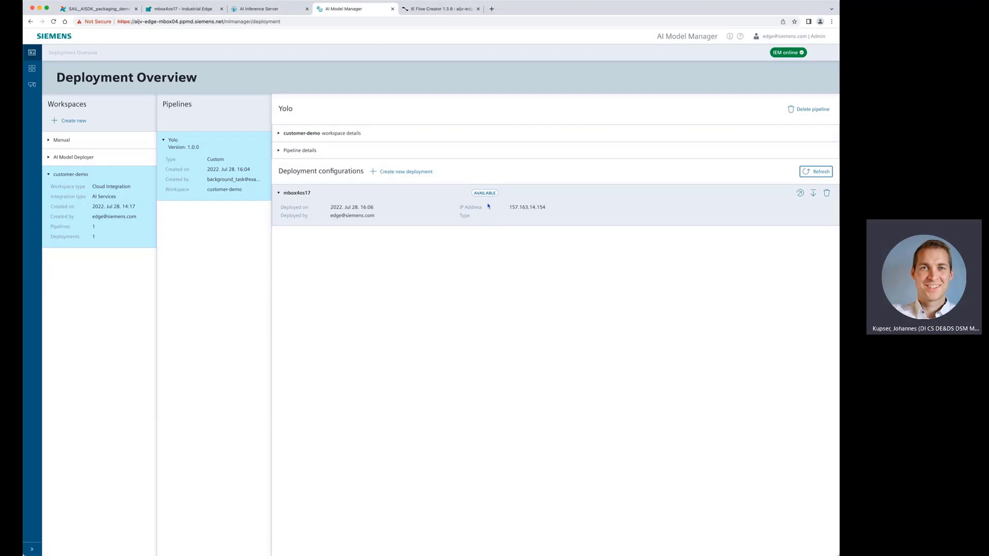
pyautogui.moveTo(477, 207)
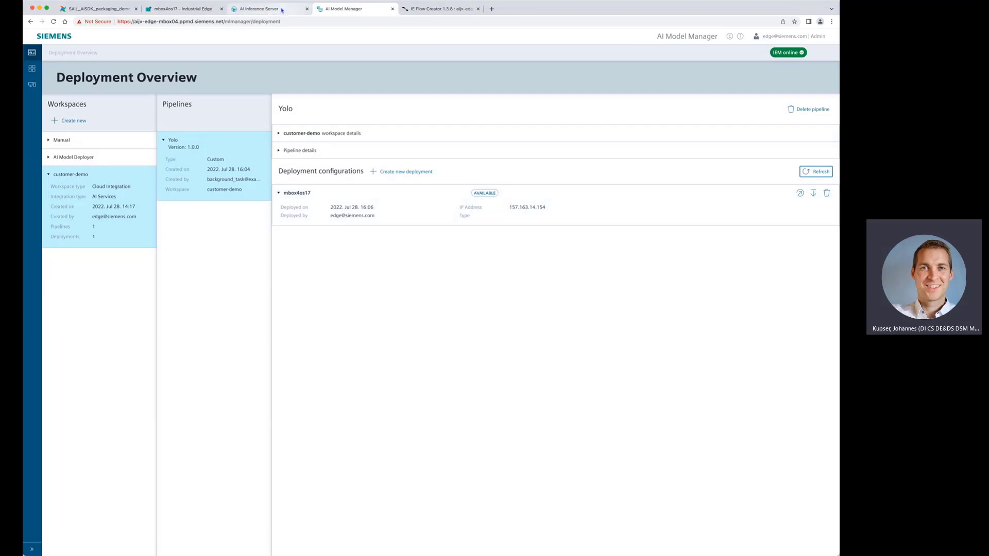
# - In AI Inference Server, dismiss the package notice and activate the stored Yolo pipeline
pyautogui.click(259, 8)
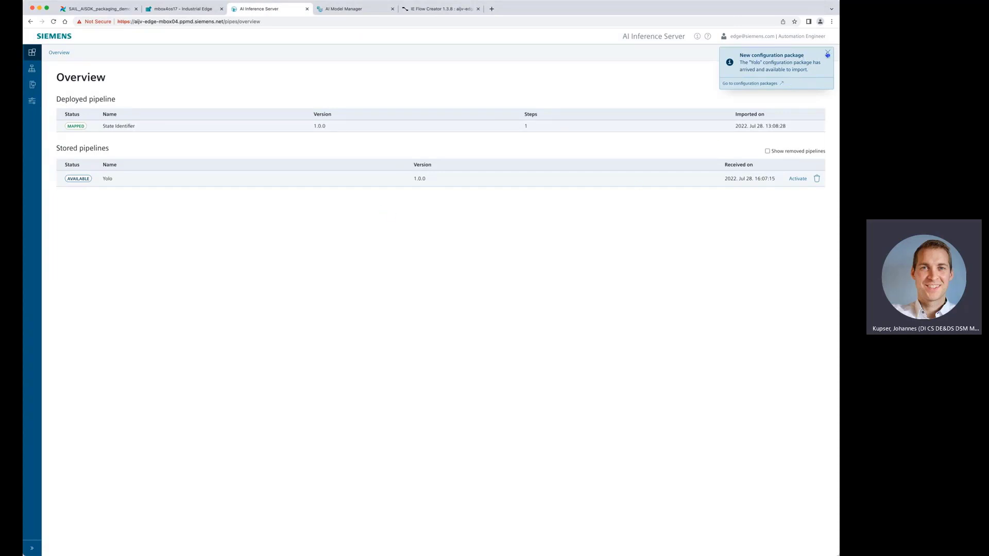
pyautogui.click(827, 53)
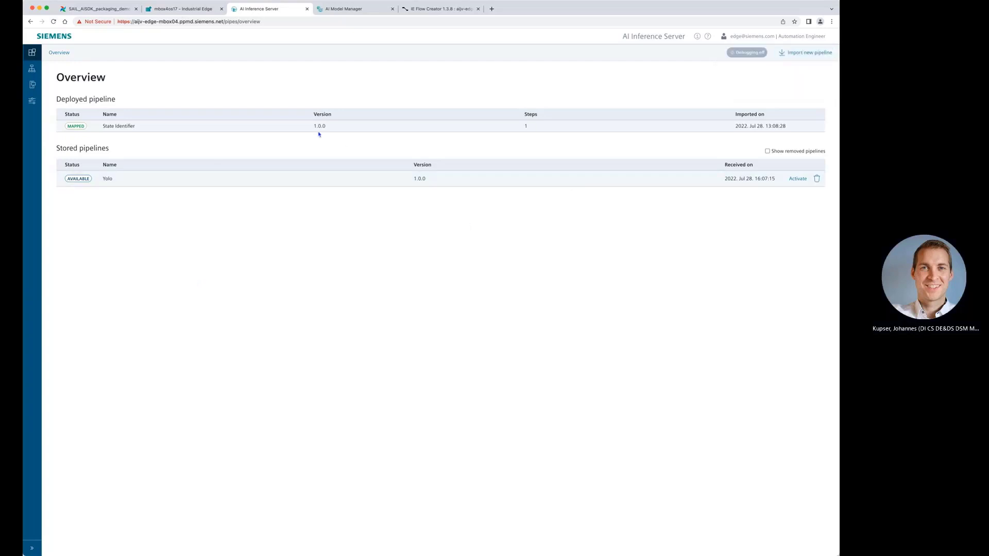
pyautogui.moveTo(257, 172)
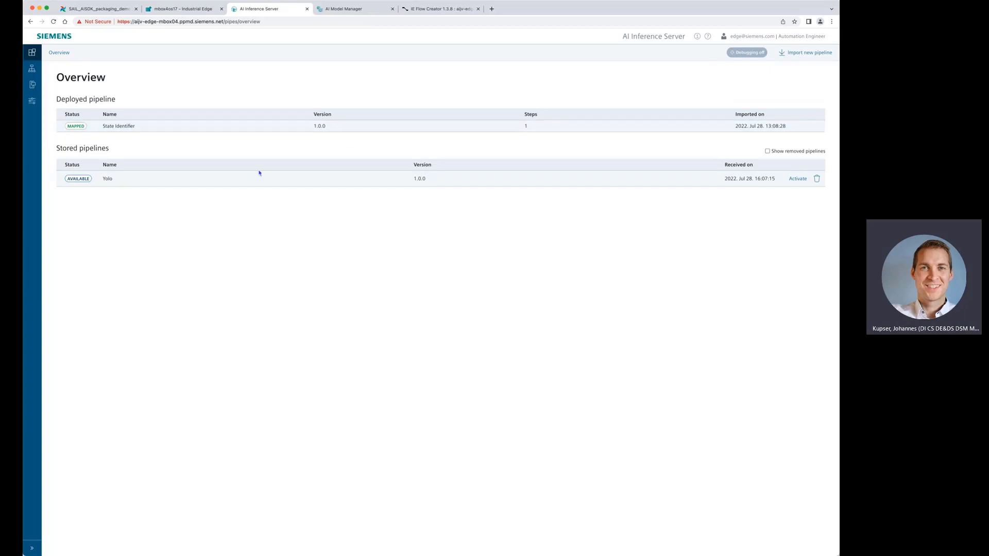
pyautogui.moveTo(151, 180)
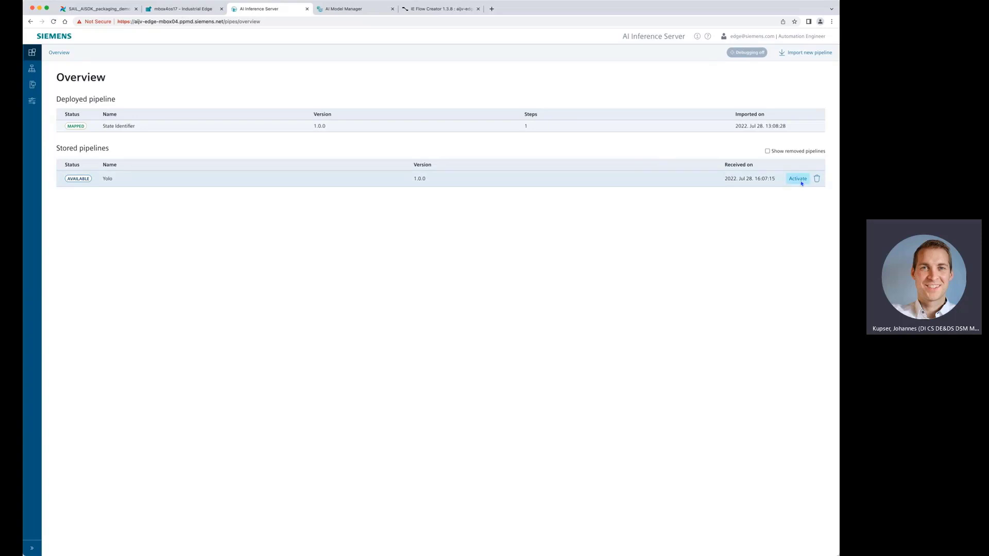
pyautogui.click(797, 178)
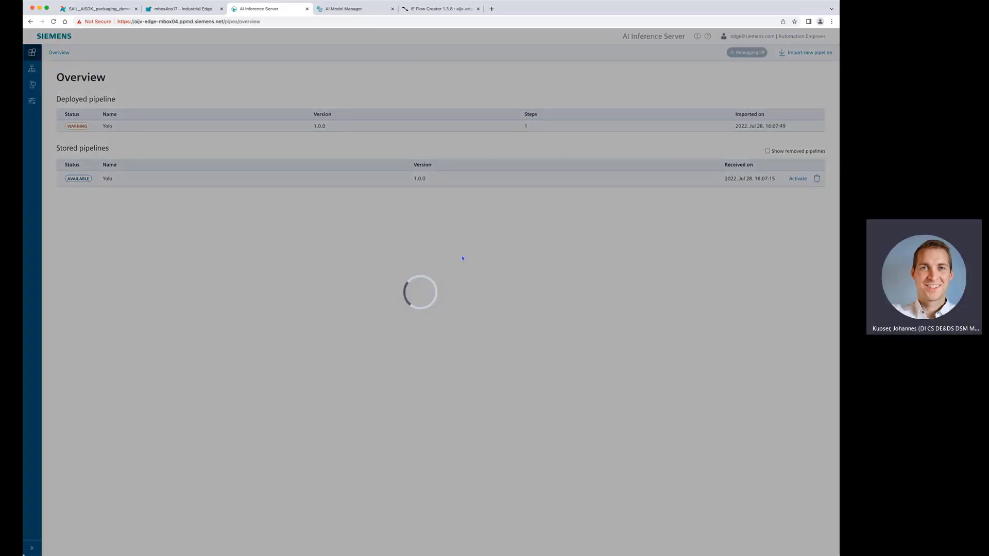
# - Show the deployed Yolo pipeline's general information with its unfinished data mapping warning
pyautogui.click(107, 126)
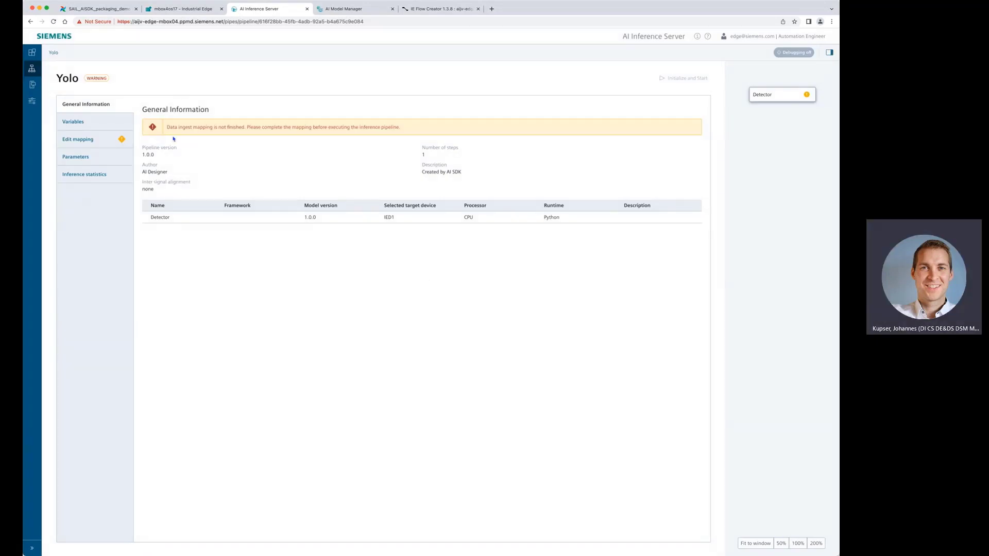
pyautogui.moveTo(336, 179)
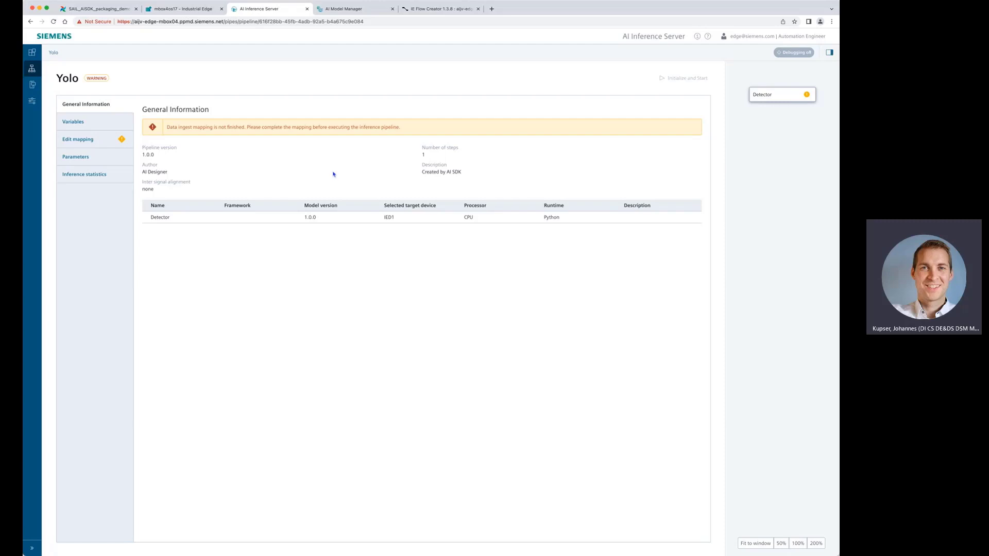
pyautogui.moveTo(296, 173)
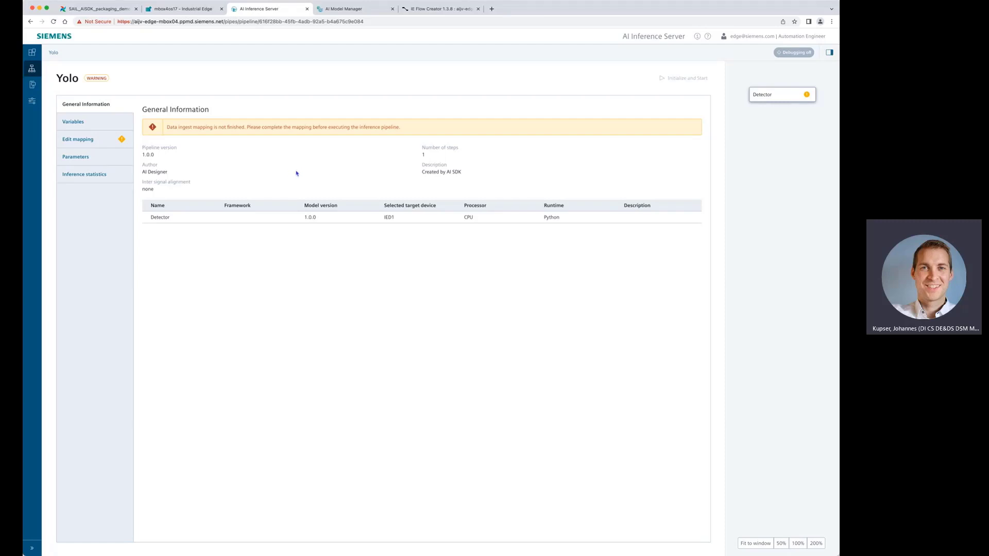
pyautogui.moveTo(75, 157)
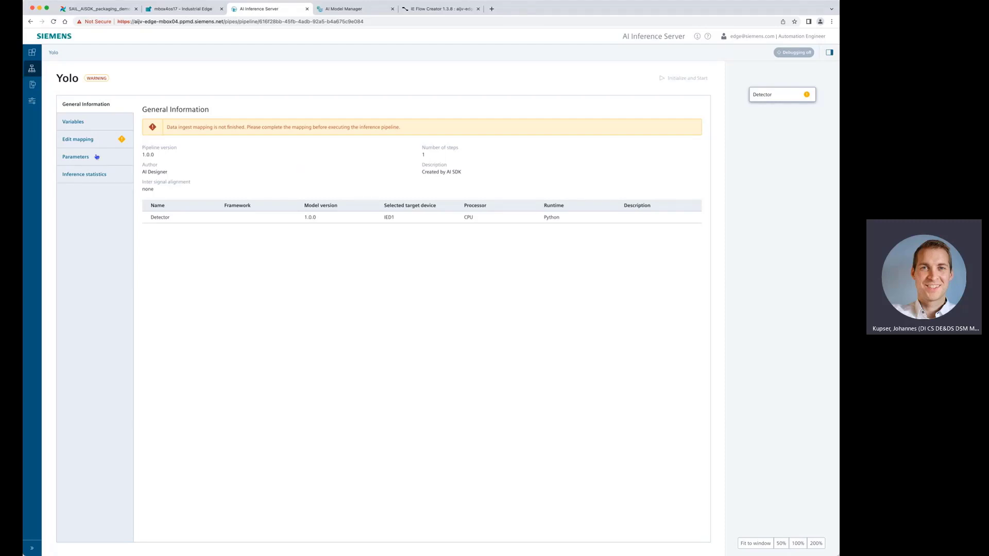
# - Map input_frame to ie/yolo/in and detection_result to ie/yolo/out with their data connections
pyautogui.click(79, 139)
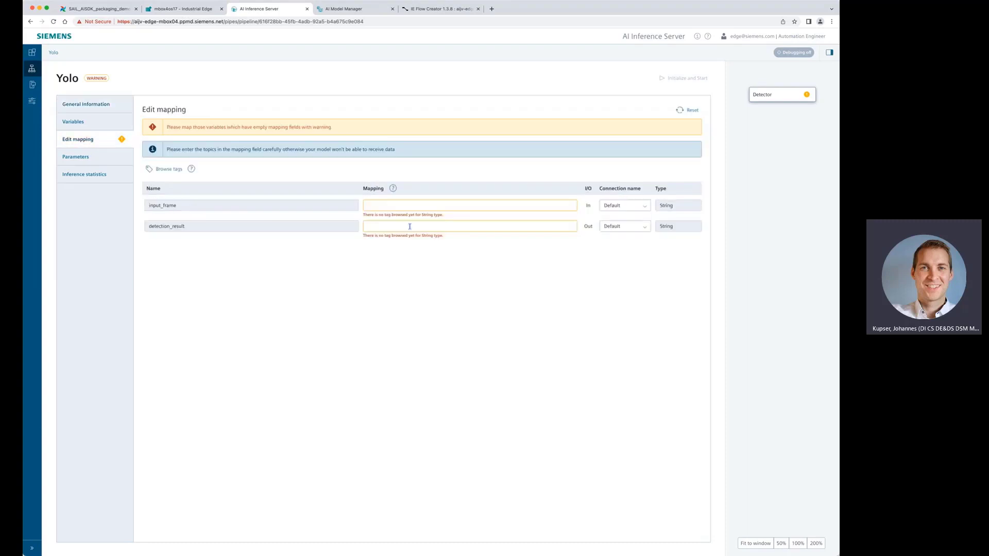
pyautogui.write('ie/yolo/in')
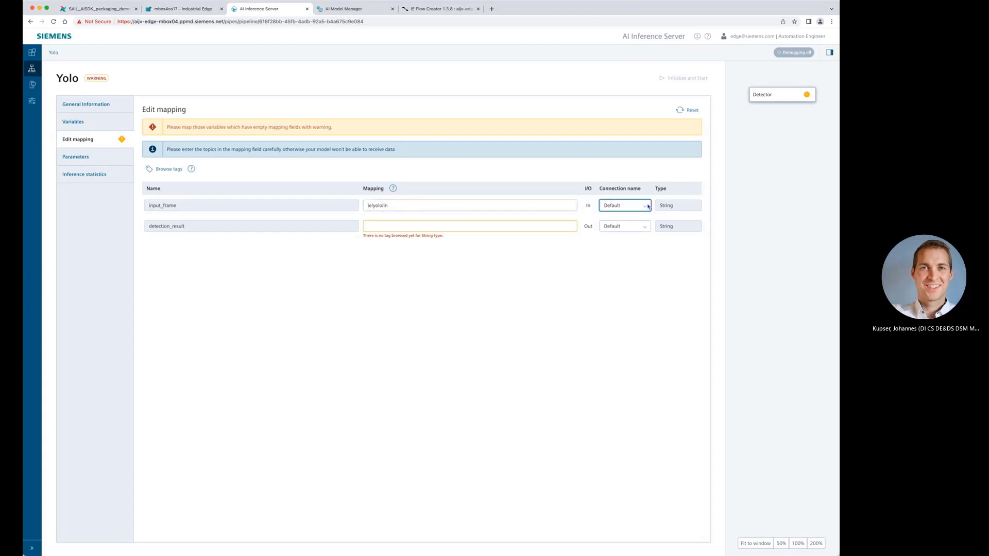
pyautogui.click(624, 205)
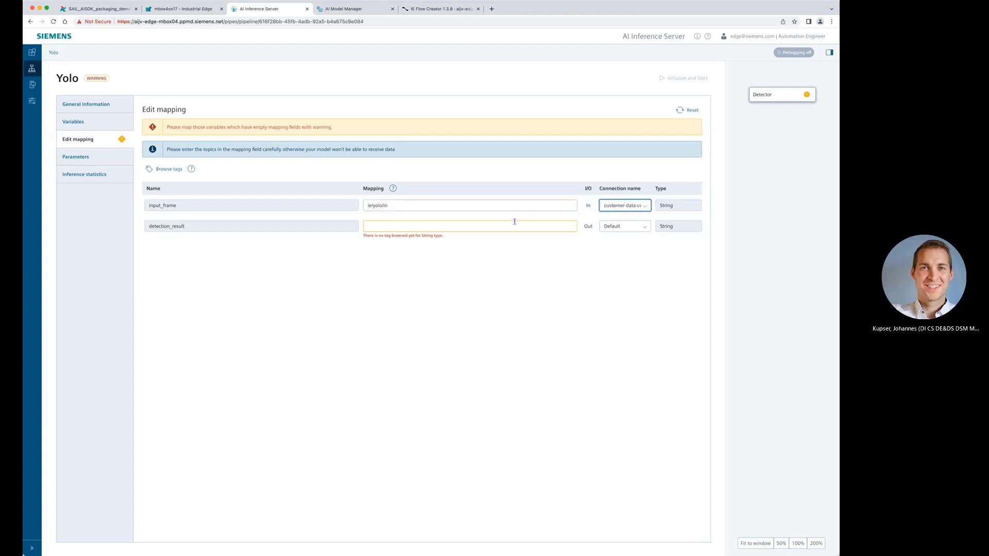
pyautogui.write('ie/yolo/out')
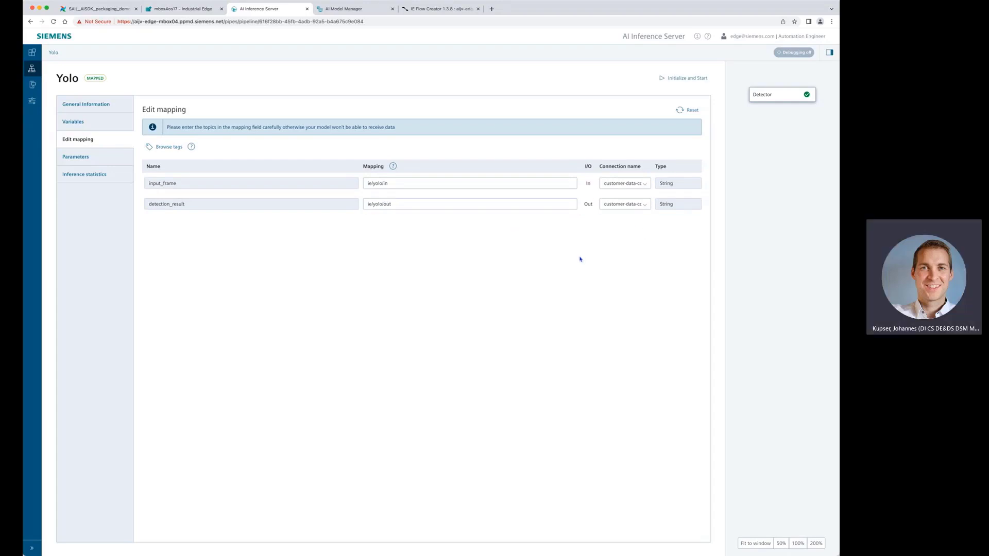
pyautogui.moveTo(321, 199)
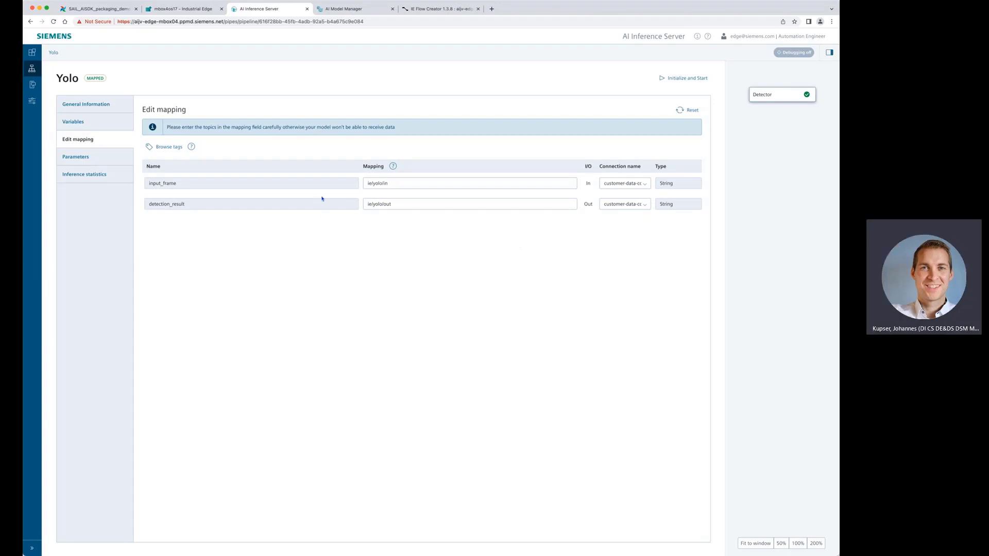
pyautogui.moveTo(272, 179)
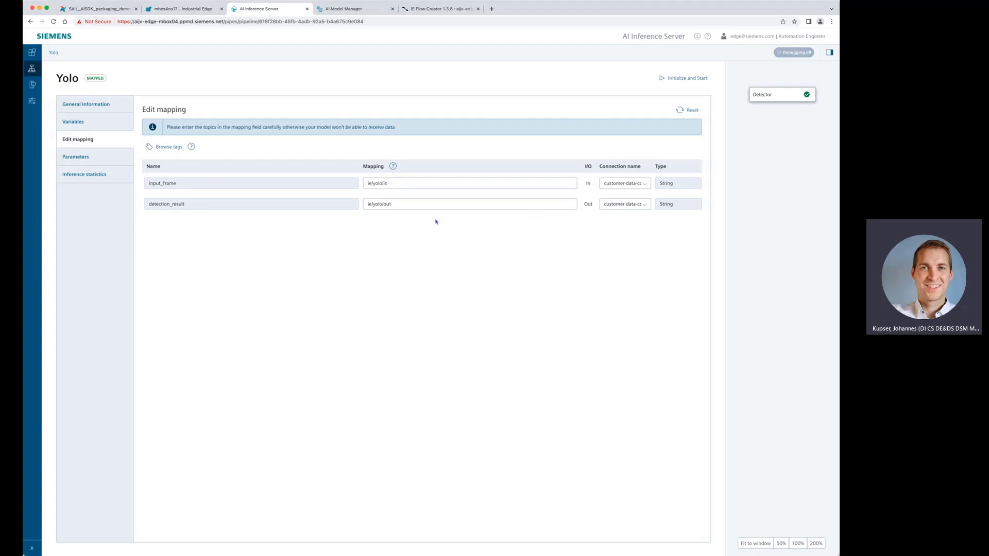
pyautogui.moveTo(658, 126)
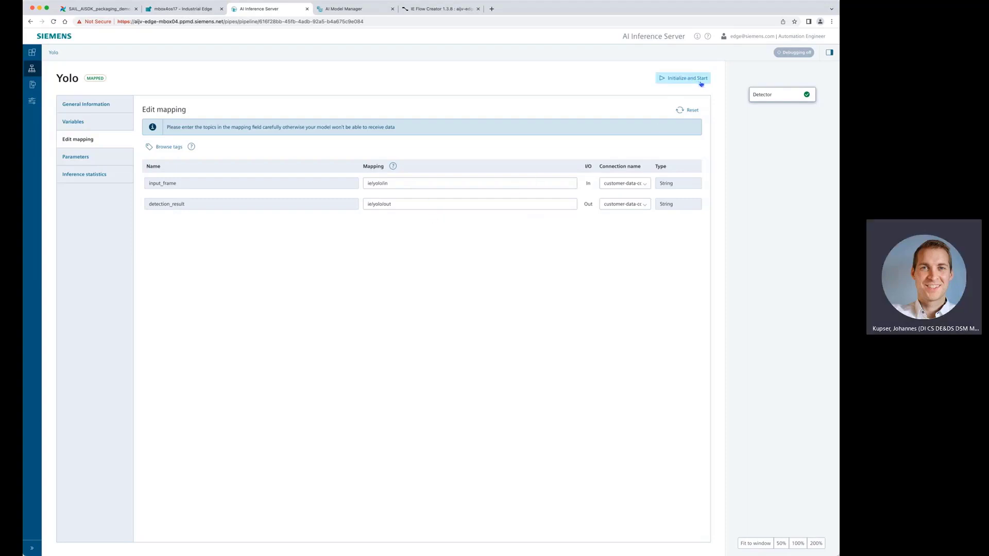
# - Initialize and start the mapped Yolo pipeline
pyautogui.click(683, 78)
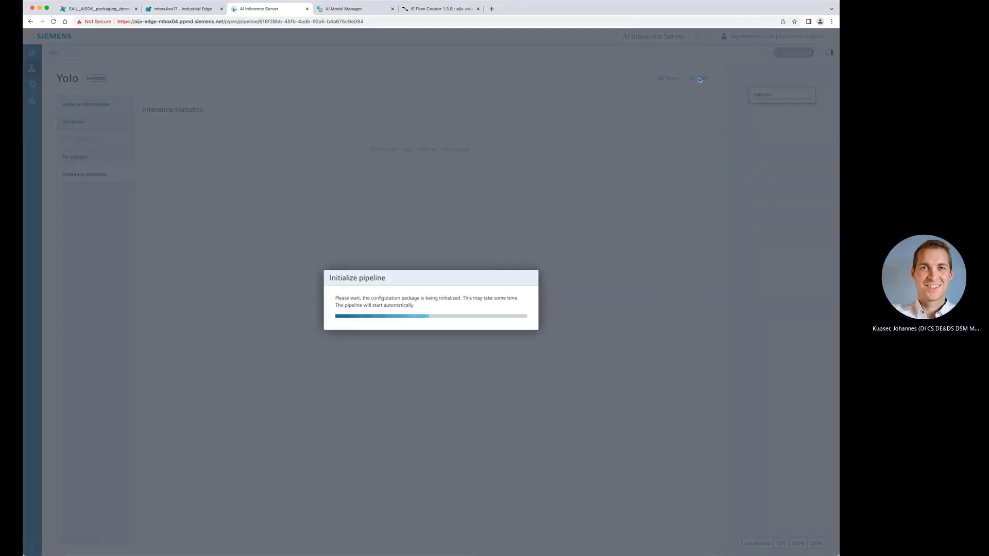
pyautogui.moveTo(342, 230)
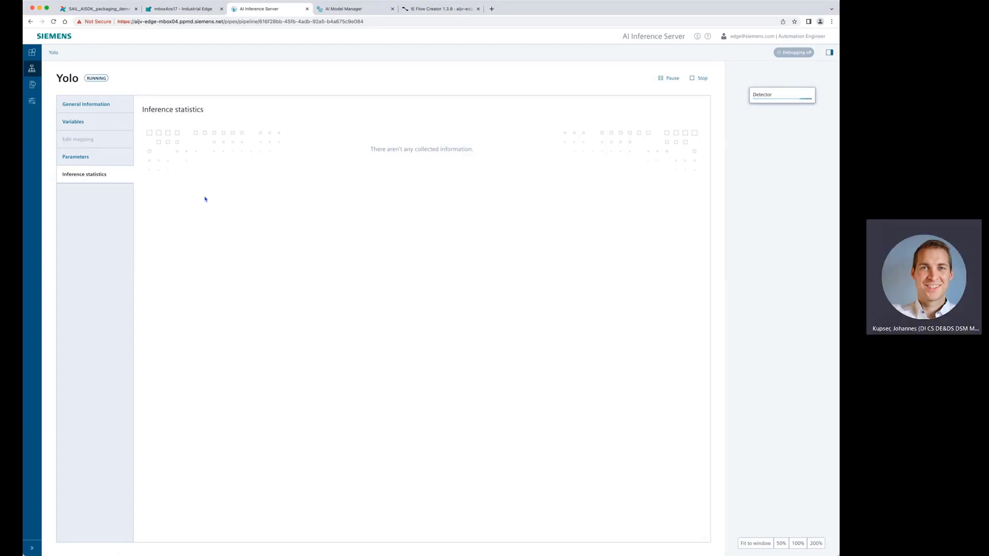
pyautogui.moveTo(470, 123)
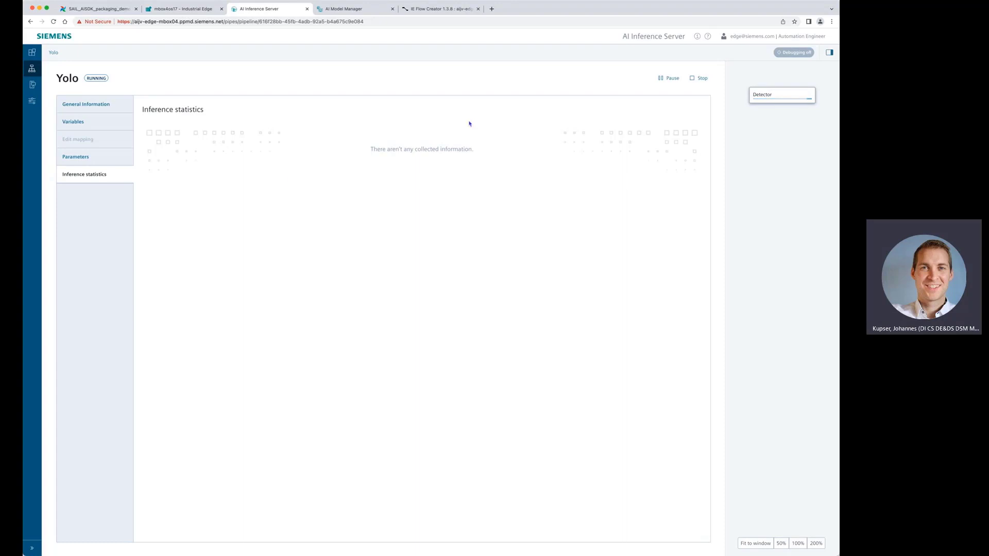
pyautogui.moveTo(411, 156)
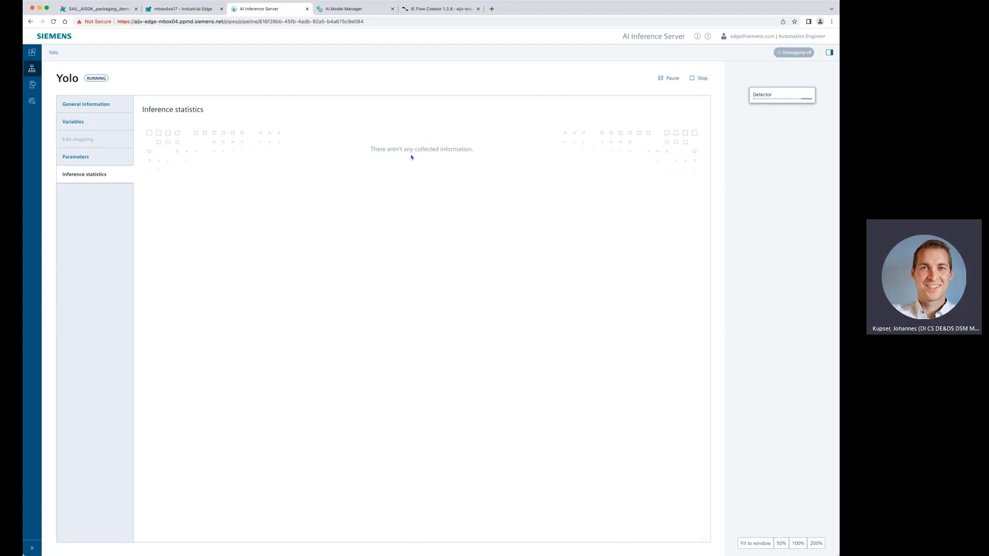
pyautogui.click(86, 103)
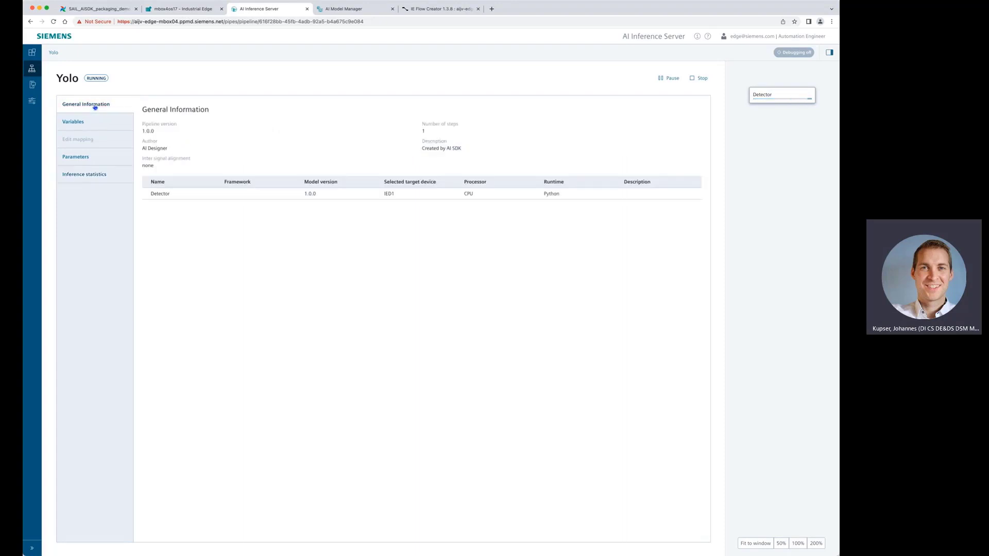
pyautogui.moveTo(238, 172)
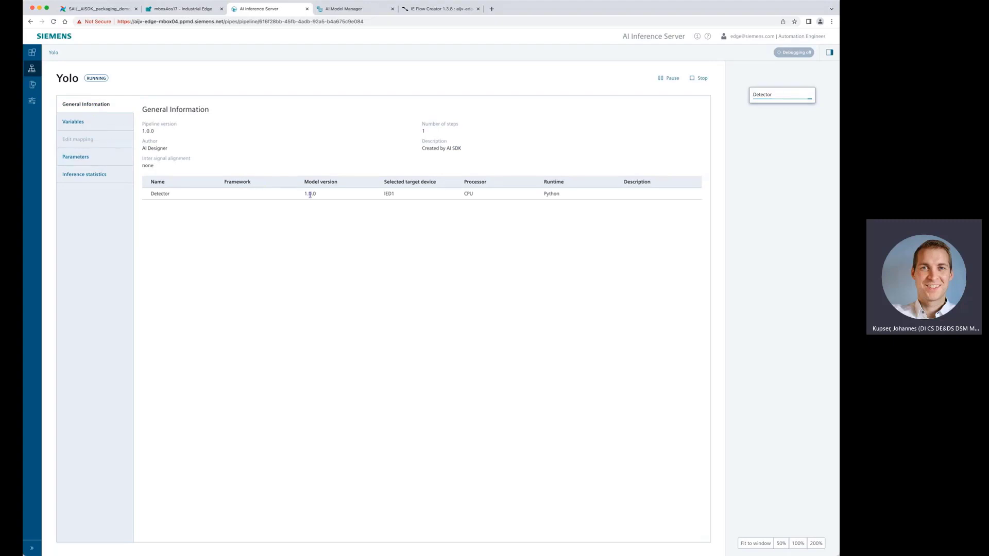
pyautogui.click(75, 156)
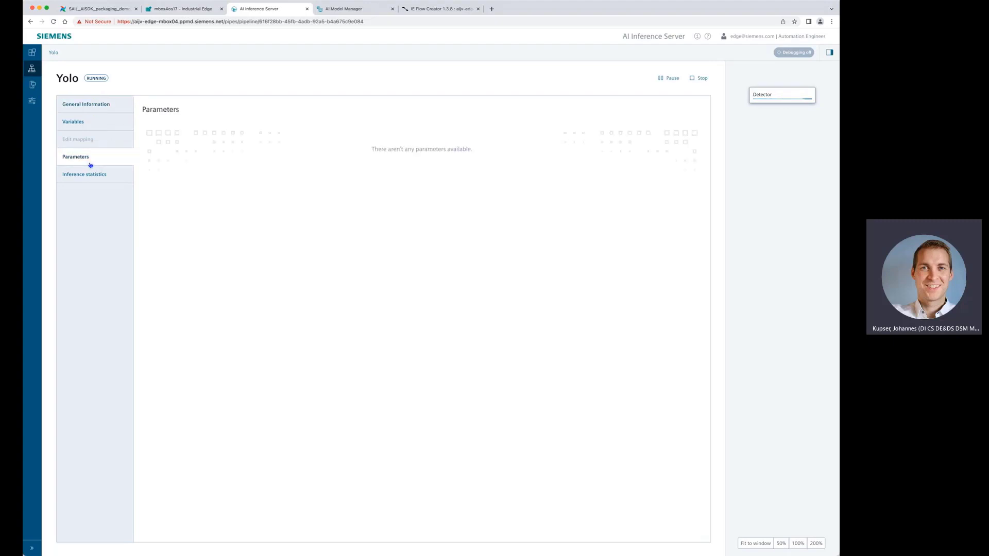
pyautogui.click(73, 121)
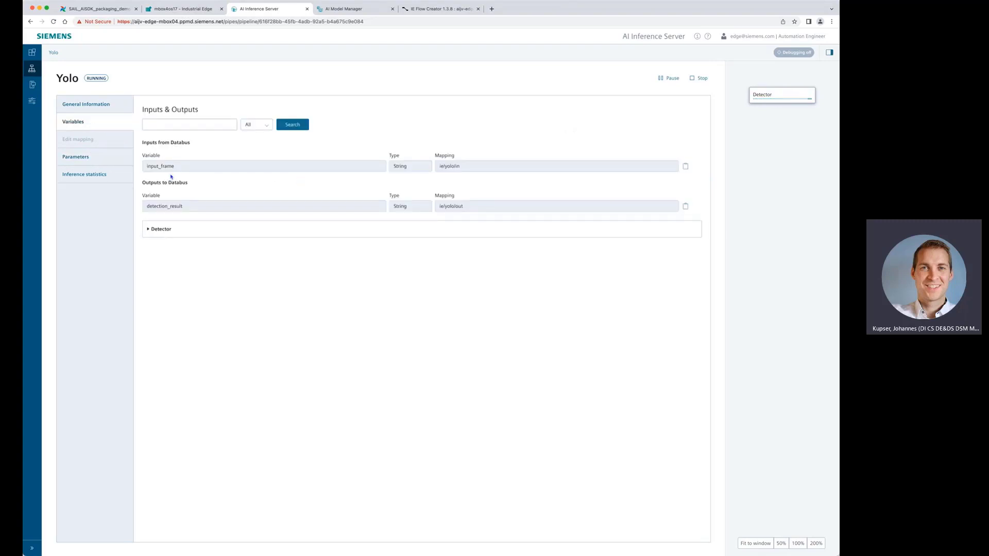
pyautogui.moveTo(419, 194)
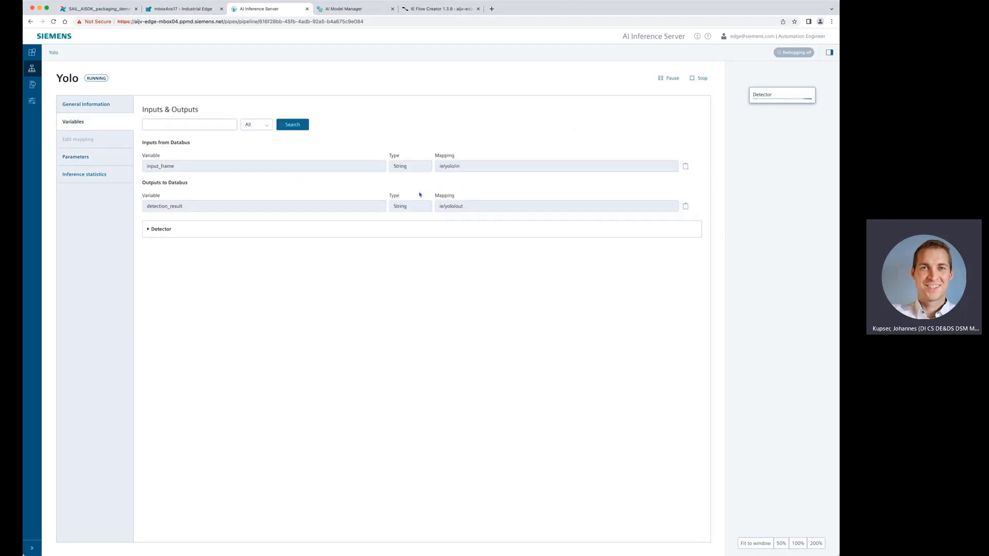
pyautogui.click(84, 174)
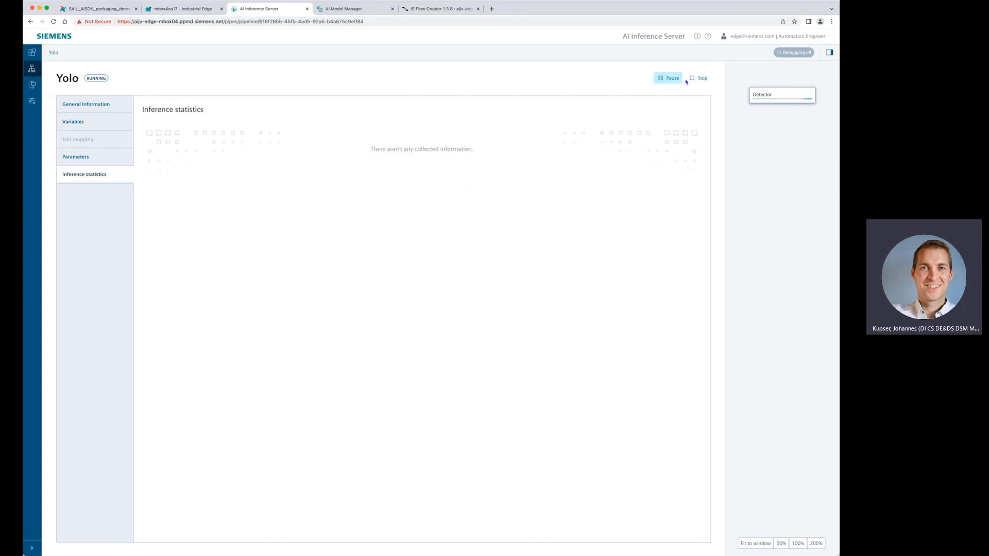
pyautogui.moveTo(402, 96)
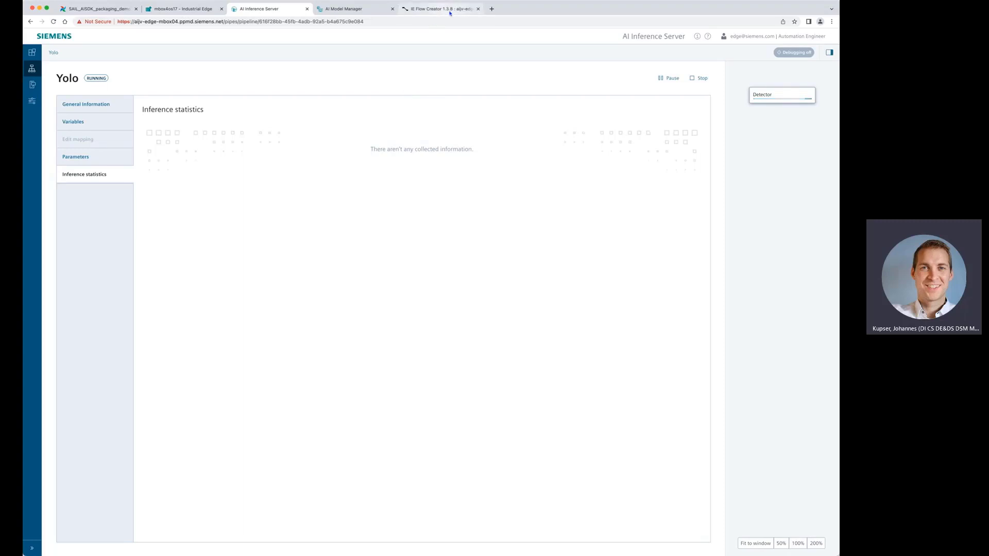
# - Show the camera-customer-demo flow in Flow Creator and ignore the server flows updated notice
pyautogui.click(442, 9)
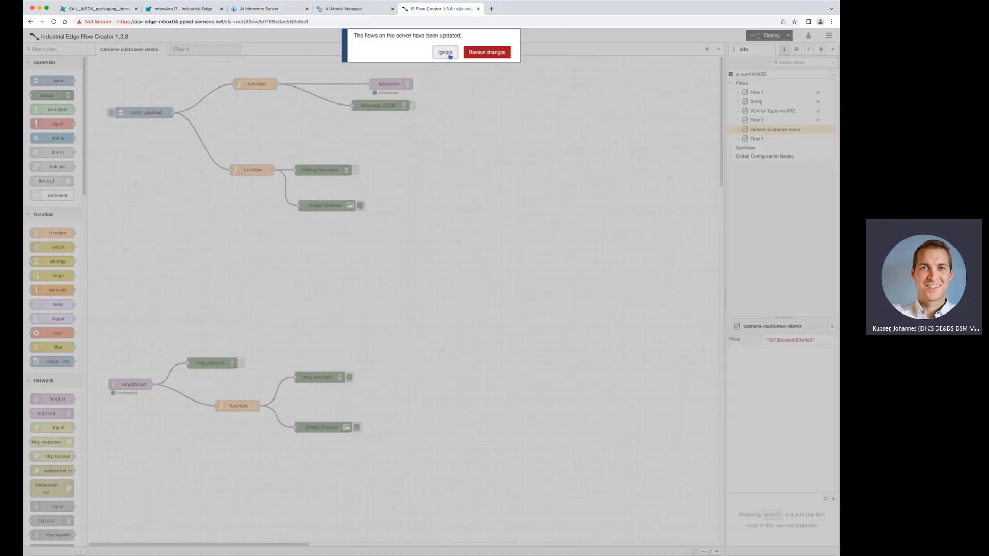
pyautogui.click(445, 52)
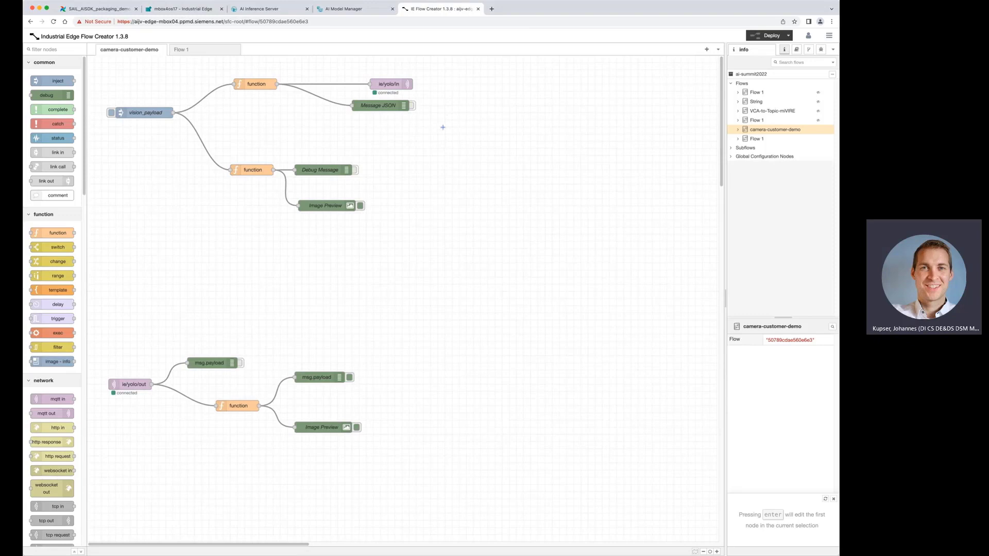
pyautogui.moveTo(302, 143)
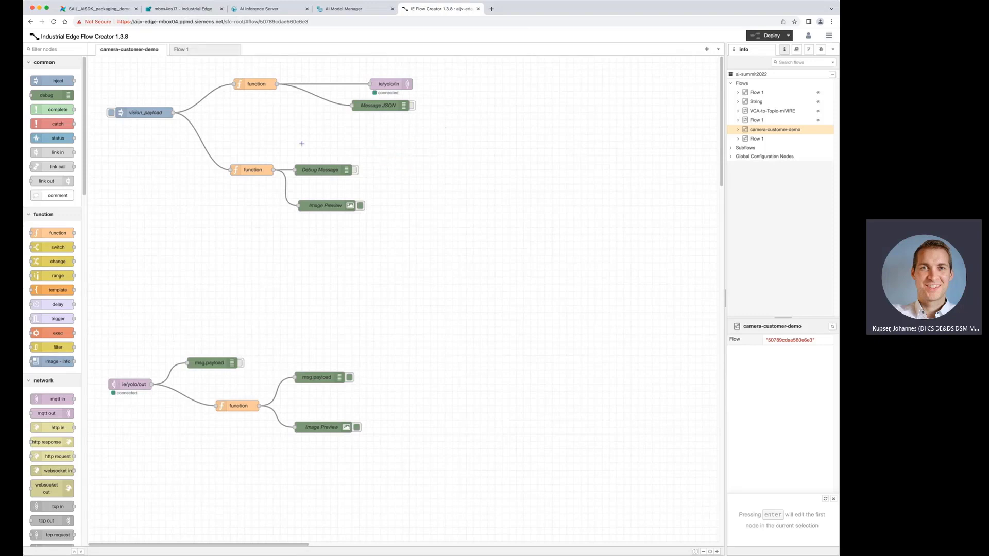
pyautogui.moveTo(99, 119)
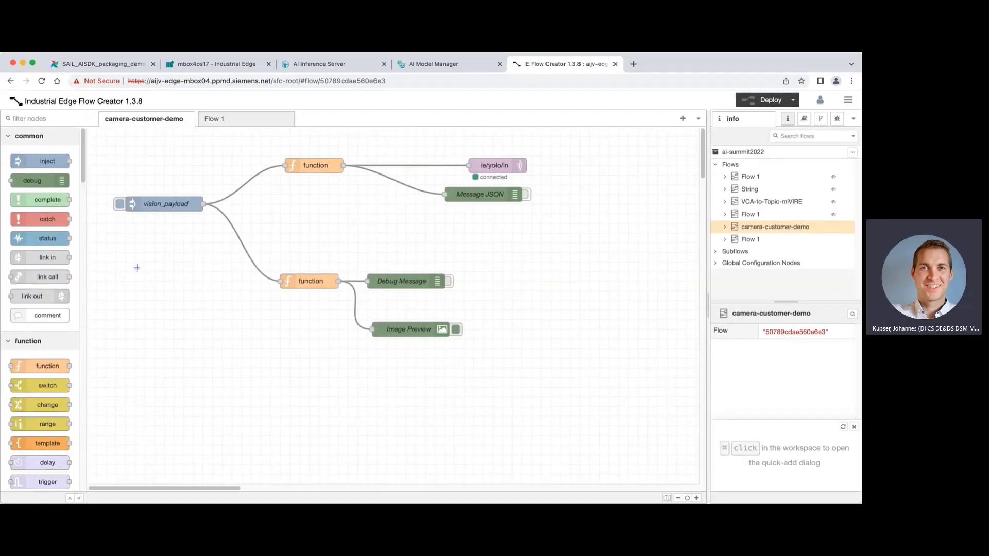
# - Inject the handshake photo as vision_payload into the flow and return to the Yolo pipeline page
pyautogui.click(120, 204)
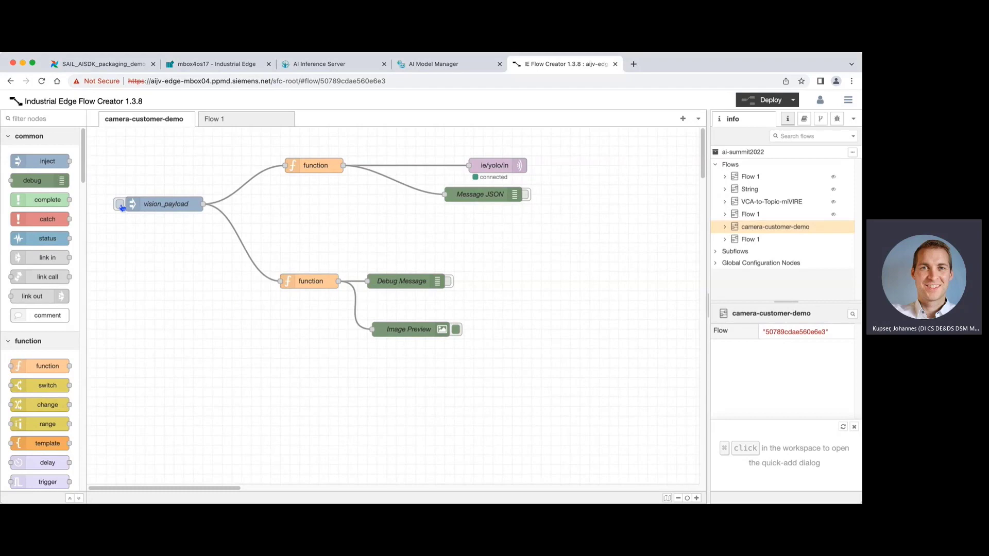
pyautogui.click(119, 204)
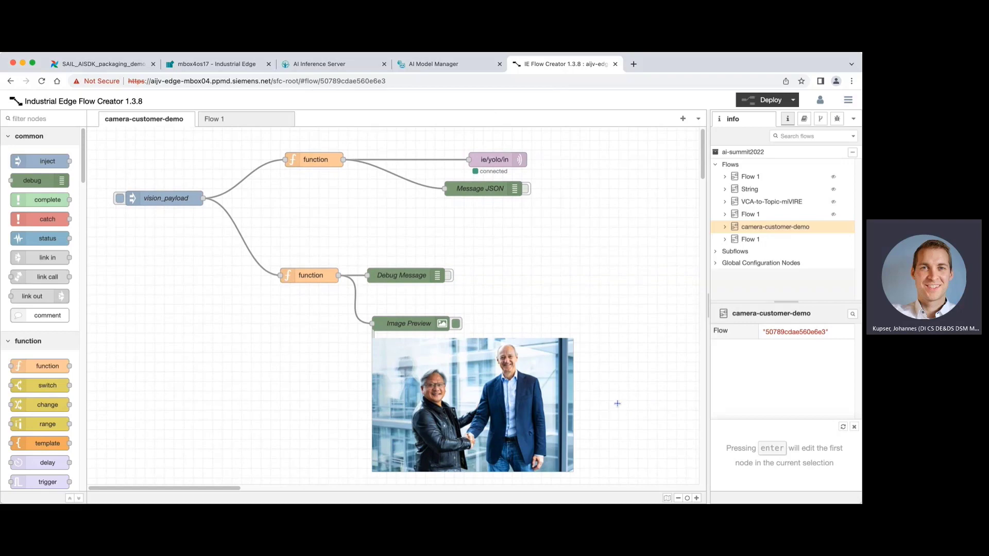
pyautogui.moveTo(386, 441)
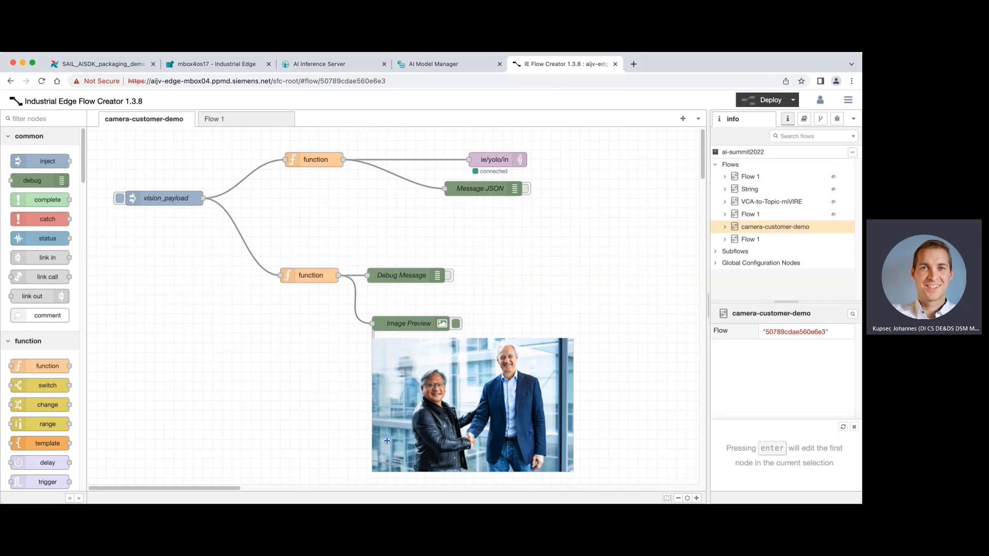
pyautogui.moveTo(558, 356)
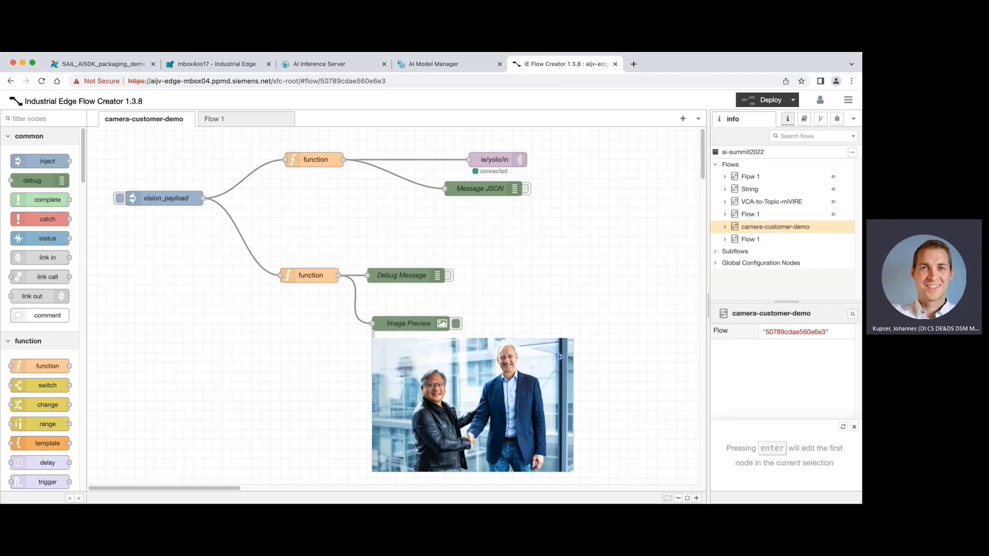
pyautogui.moveTo(595, 384)
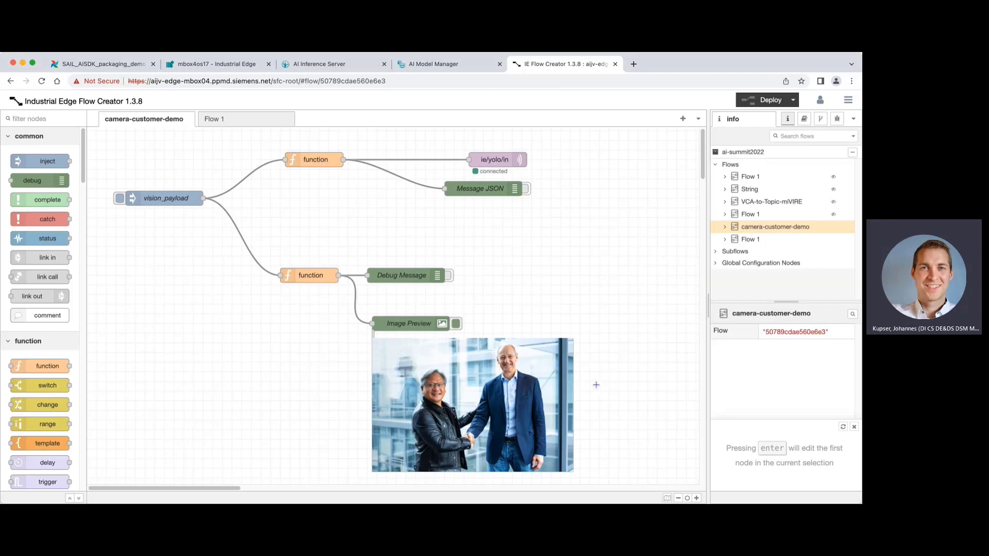
pyautogui.scroll(3)
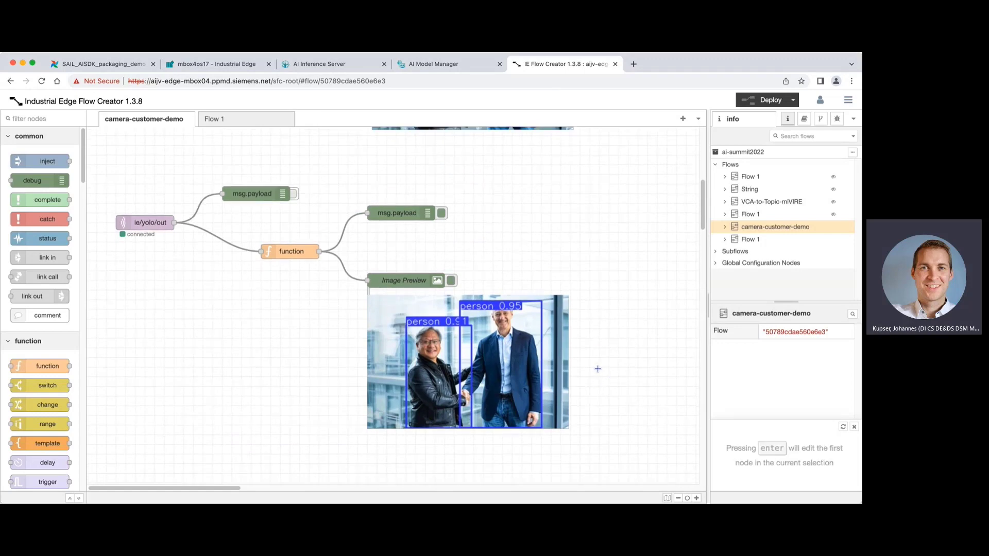
pyautogui.moveTo(580, 375)
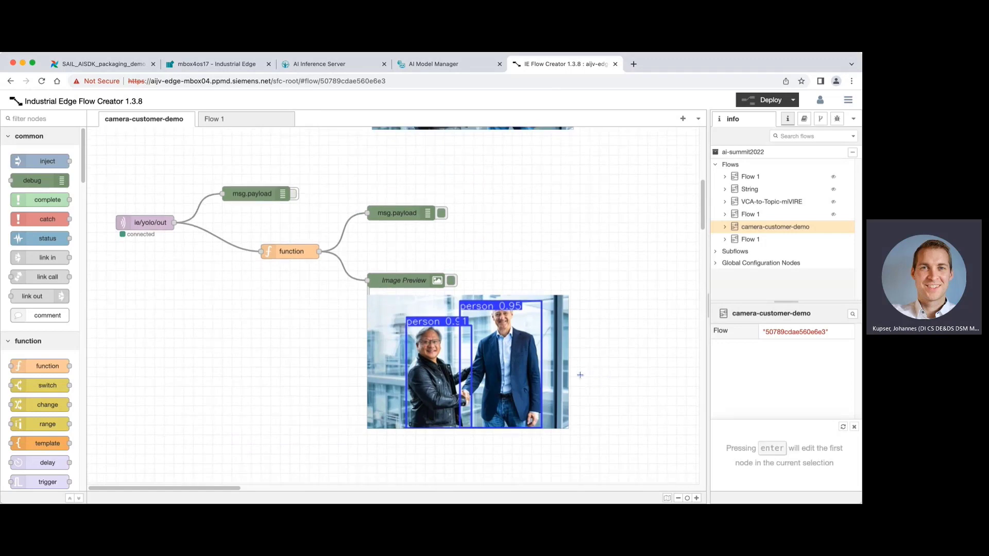
pyautogui.moveTo(588, 356)
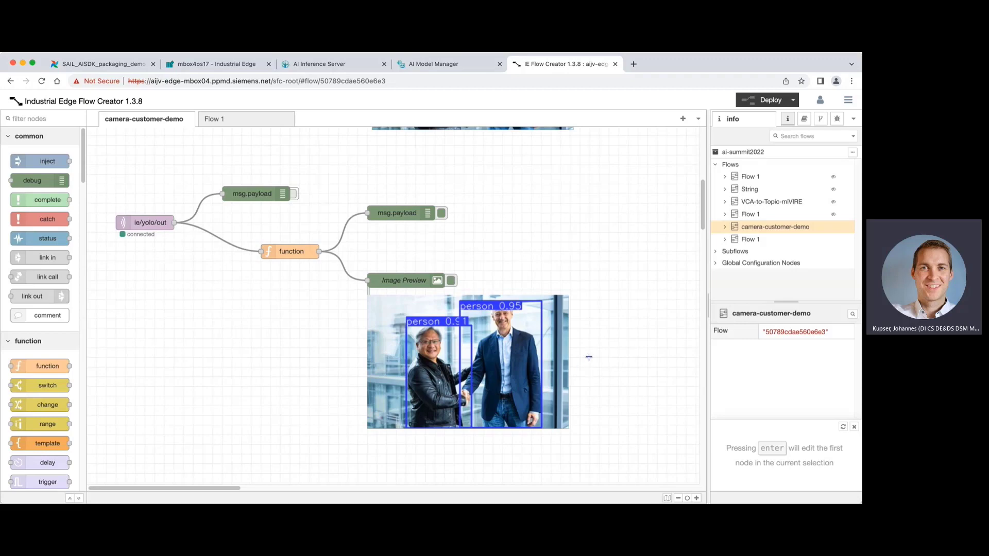
pyautogui.moveTo(584, 364)
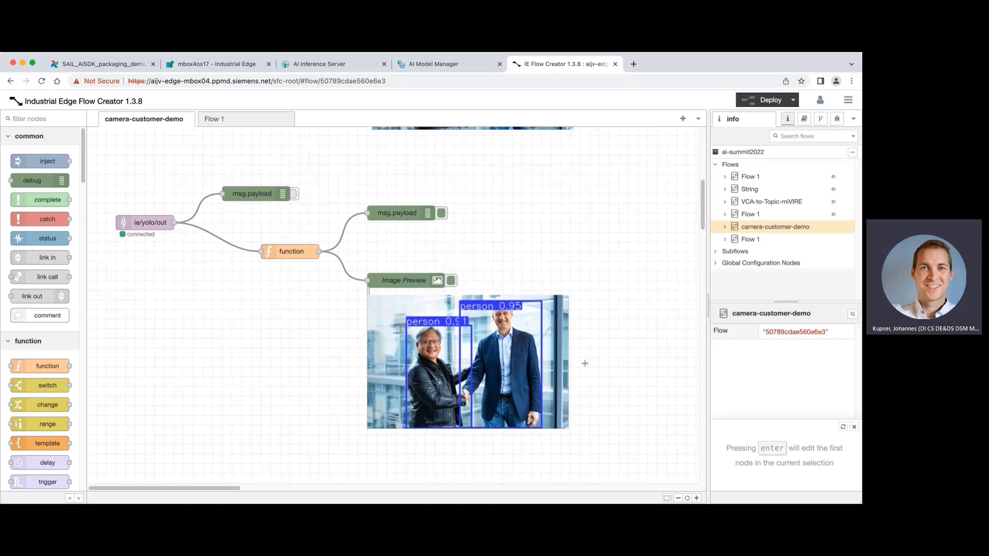
pyautogui.moveTo(606, 328)
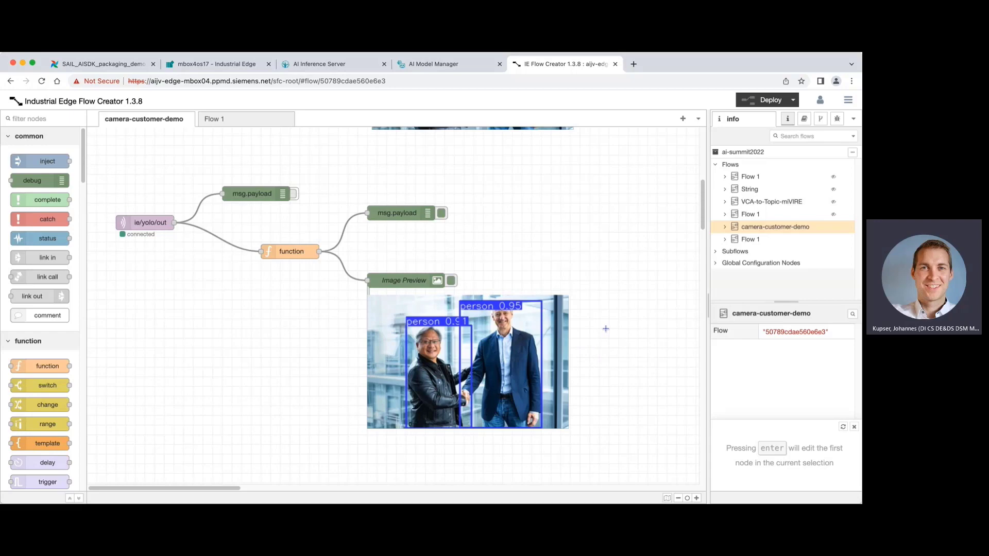
pyautogui.moveTo(230, 290)
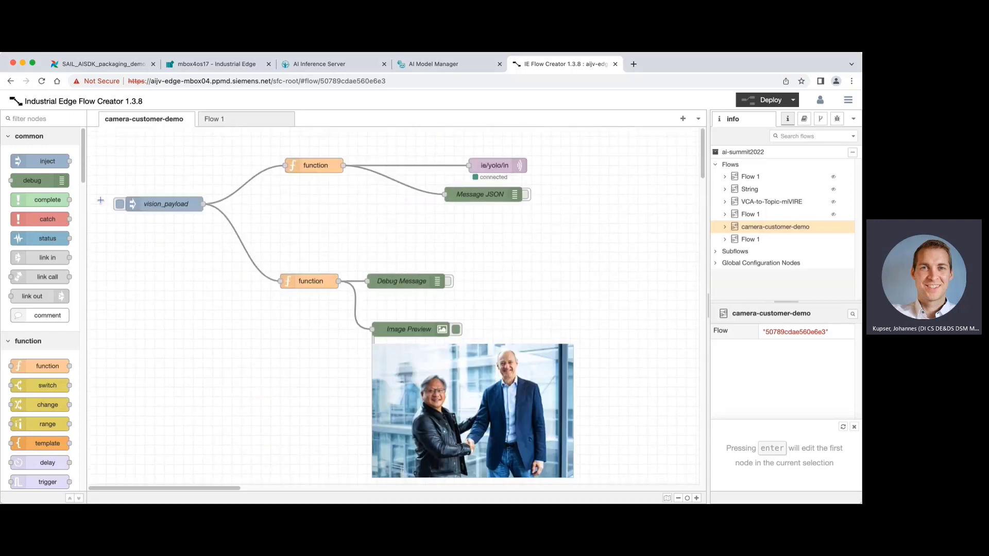
pyautogui.click(119, 203)
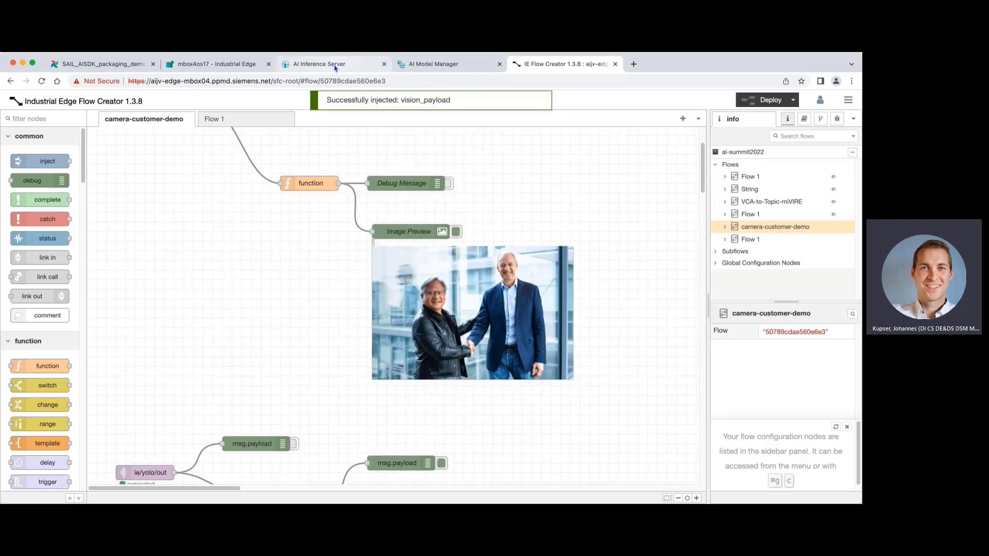
pyautogui.click(319, 64)
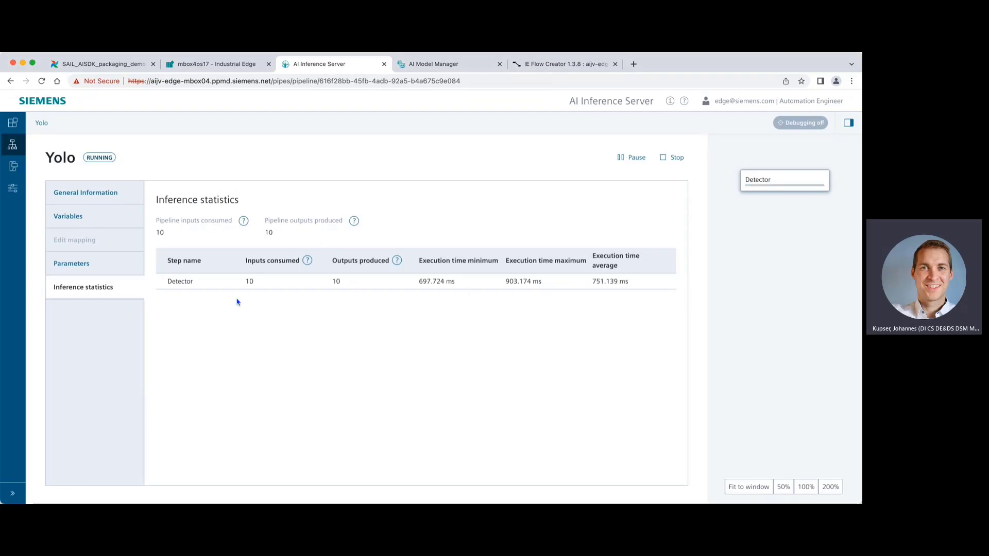
pyautogui.moveTo(363, 285)
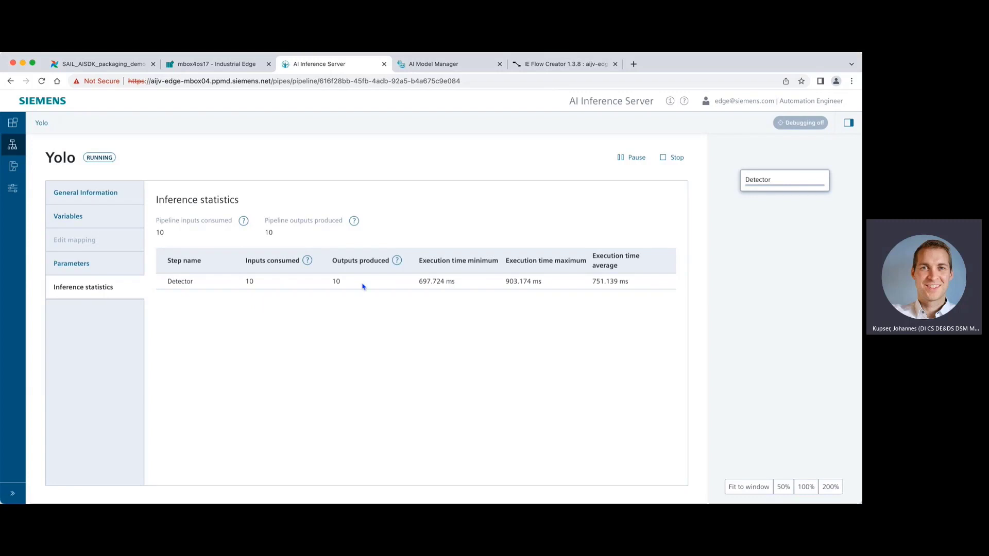
pyautogui.moveTo(246, 260)
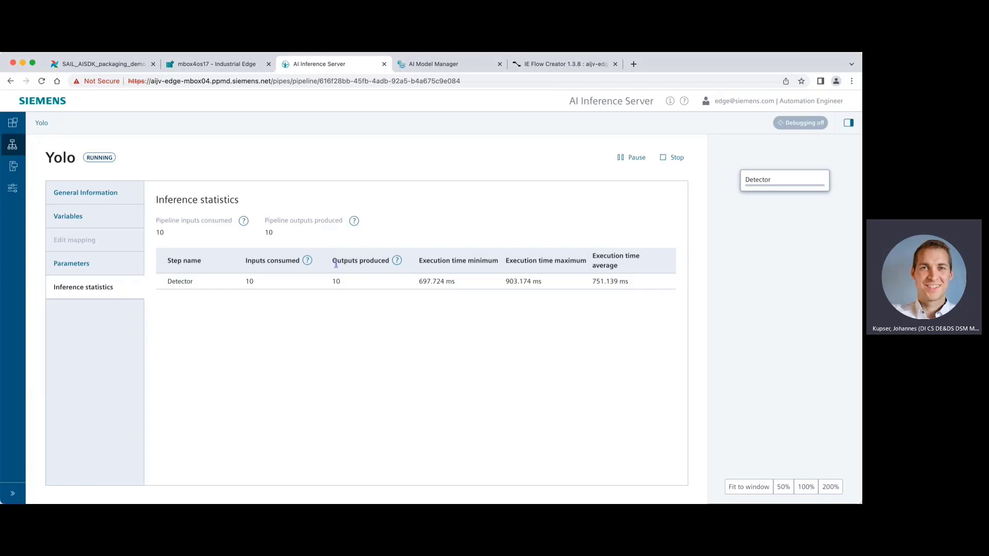
pyautogui.moveTo(442, 298)
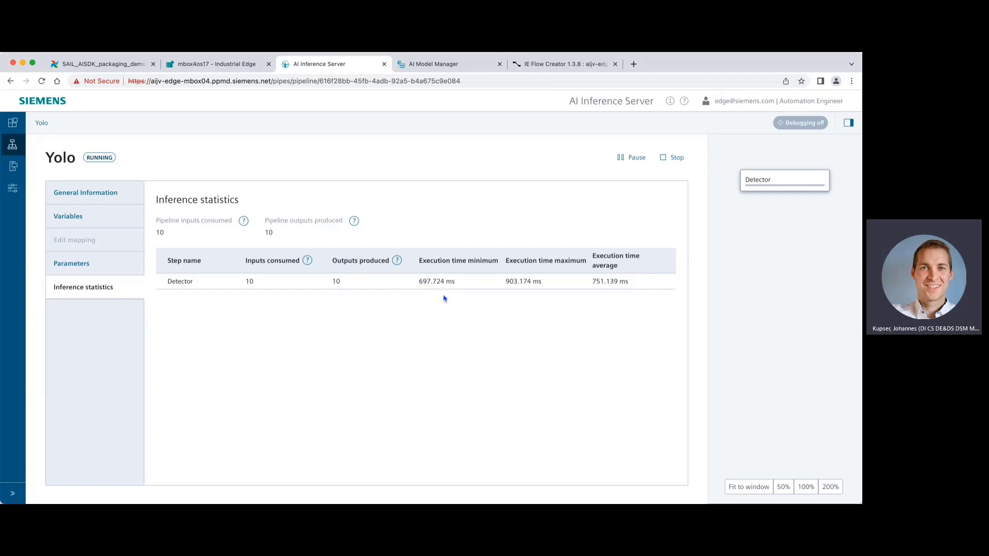
pyautogui.moveTo(477, 272)
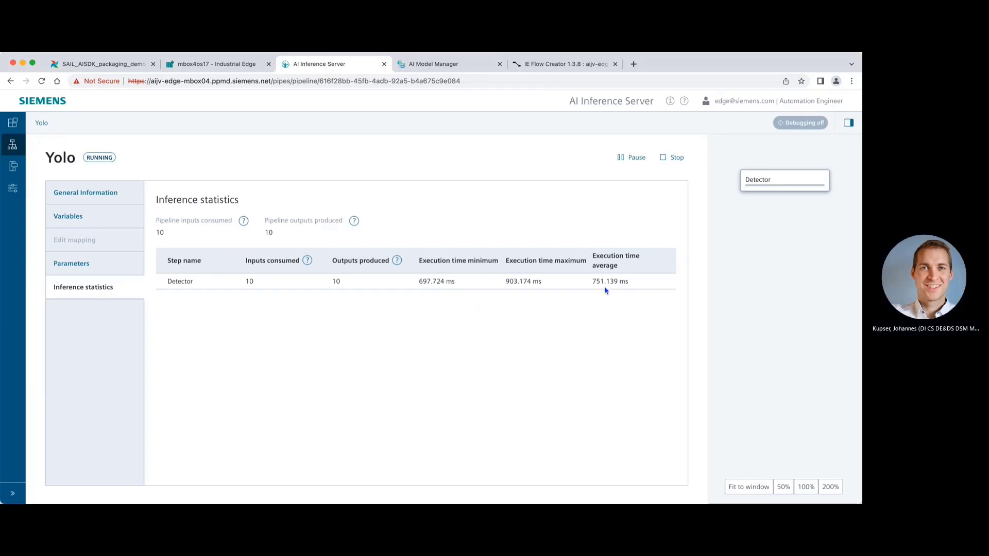
pyautogui.moveTo(521, 339)
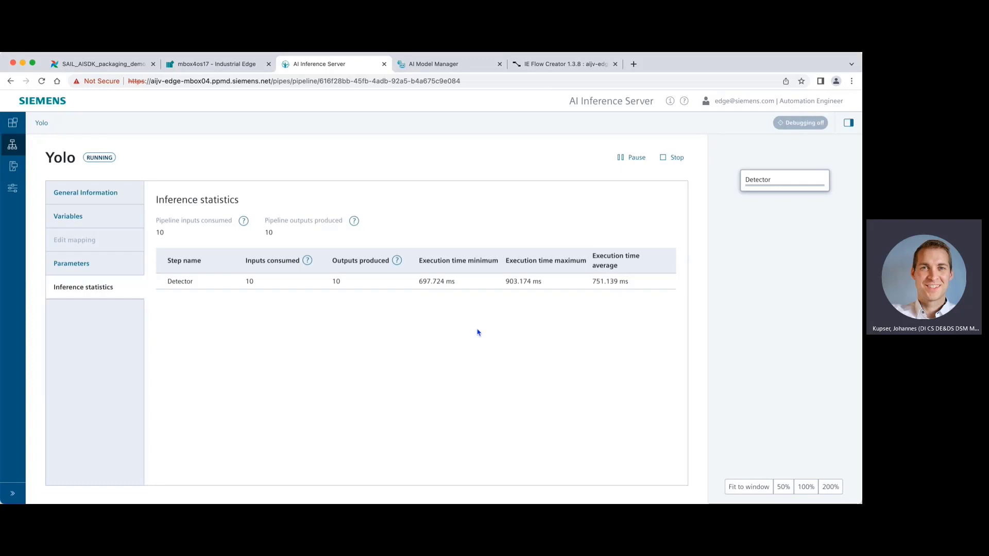
pyautogui.moveTo(436, 333)
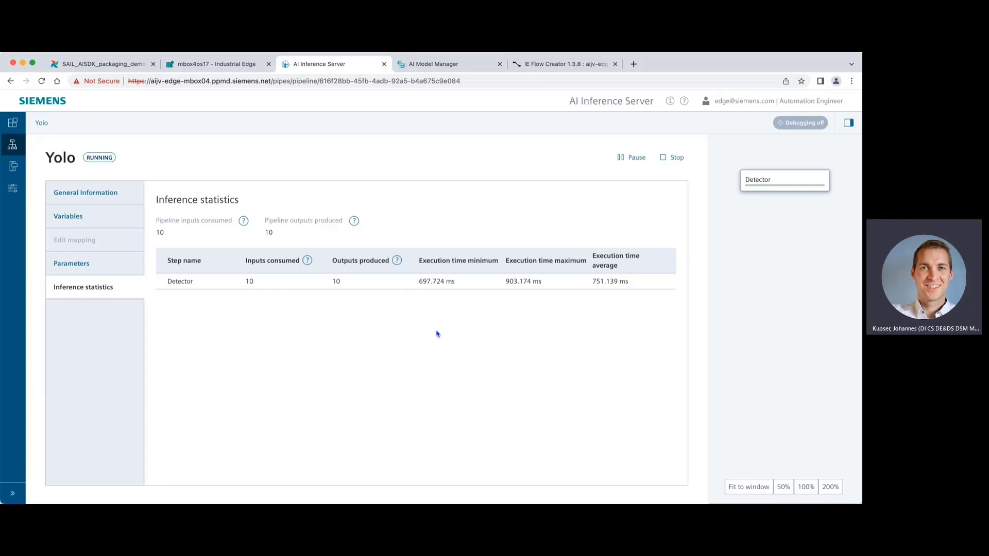
pyautogui.moveTo(392, 250)
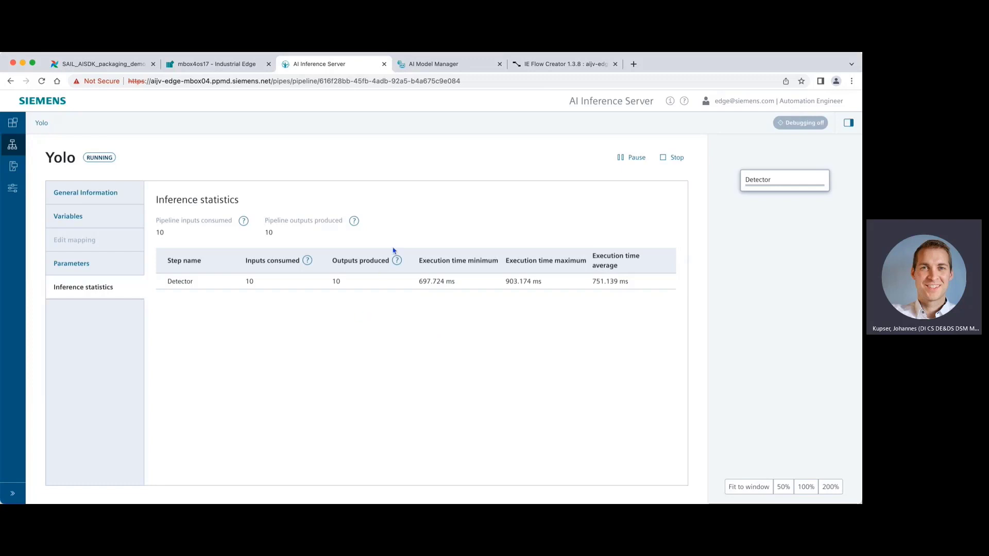
# - Show Yolo's general information: version 1.0.0, one Detector step on CPU with Python
pyautogui.click(86, 192)
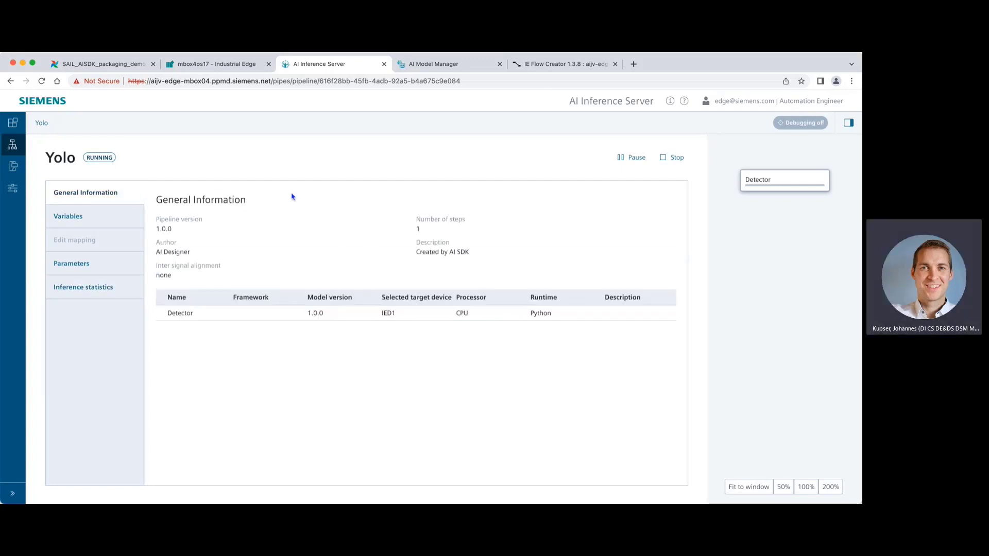
pyautogui.moveTo(485, 271)
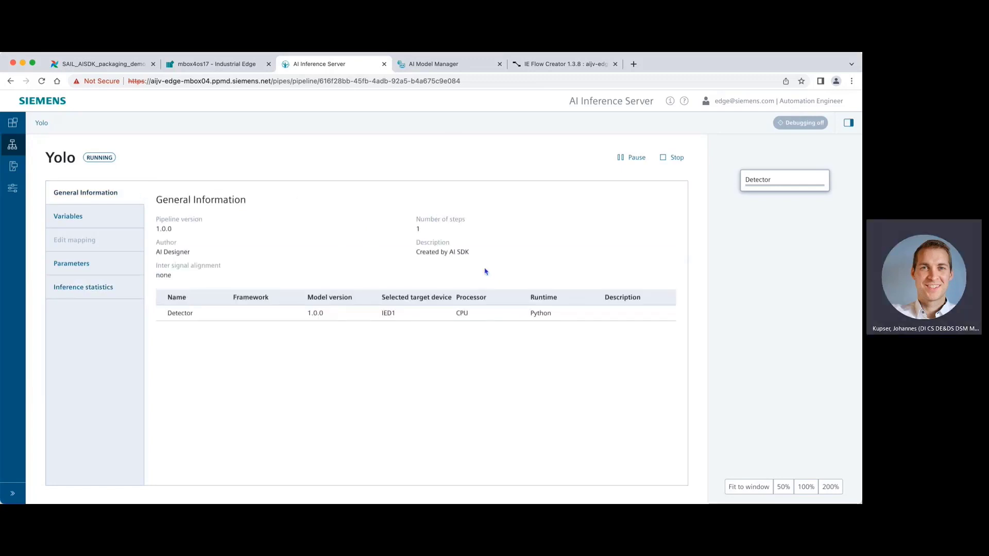
pyautogui.moveTo(558, 357)
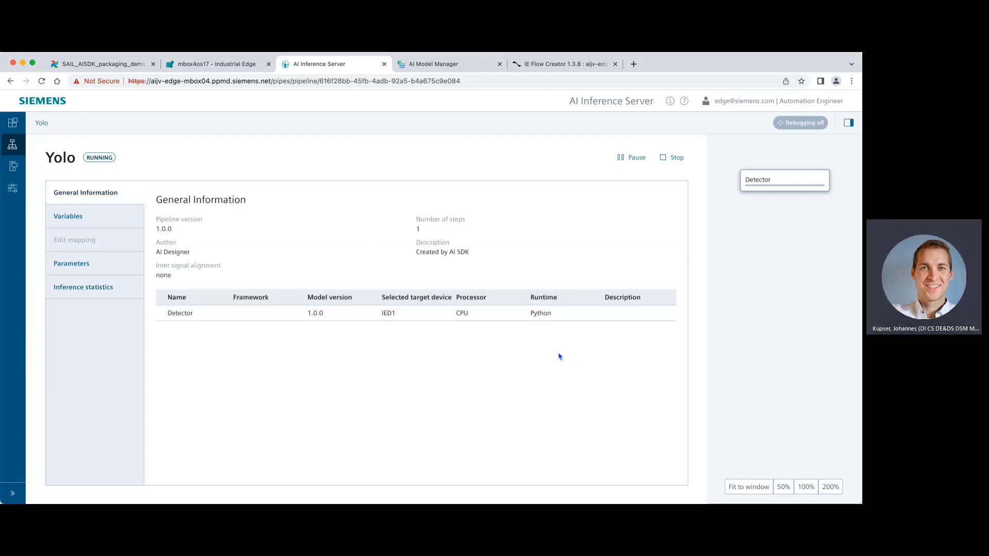
pyautogui.moveTo(496, 329)
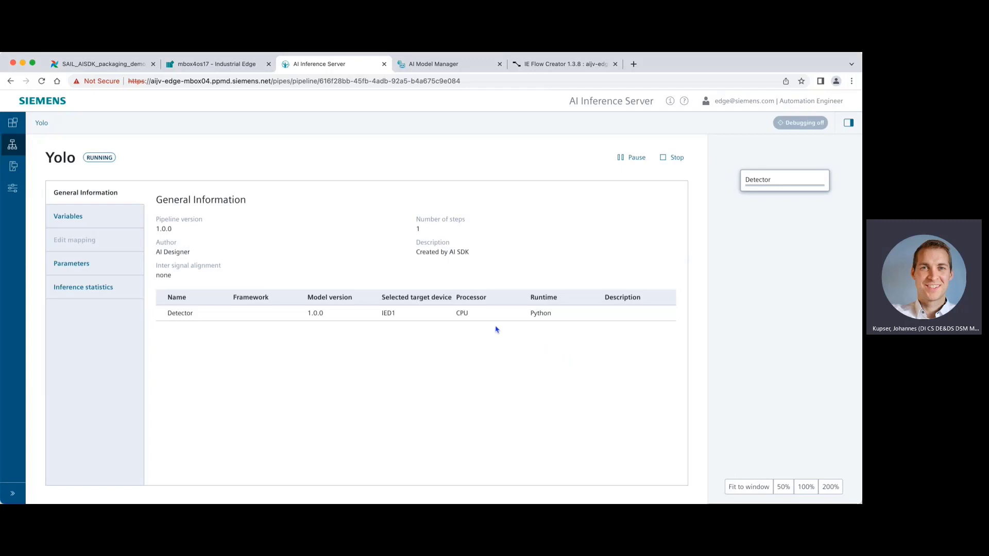
pyautogui.moveTo(494, 305)
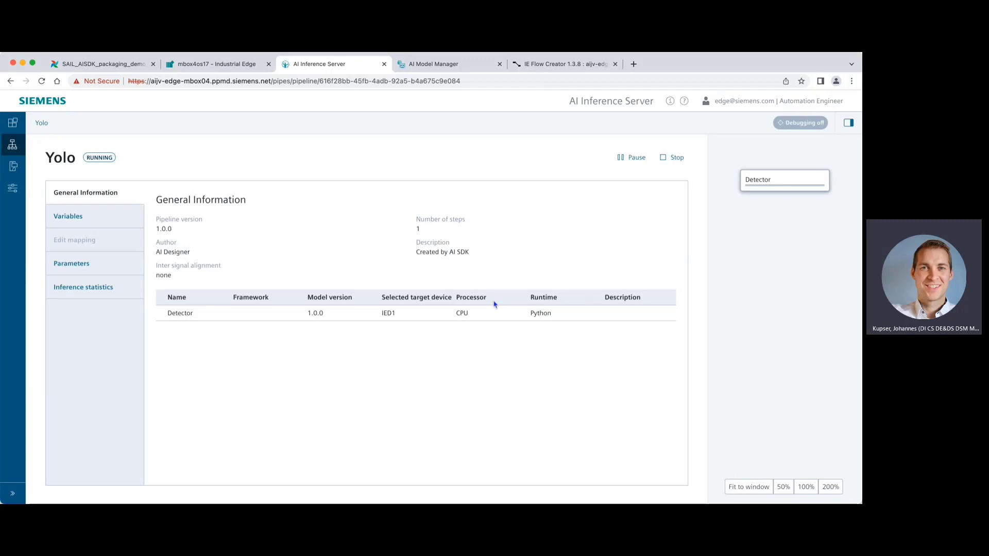
pyautogui.moveTo(447, 269)
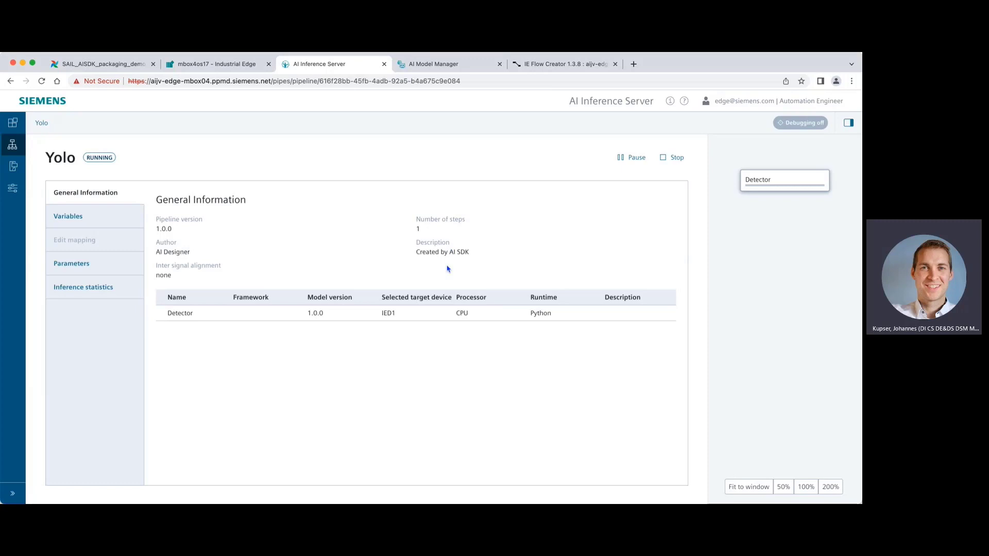
pyautogui.moveTo(466, 264)
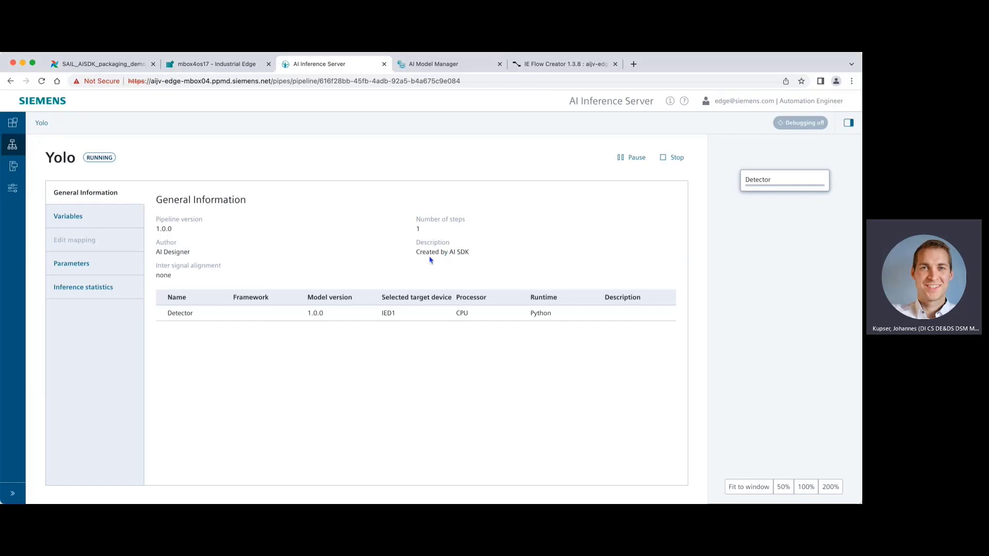
pyautogui.moveTo(435, 262)
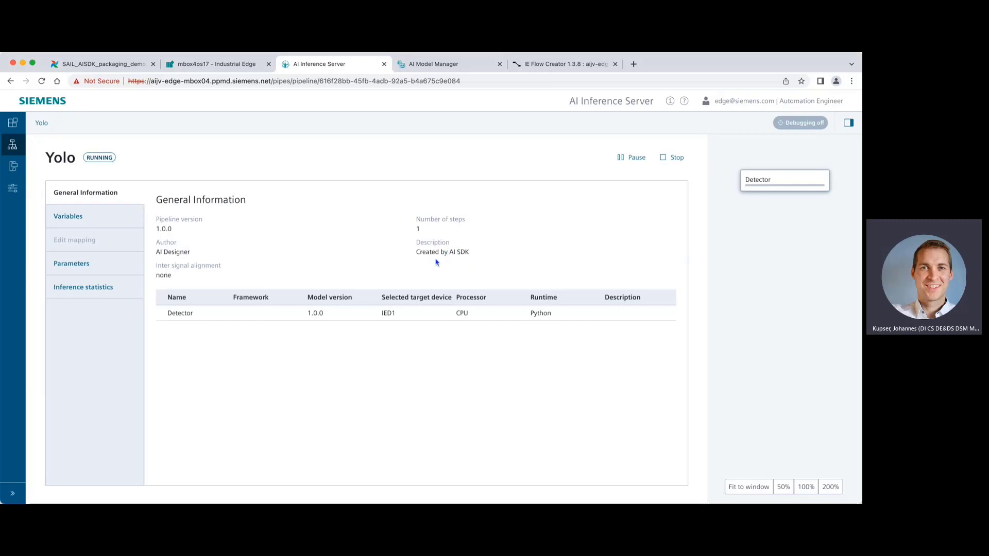
pyautogui.moveTo(394, 269)
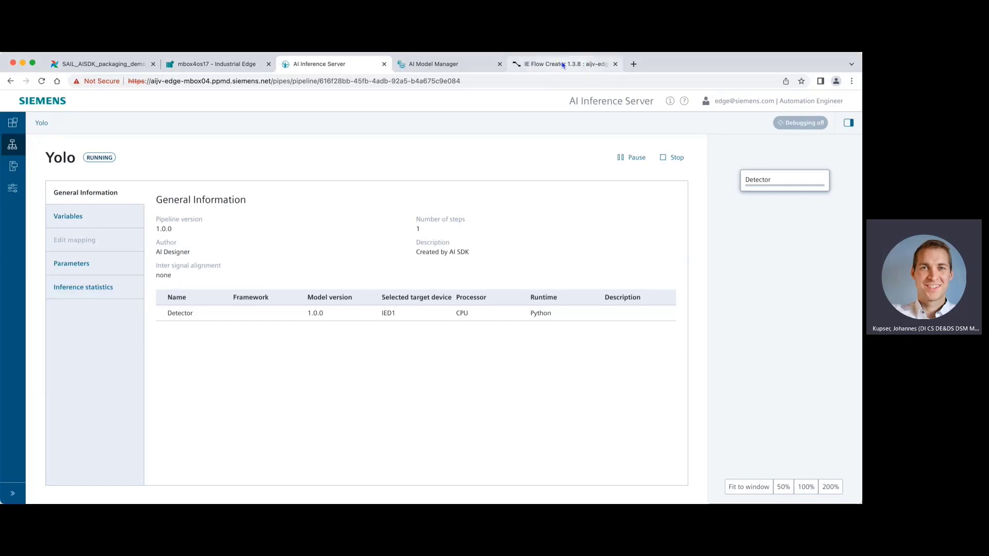
pyautogui.moveTo(474, 246)
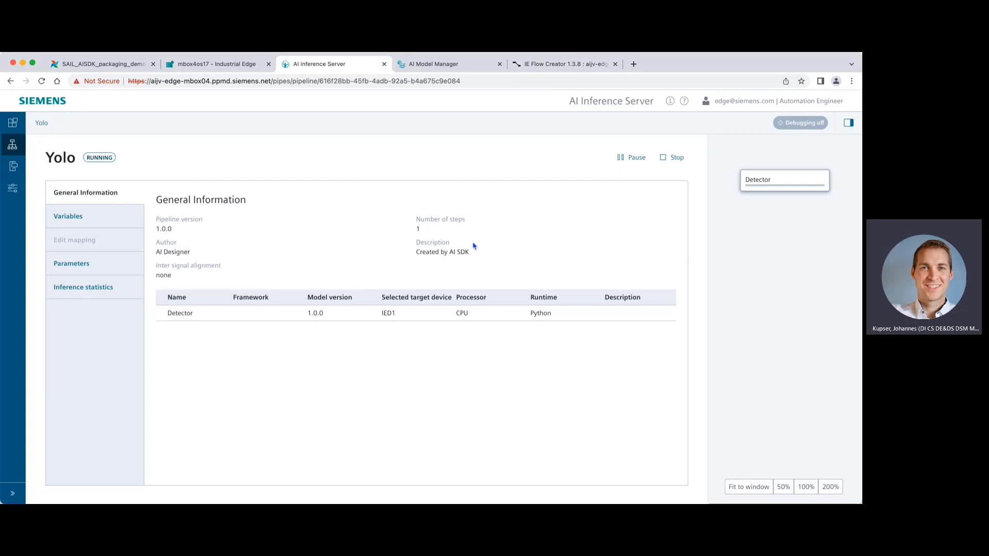
pyautogui.moveTo(487, 89)
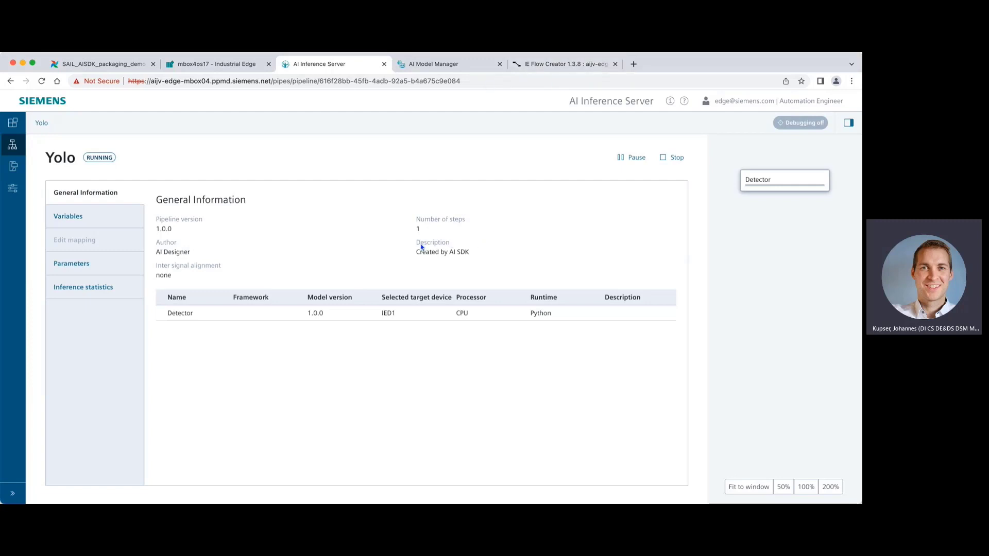
pyautogui.moveTo(516, 329)
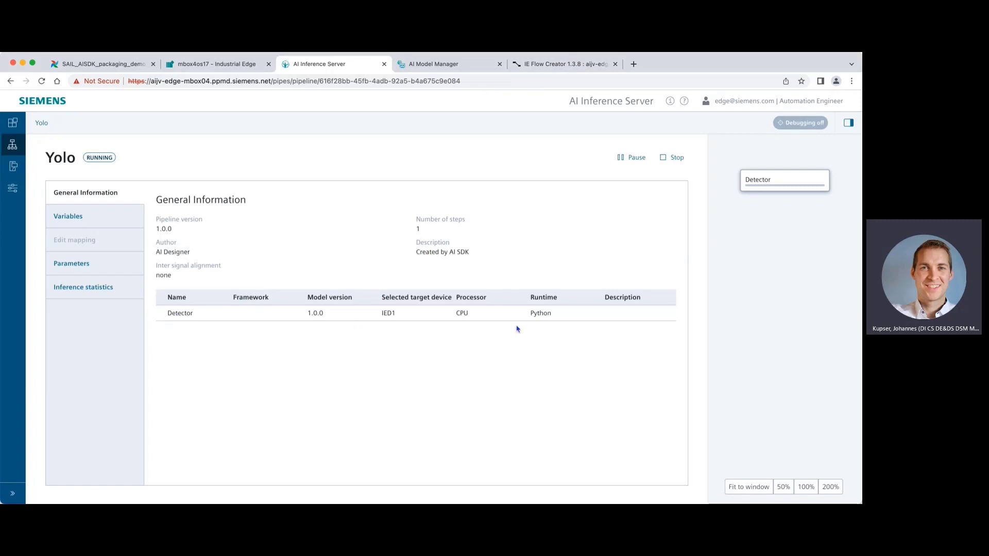
pyautogui.moveTo(575, 326)
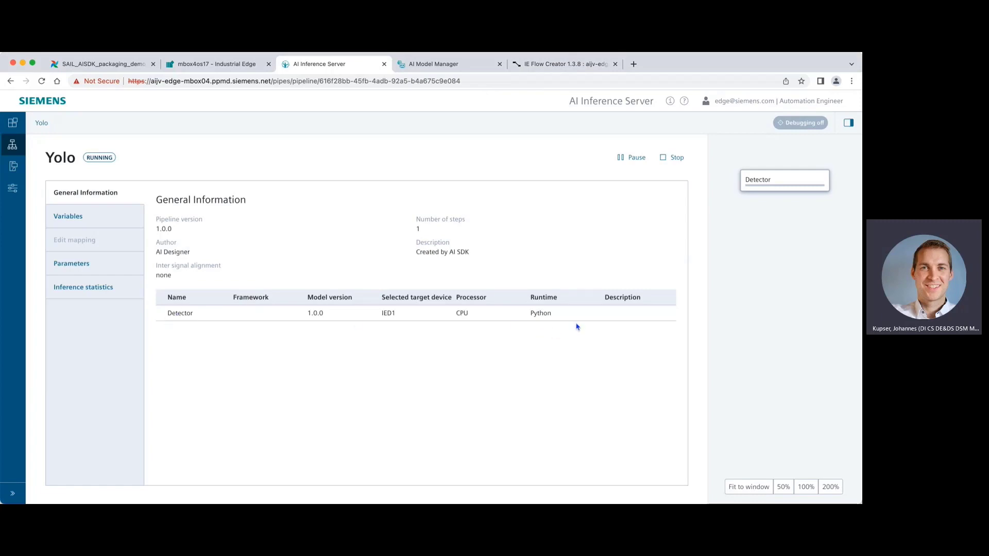